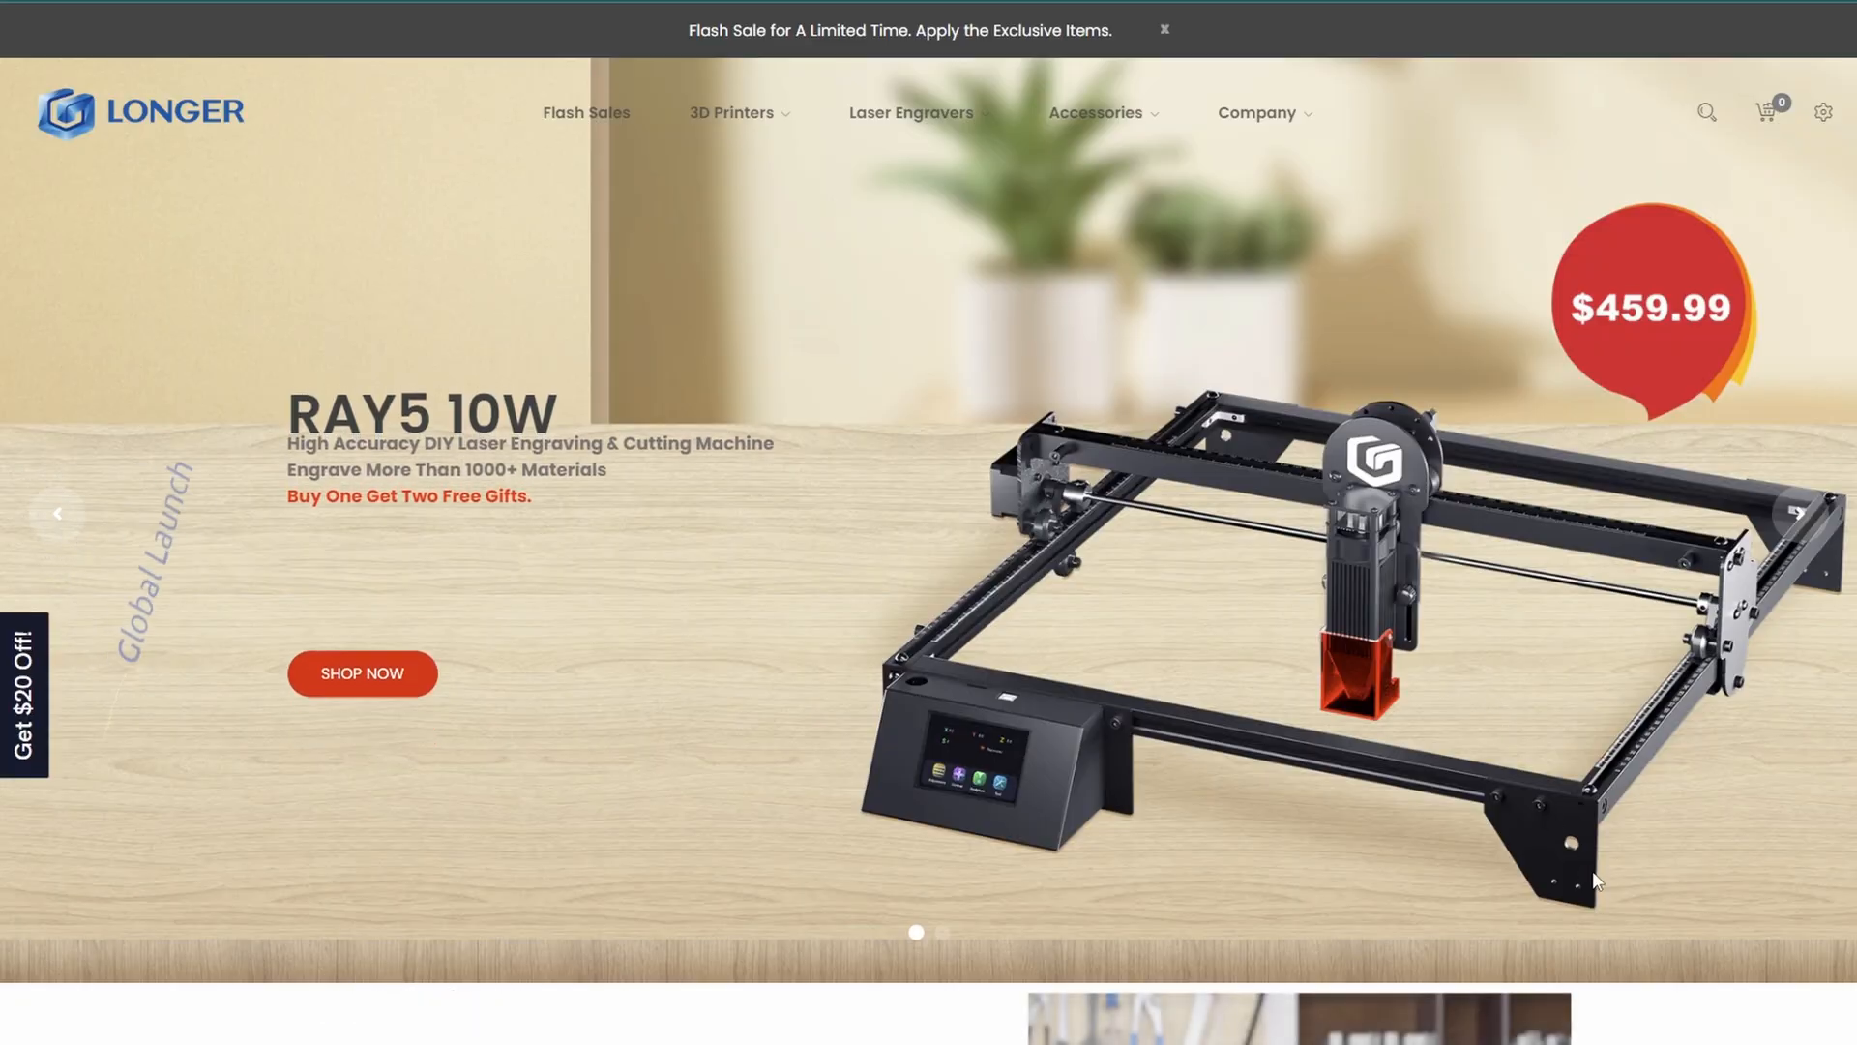
Step: Scroll the Longer homepage down to the RAY5 10W Laser Engraver listing at $459.99
{"action": "scroll", "scroll_direction": "down", "scroll_amount": 3}
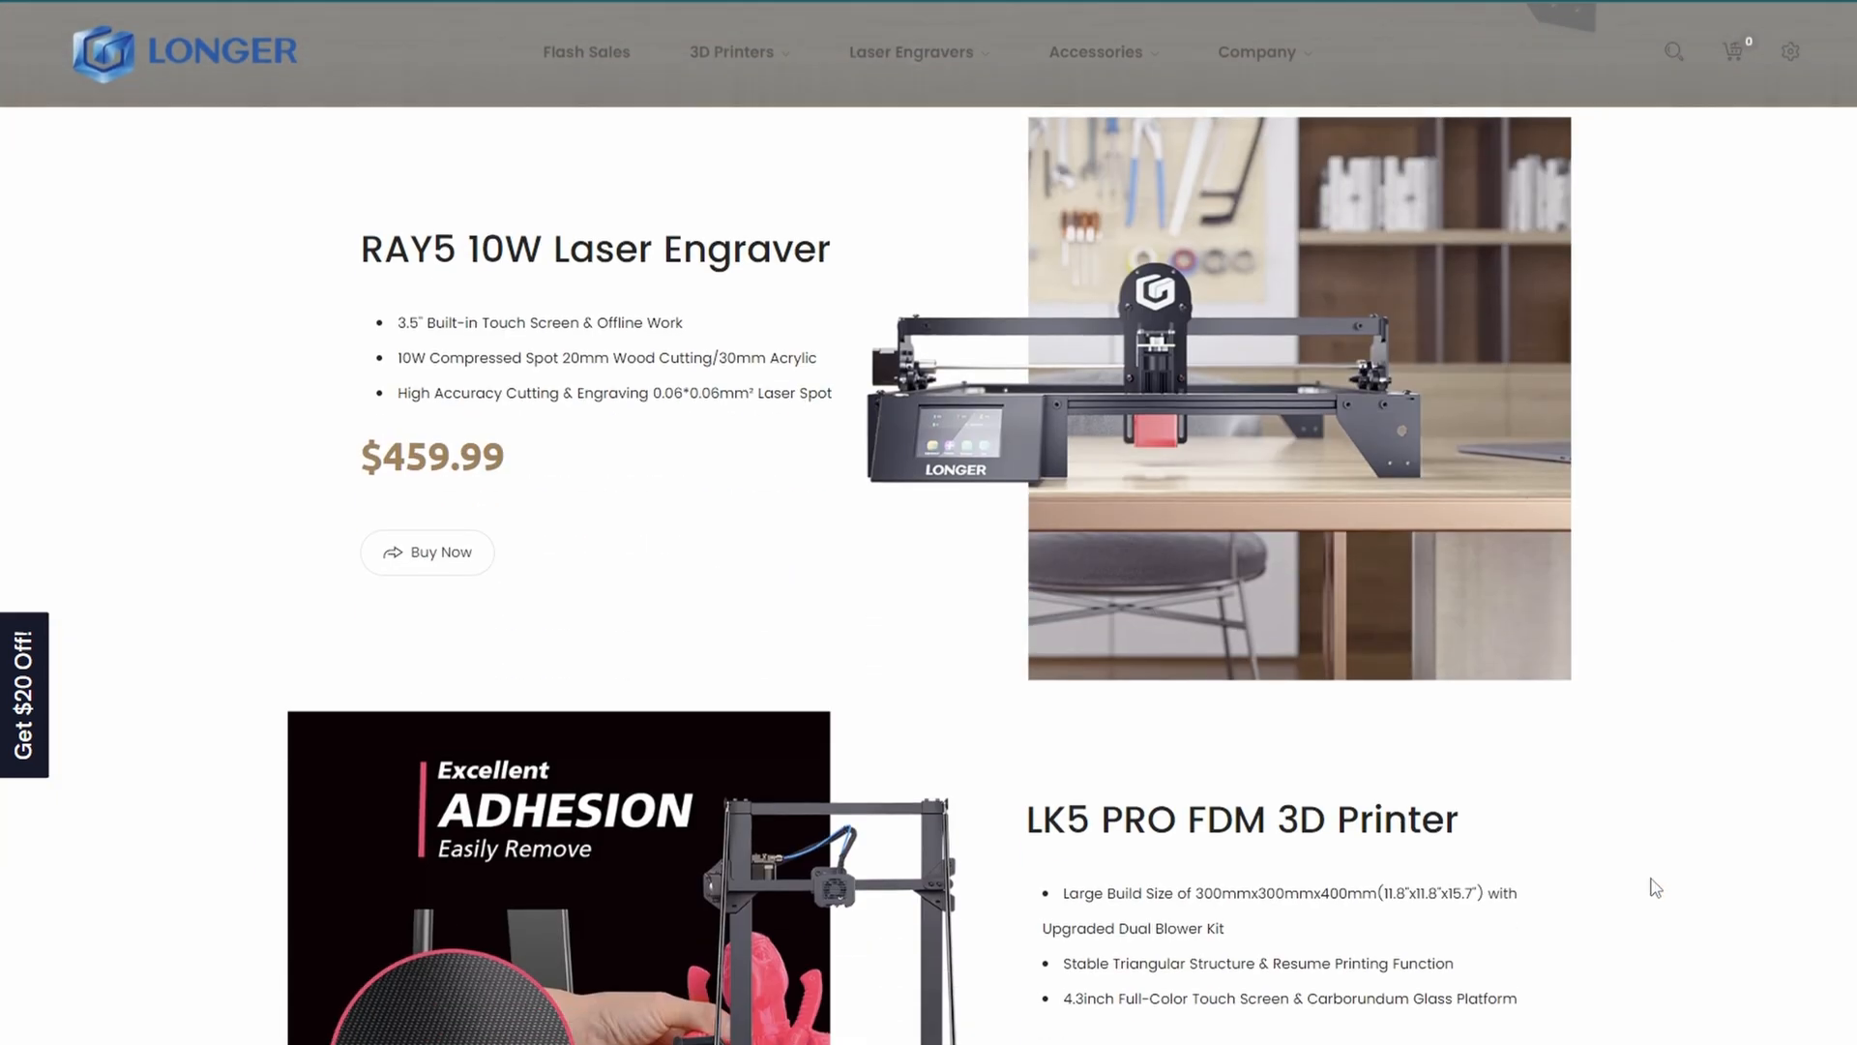
{"action": "scroll", "scroll_direction": "down", "scroll_amount": 3}
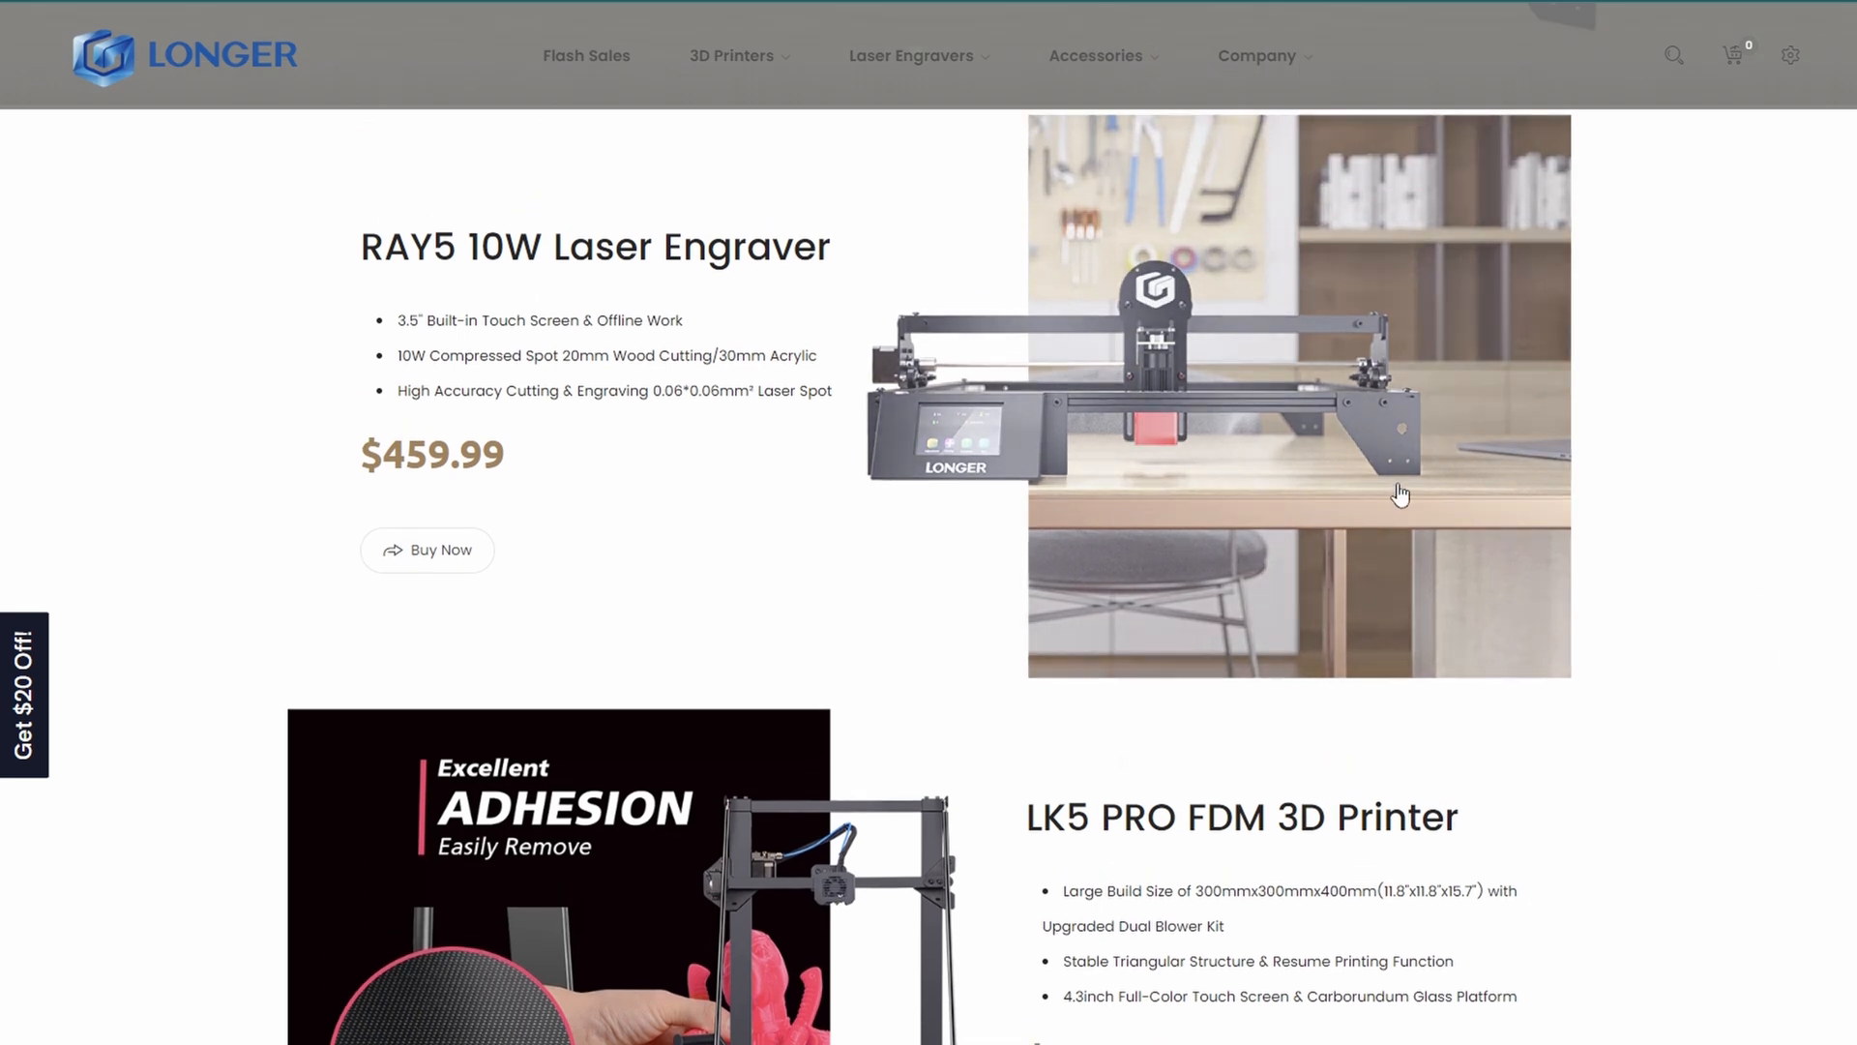
{"action": "mouse_move", "coordinate": [1739, 888]}
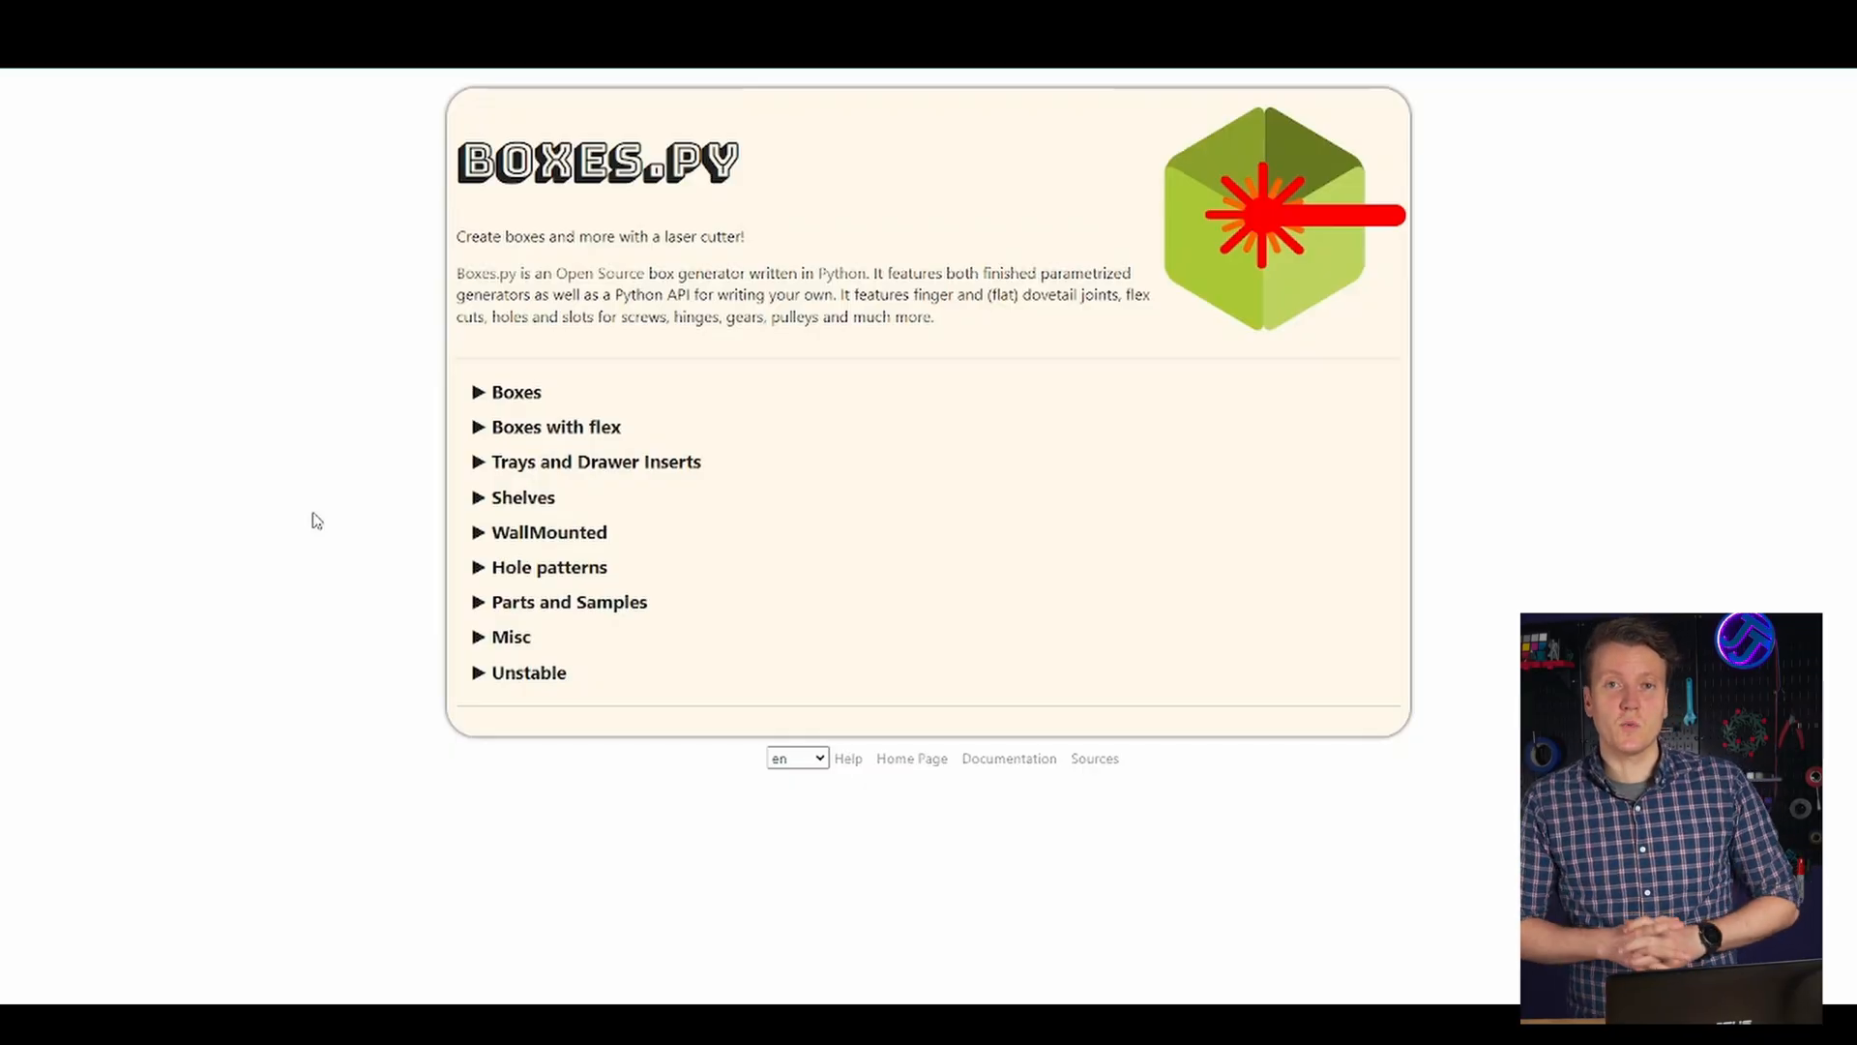
{"action": "mouse_move", "coordinate": [445, 606]}
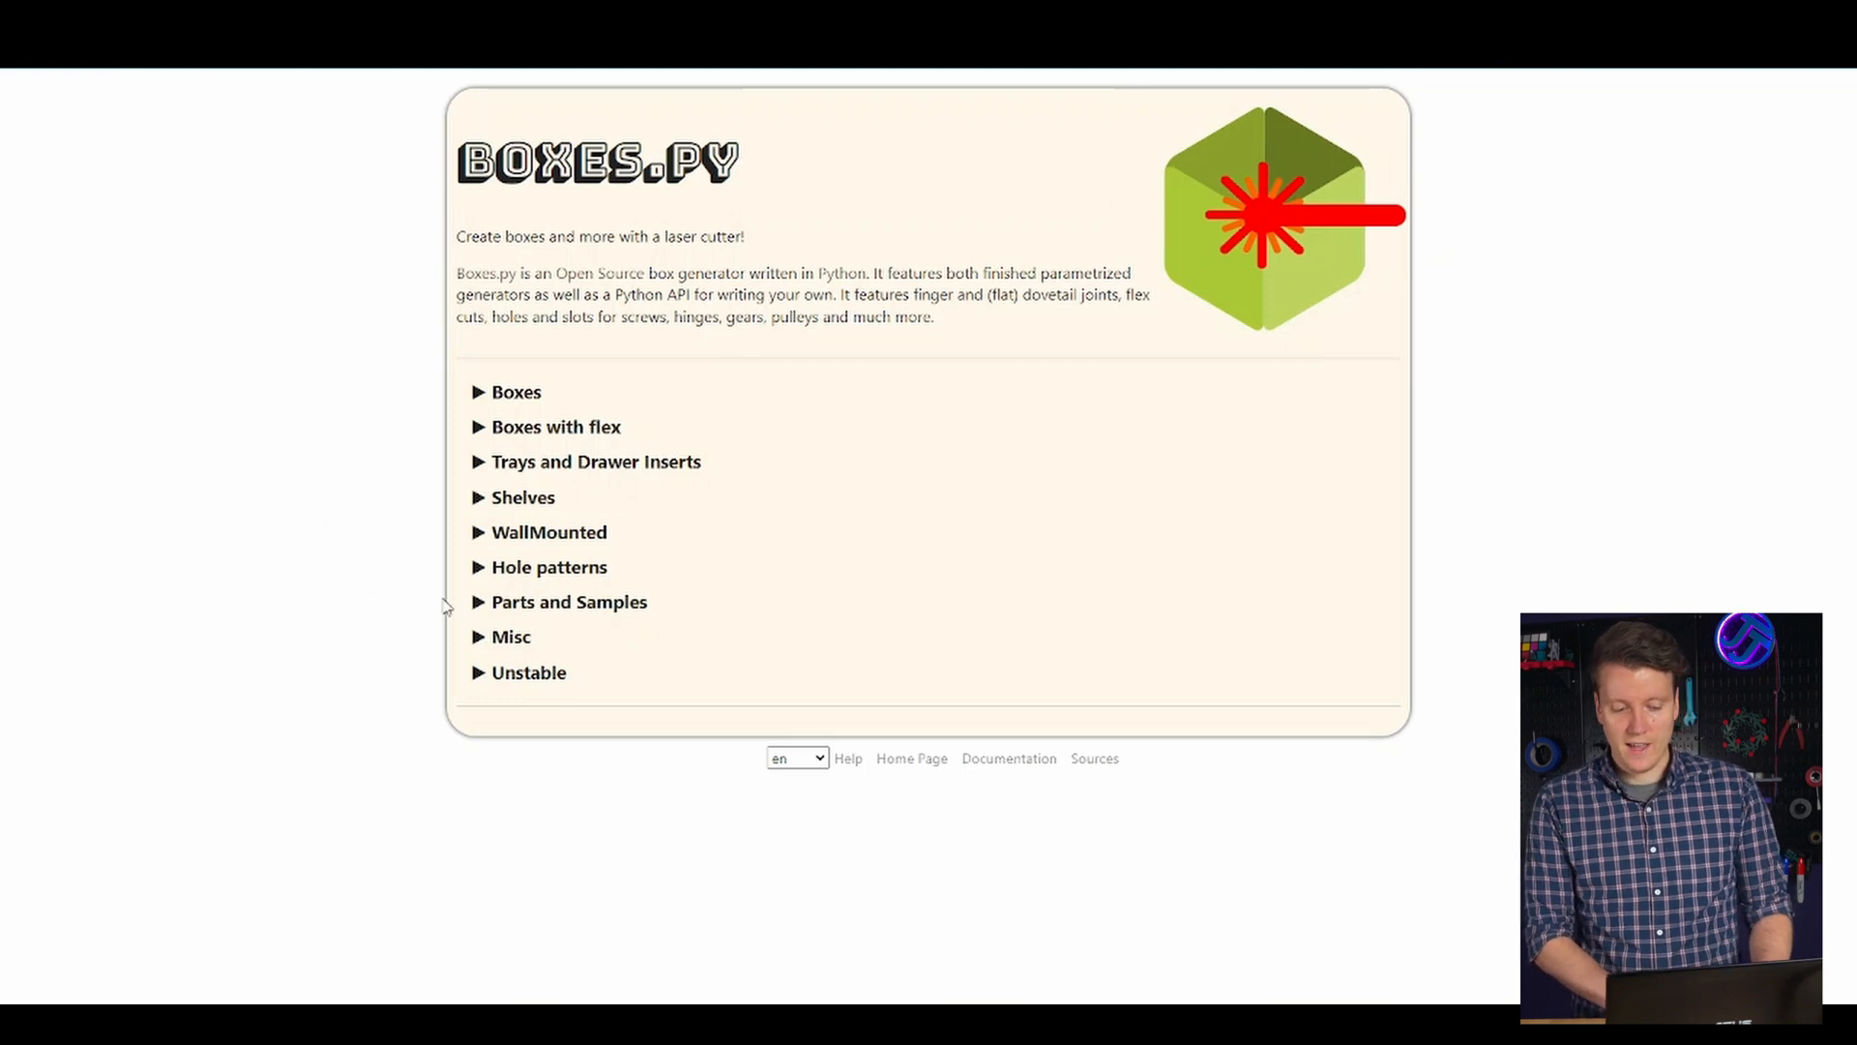
Step: From Parts and Samples, start BurnTest and set its inner width x to 80
{"action": "left_click", "coordinate": [569, 602]}
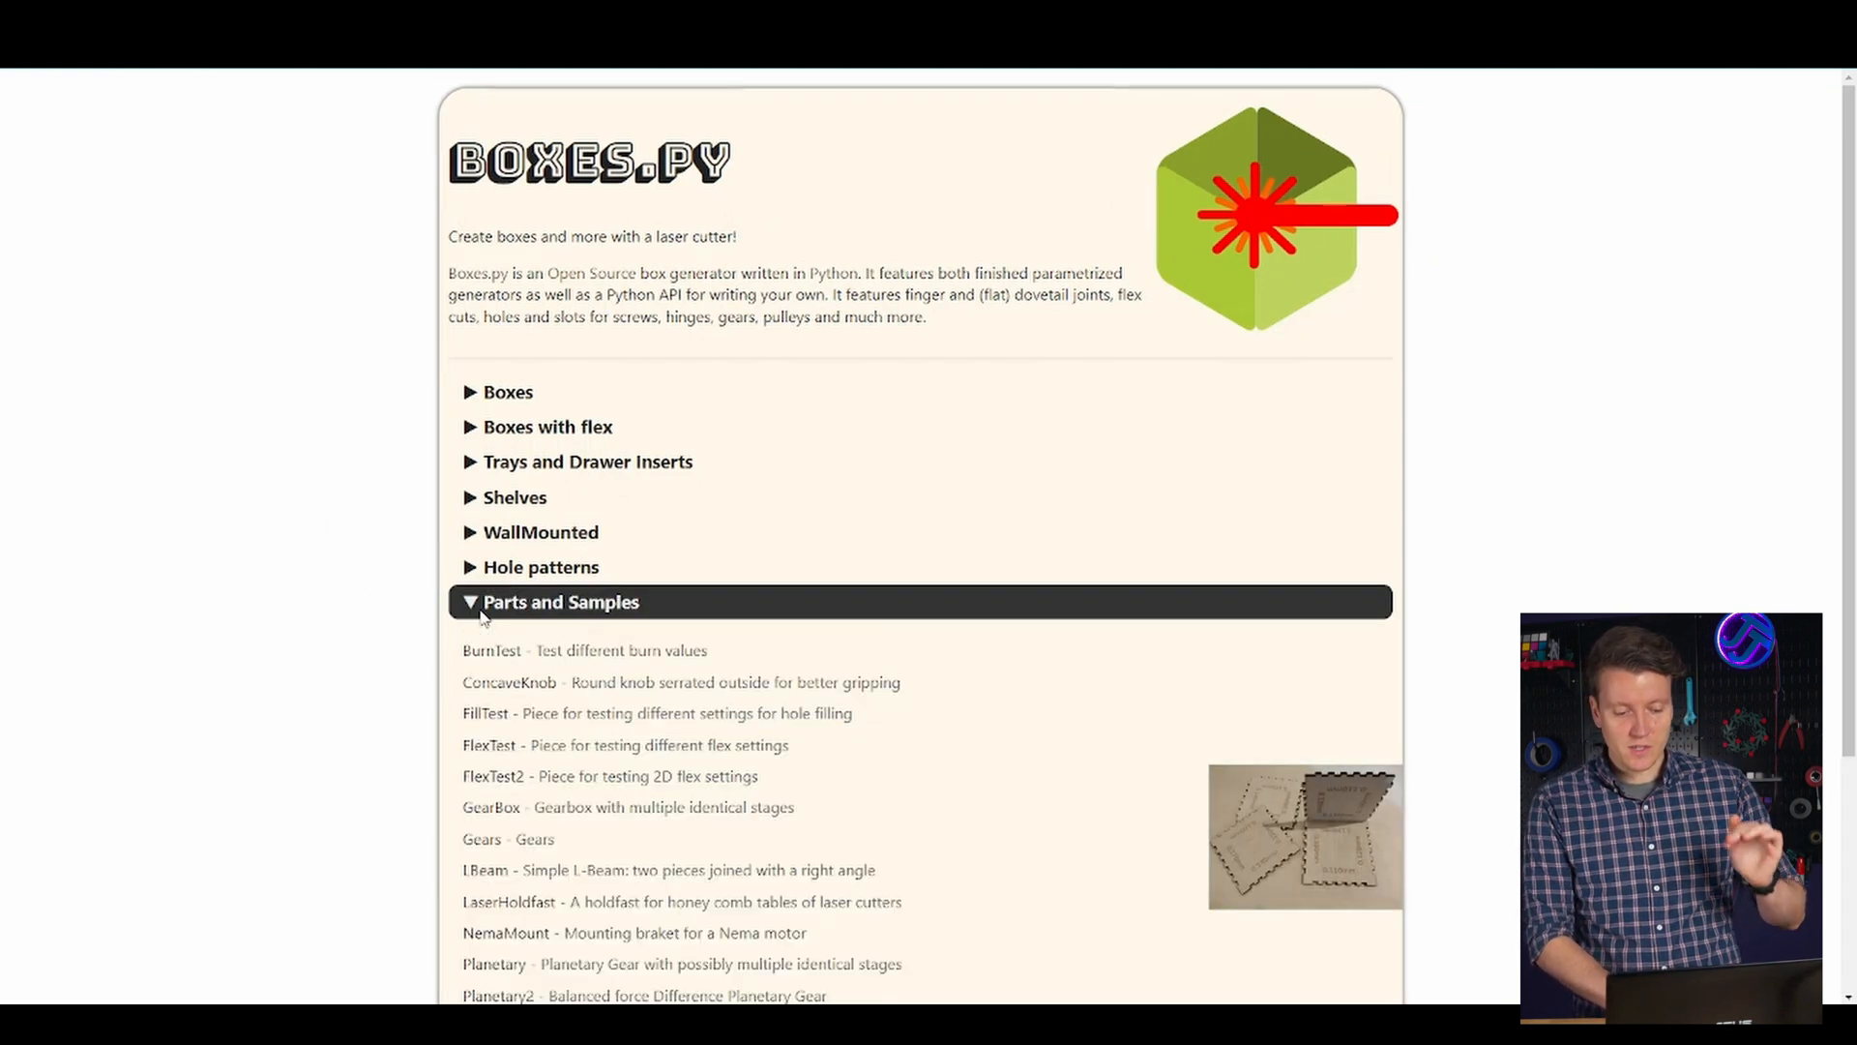
{"action": "mouse_move", "coordinate": [491, 650]}
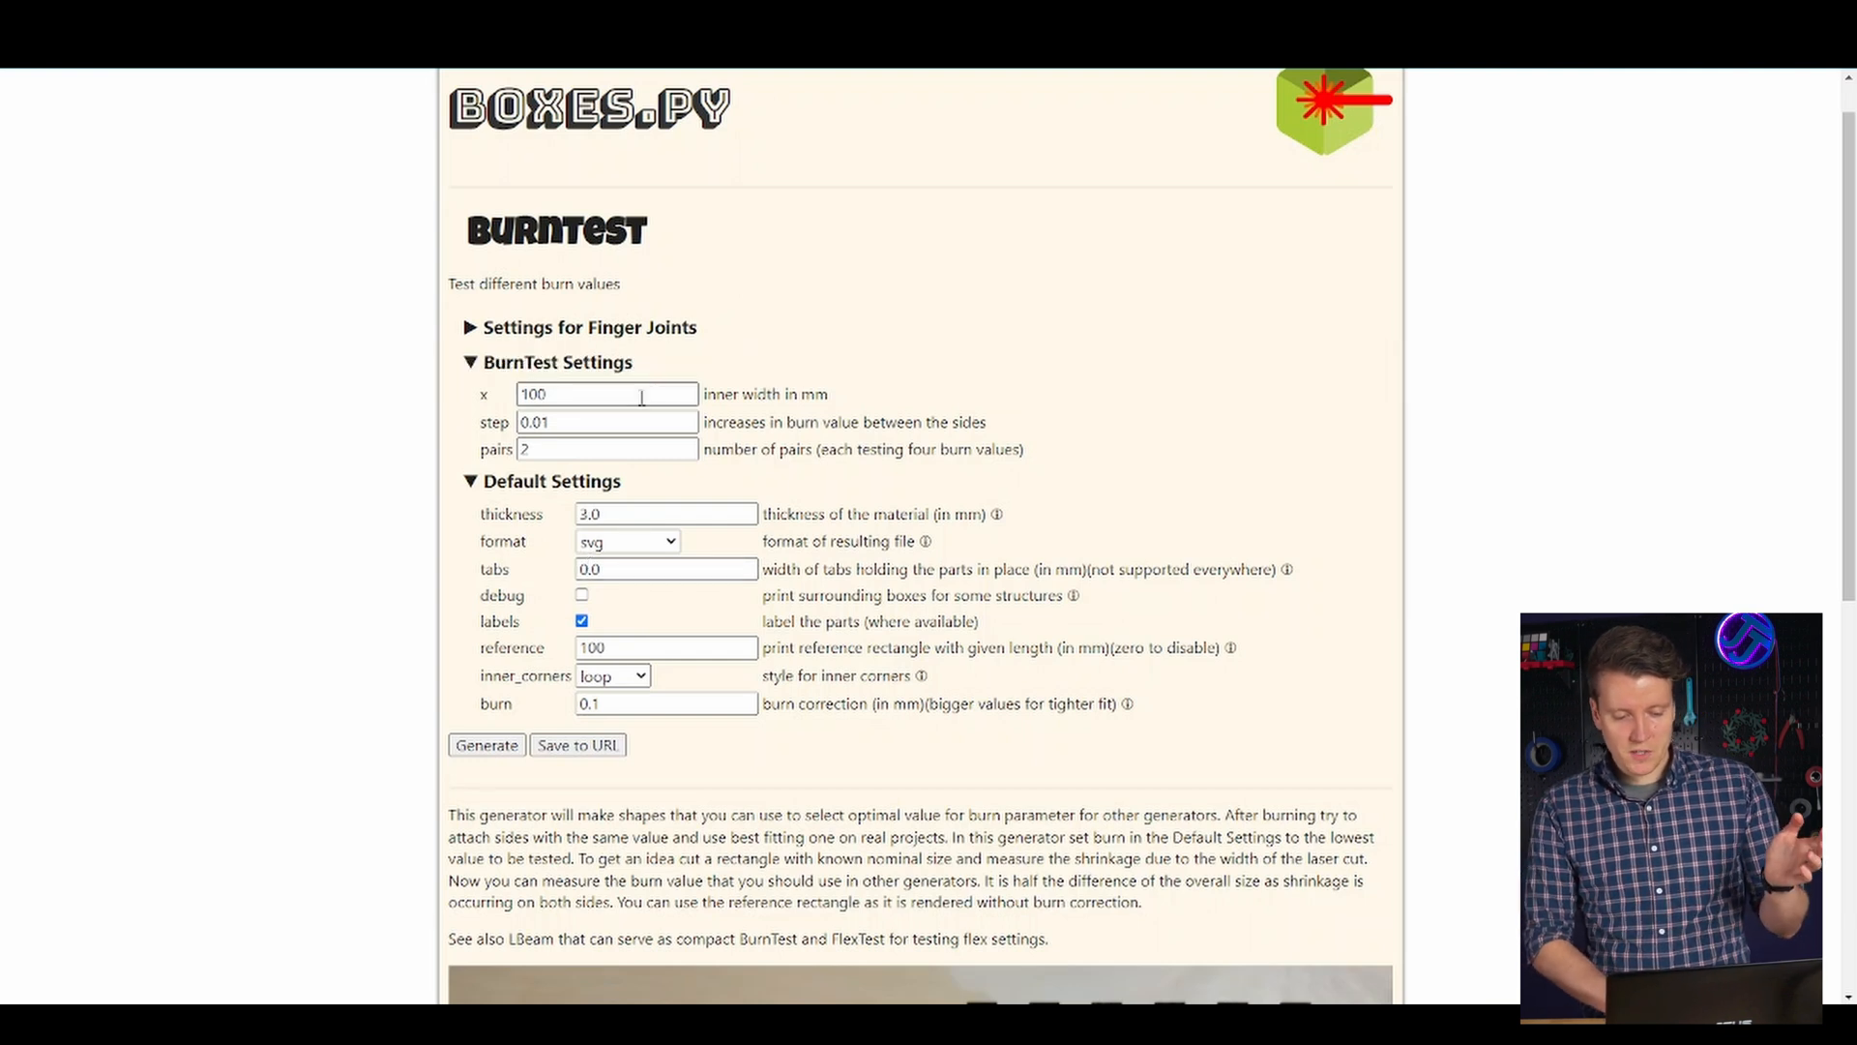
{"action": "triple_click", "coordinate": [606, 393]}
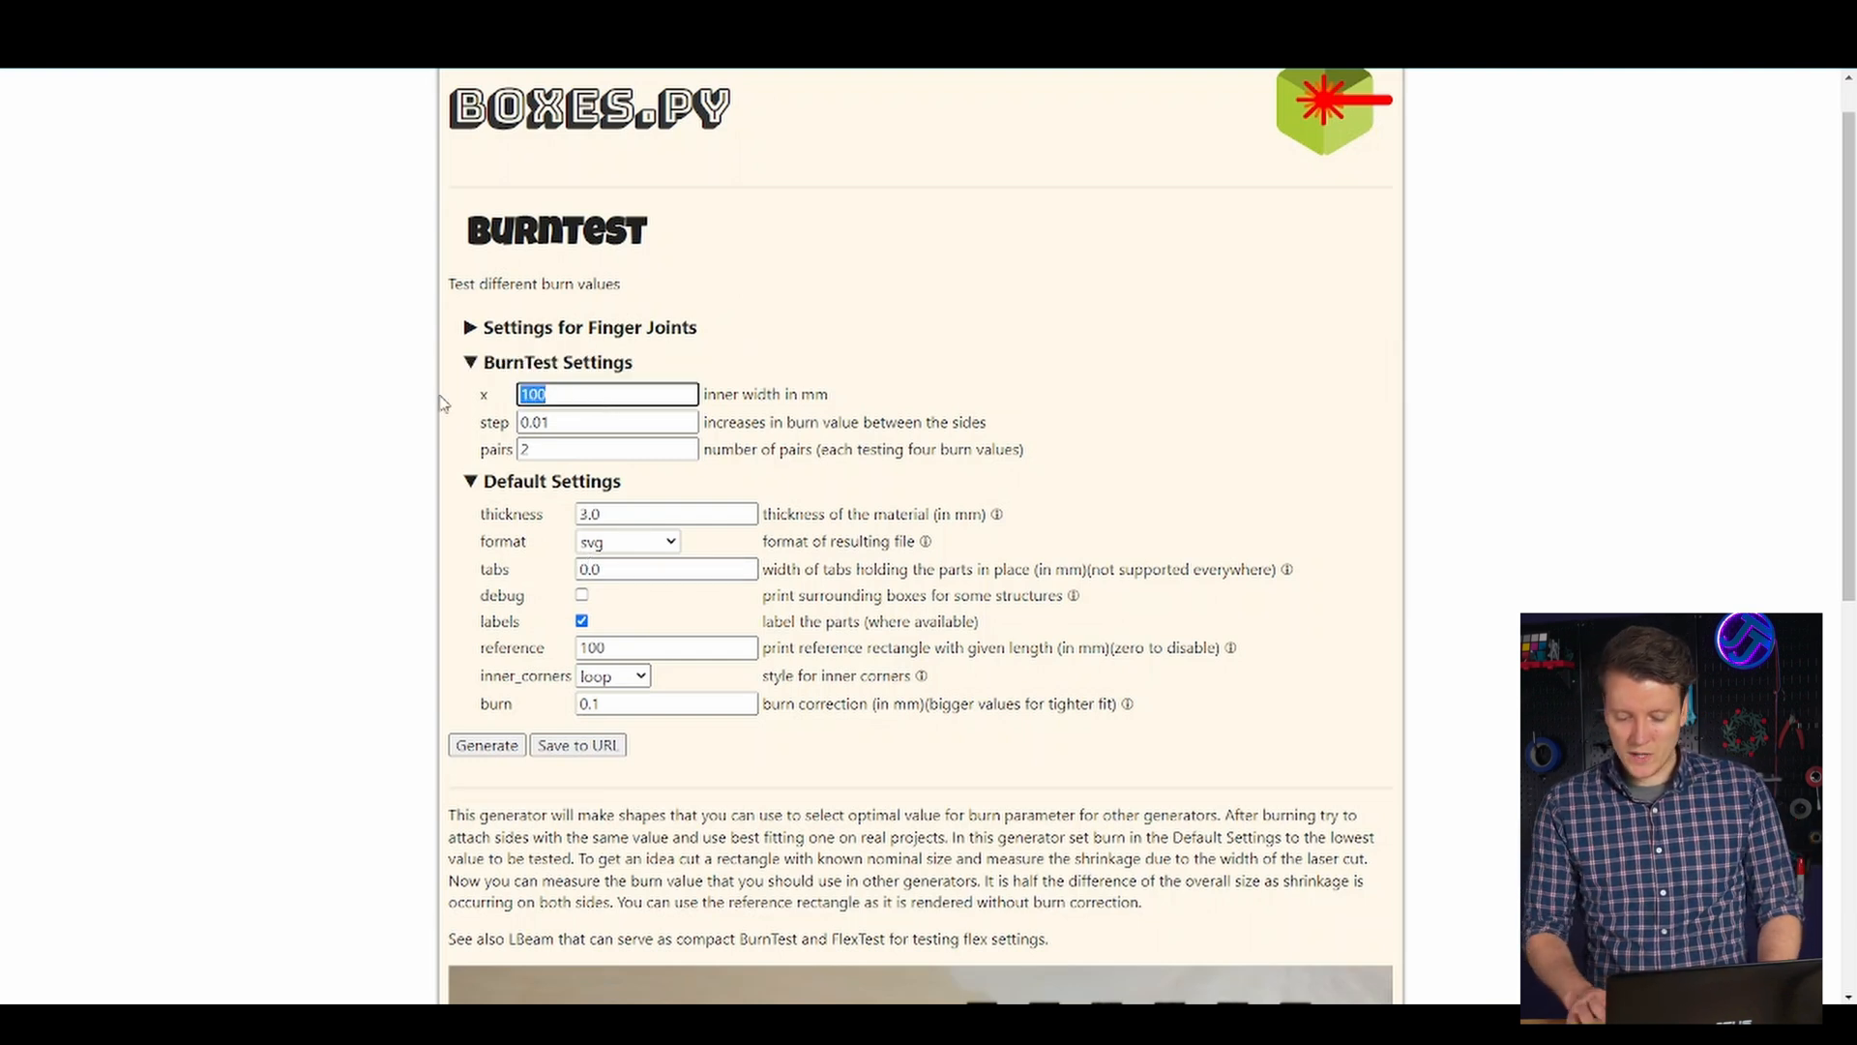
{"action": "type", "text": "80"}
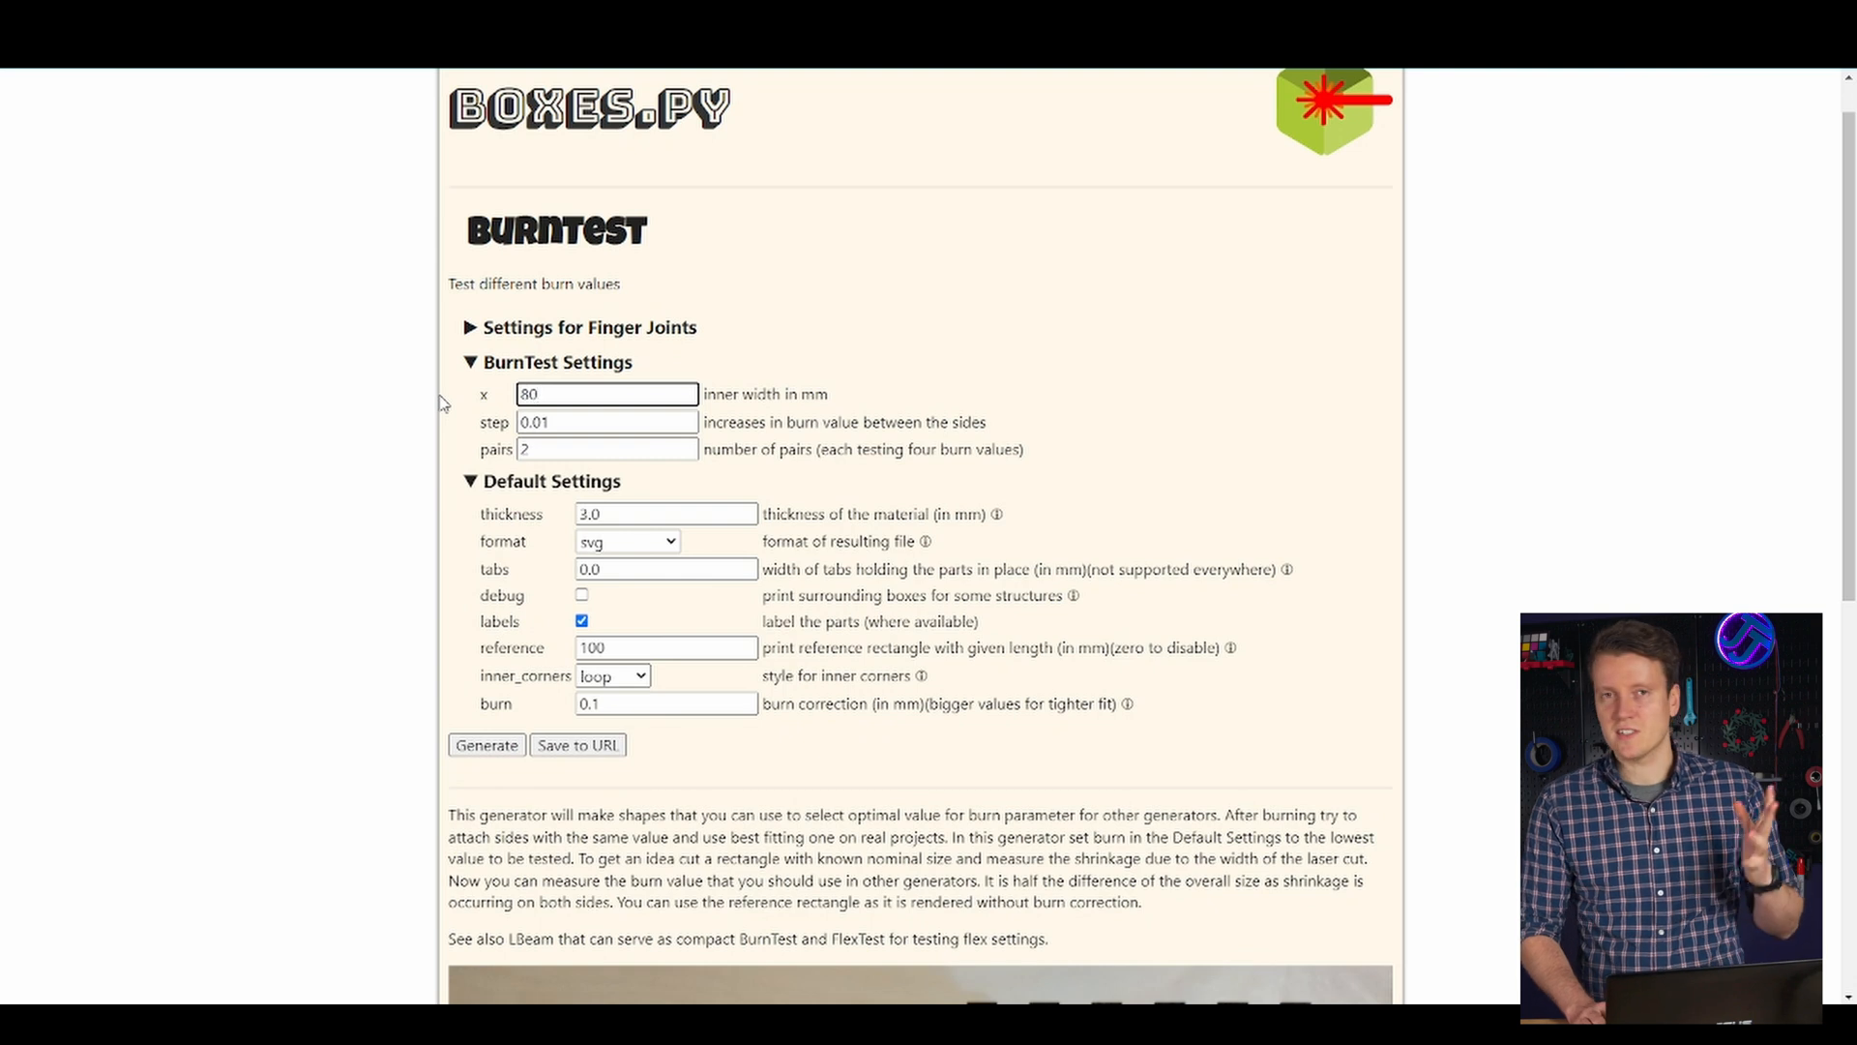
{"action": "left_click", "coordinate": [606, 422]}
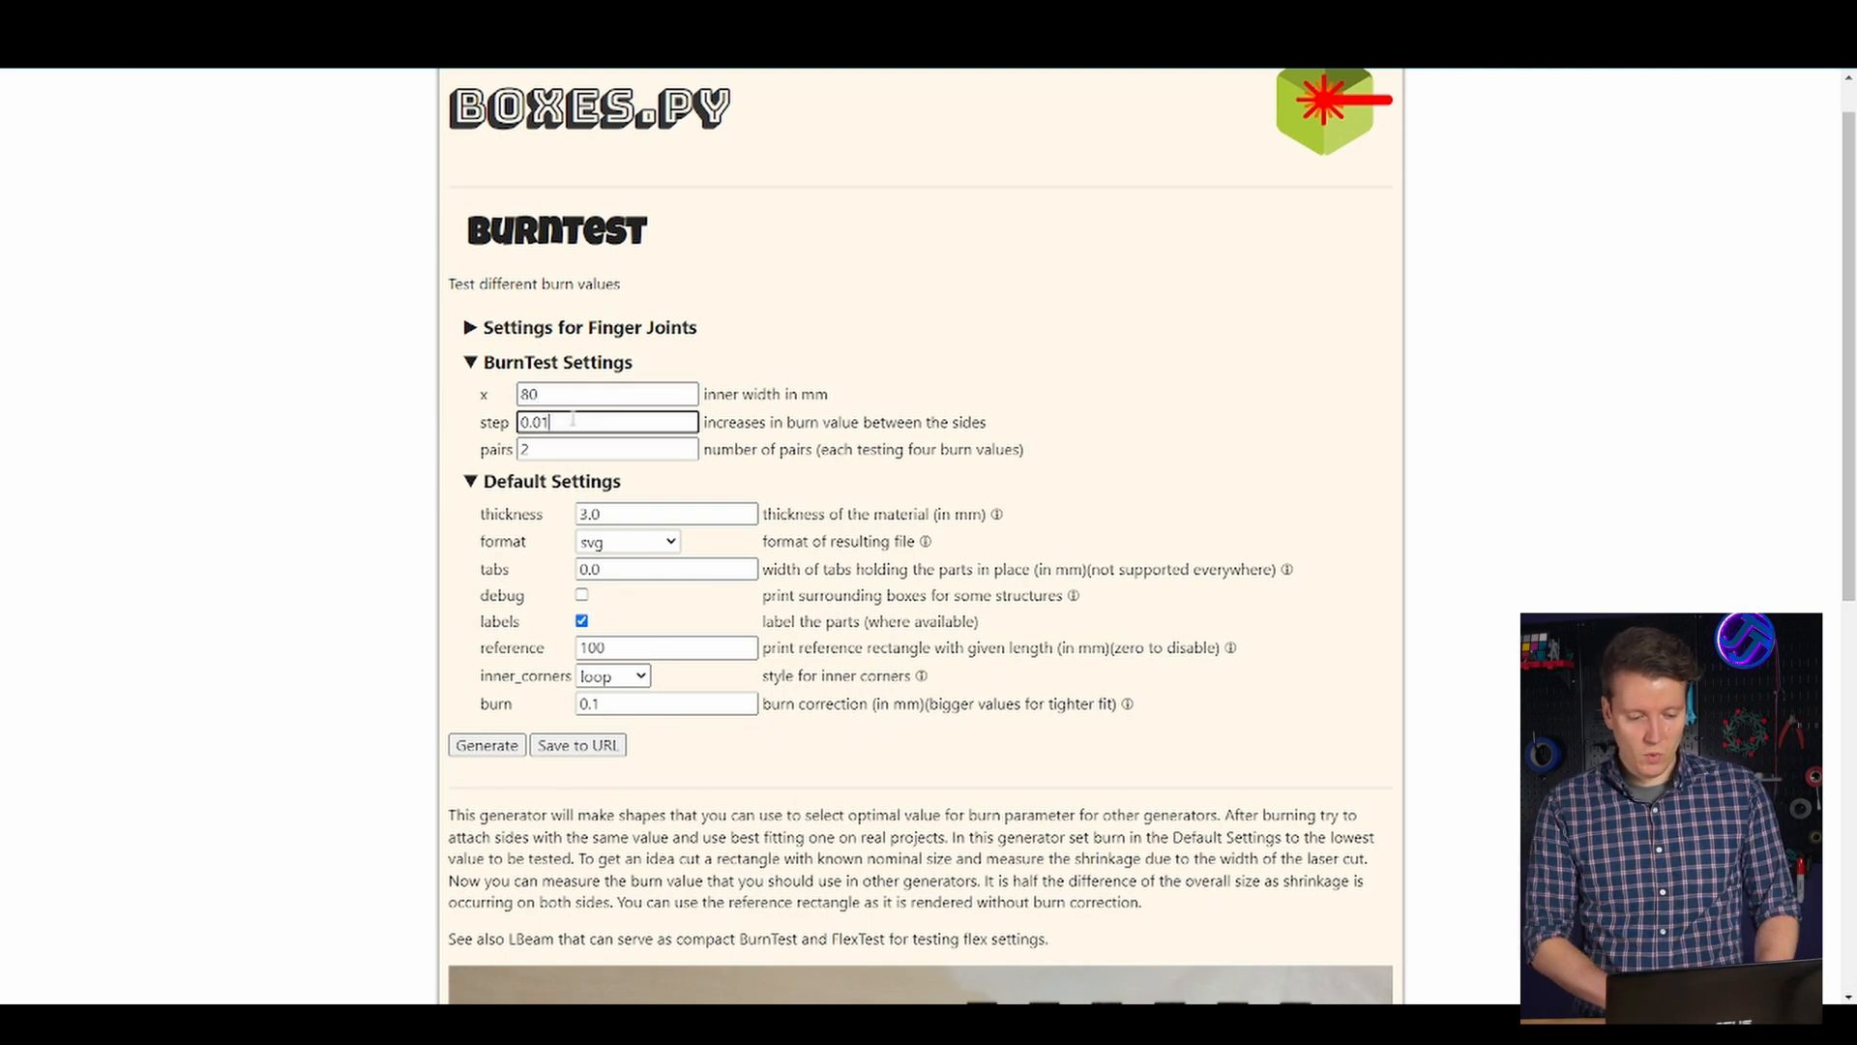
{"action": "left_click", "coordinate": [663, 513]}
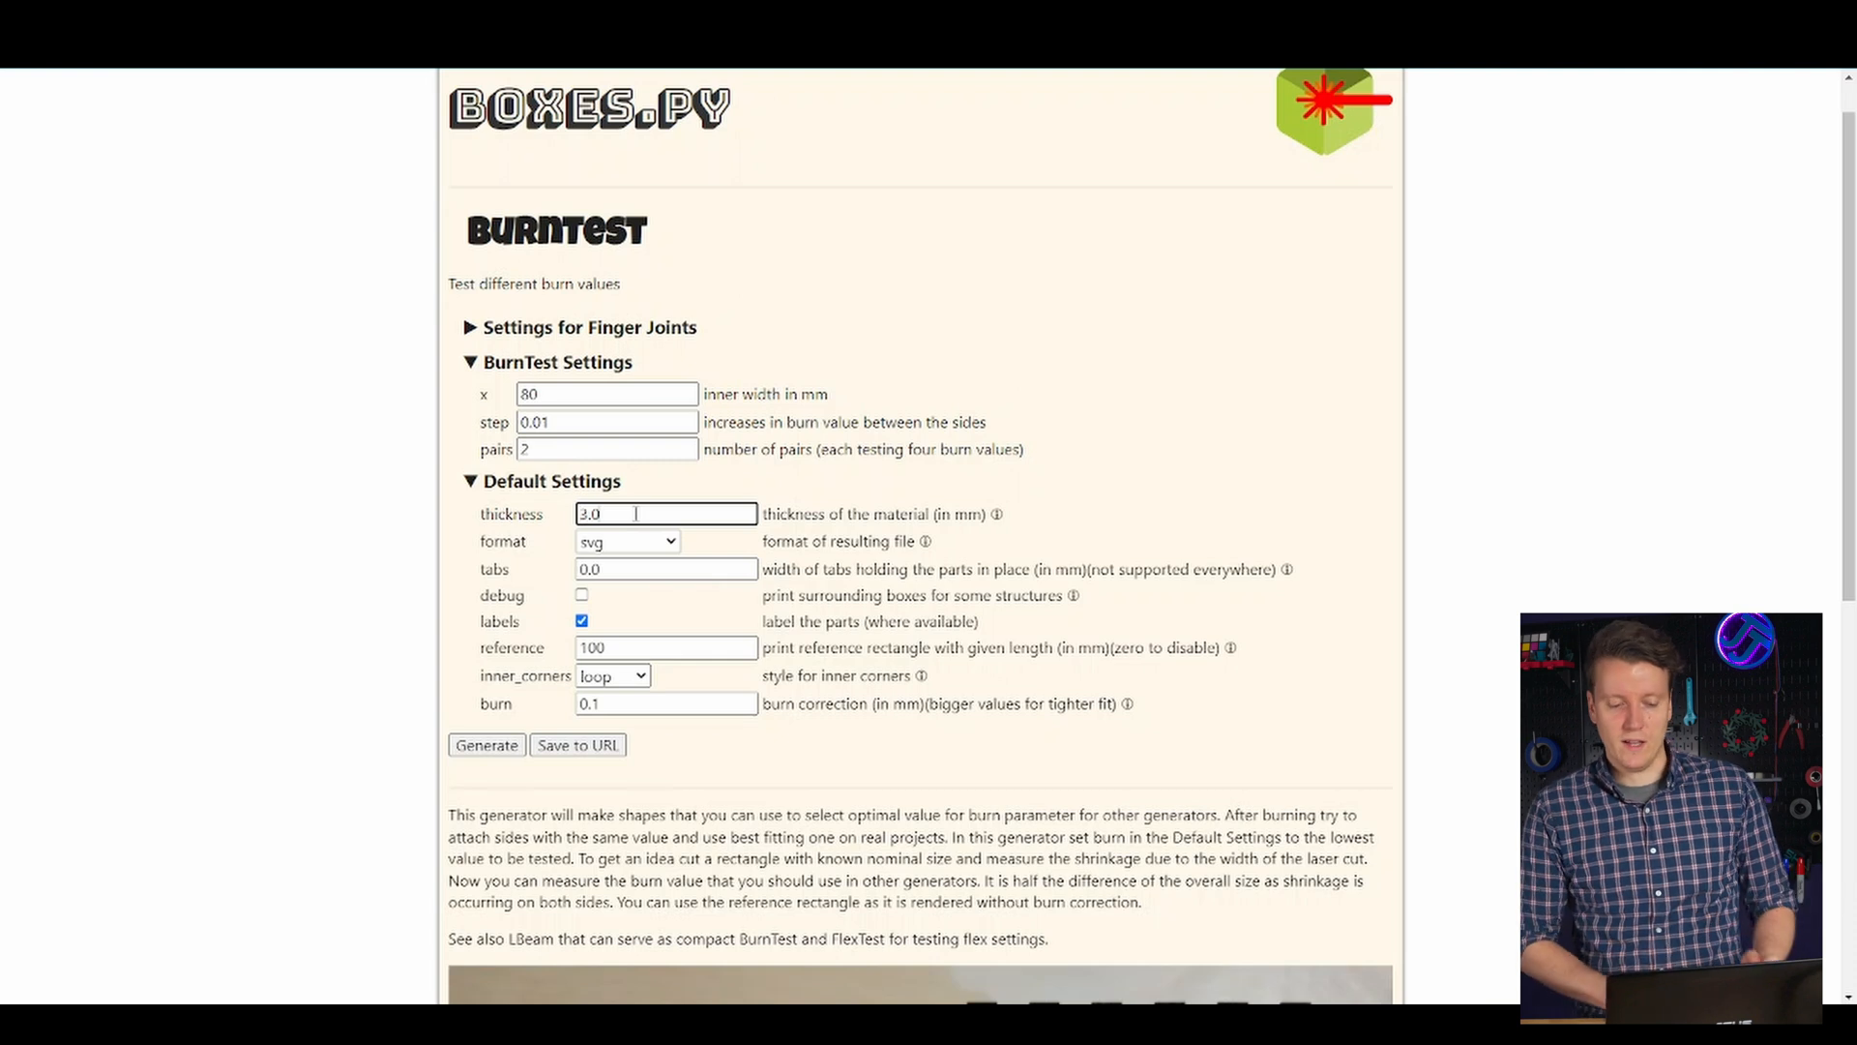
Step: Choose dxf as the output format and select the reference length to zero it
{"action": "left_click", "coordinate": [627, 542]}
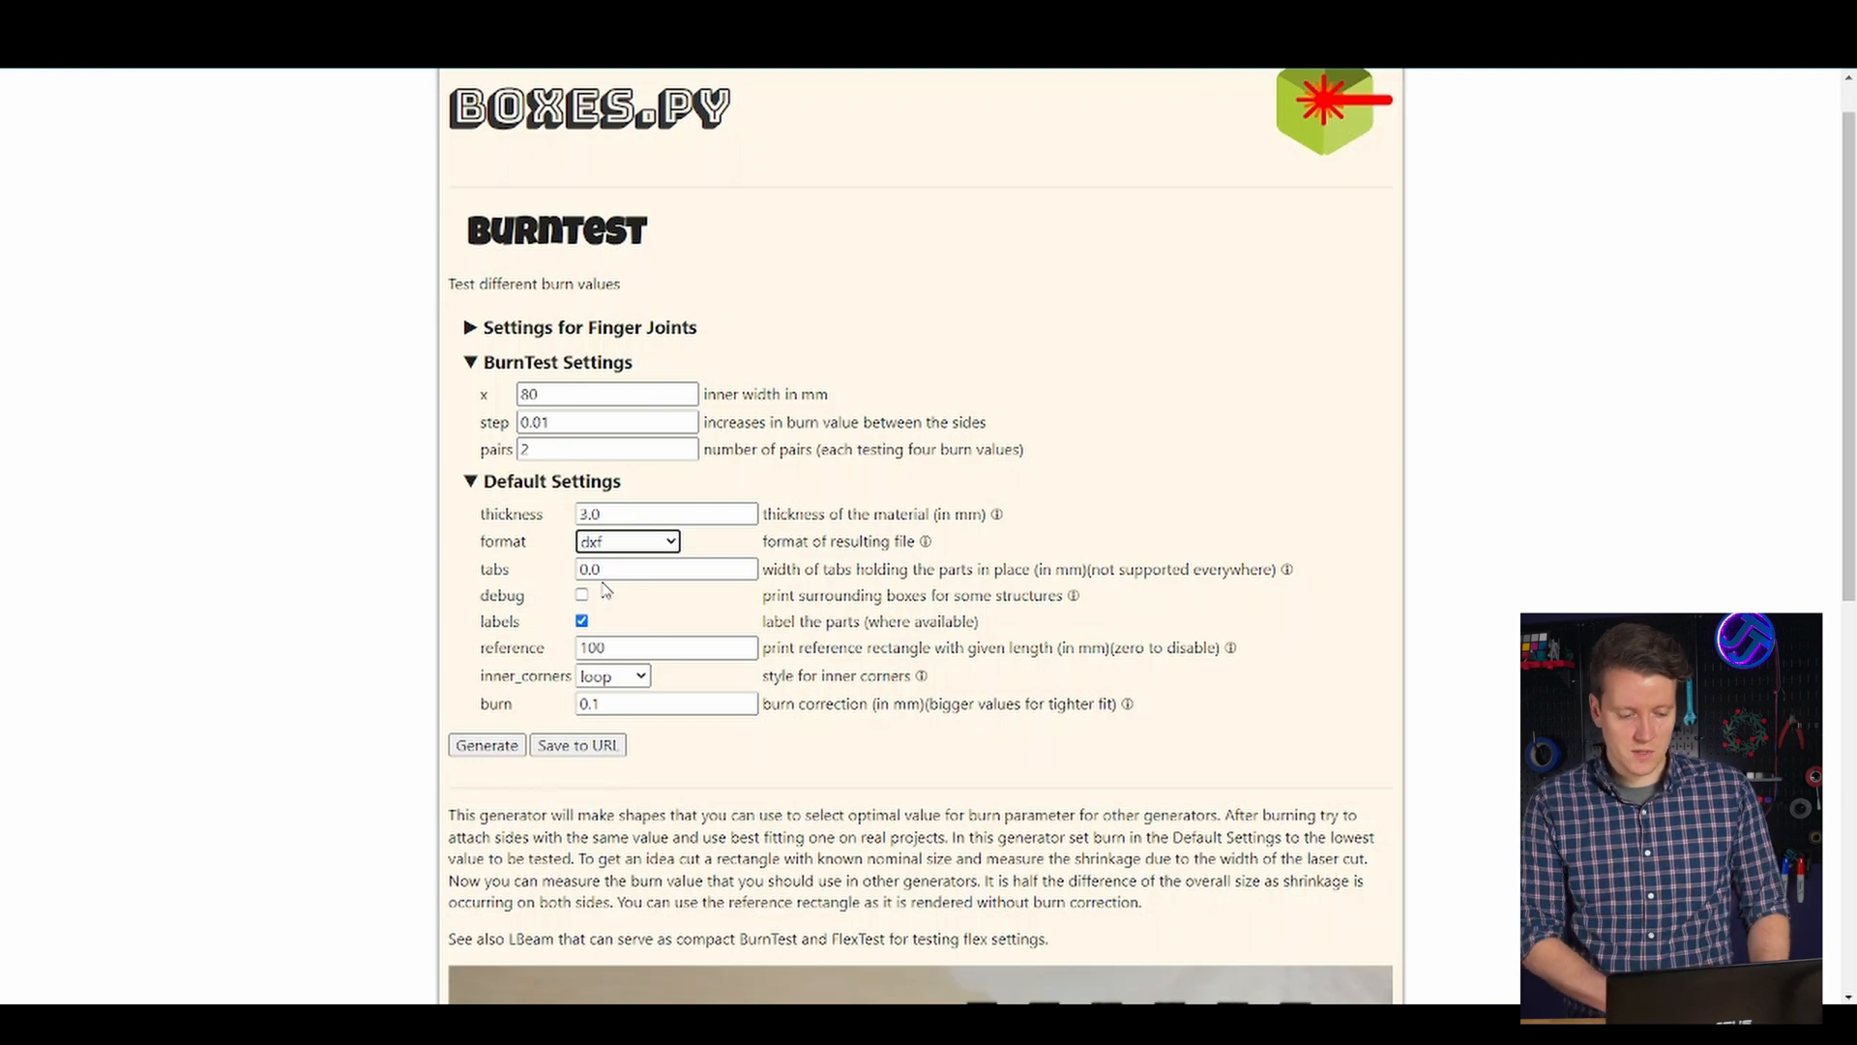
{"action": "left_click", "coordinate": [583, 621]}
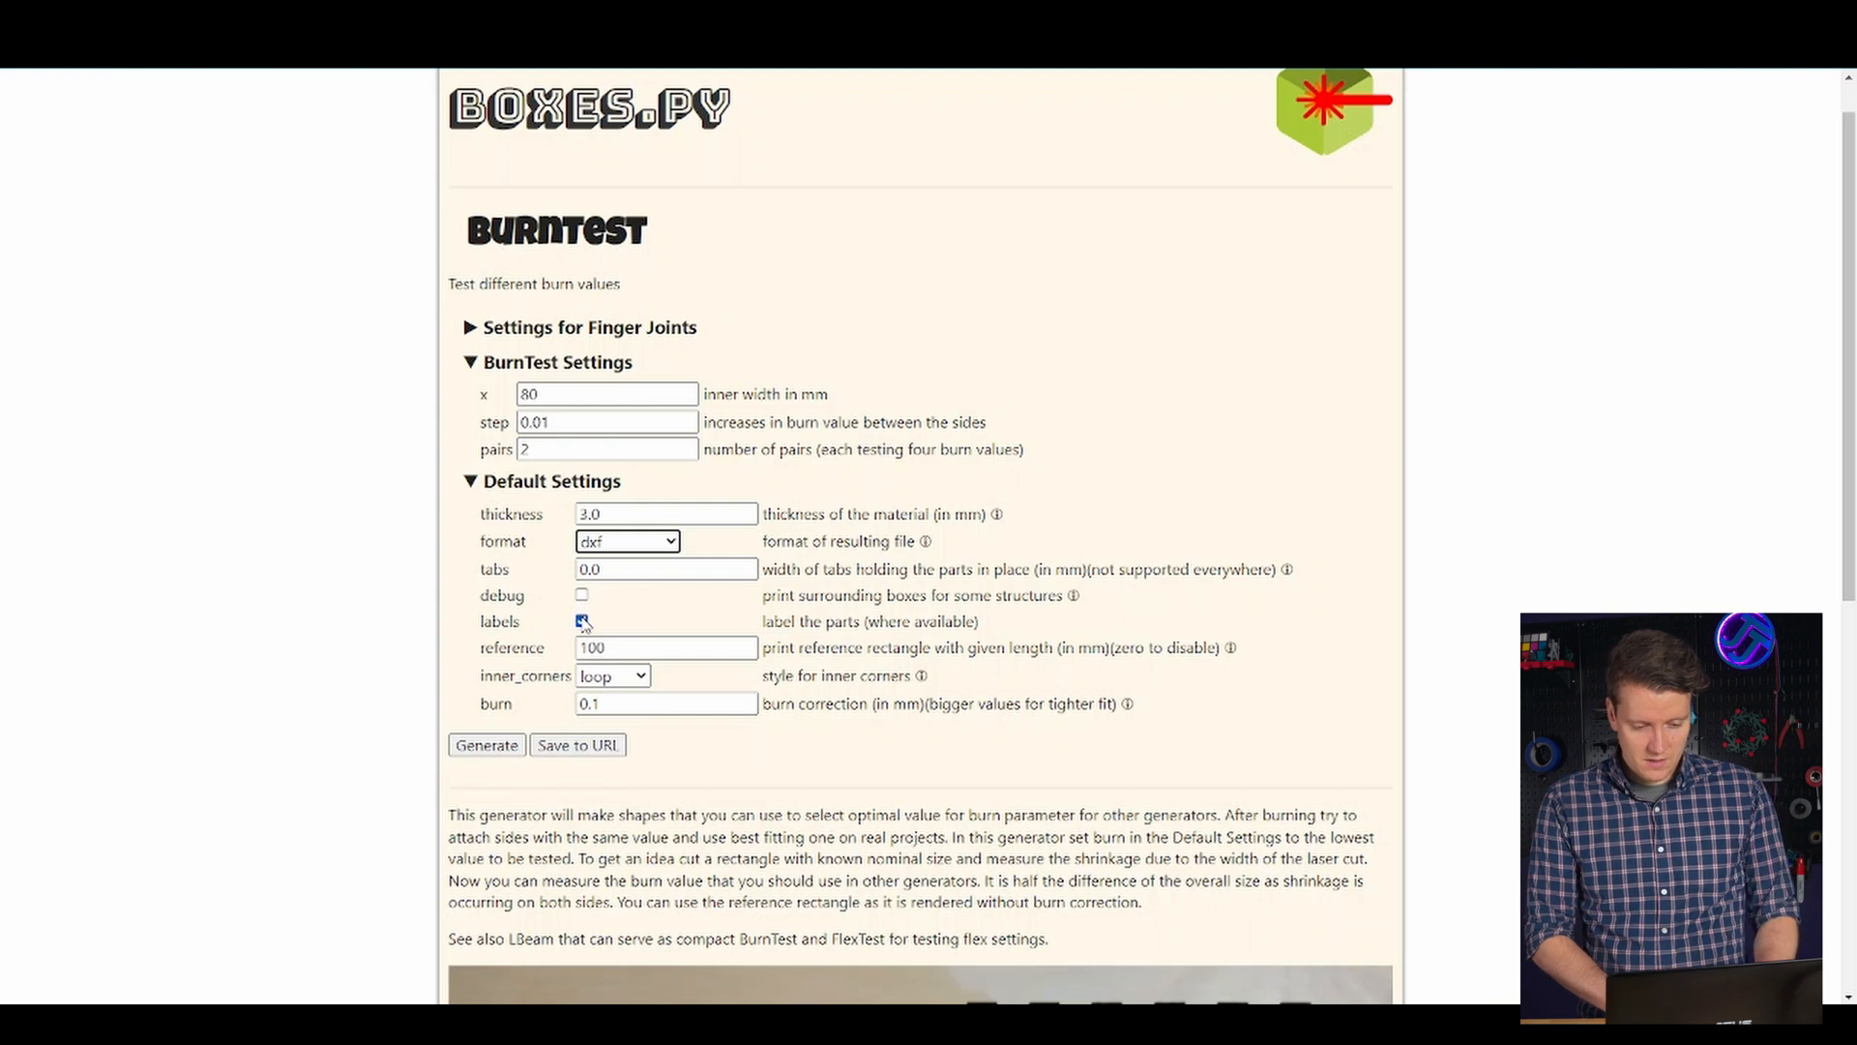
{"action": "left_click", "coordinate": [582, 621]}
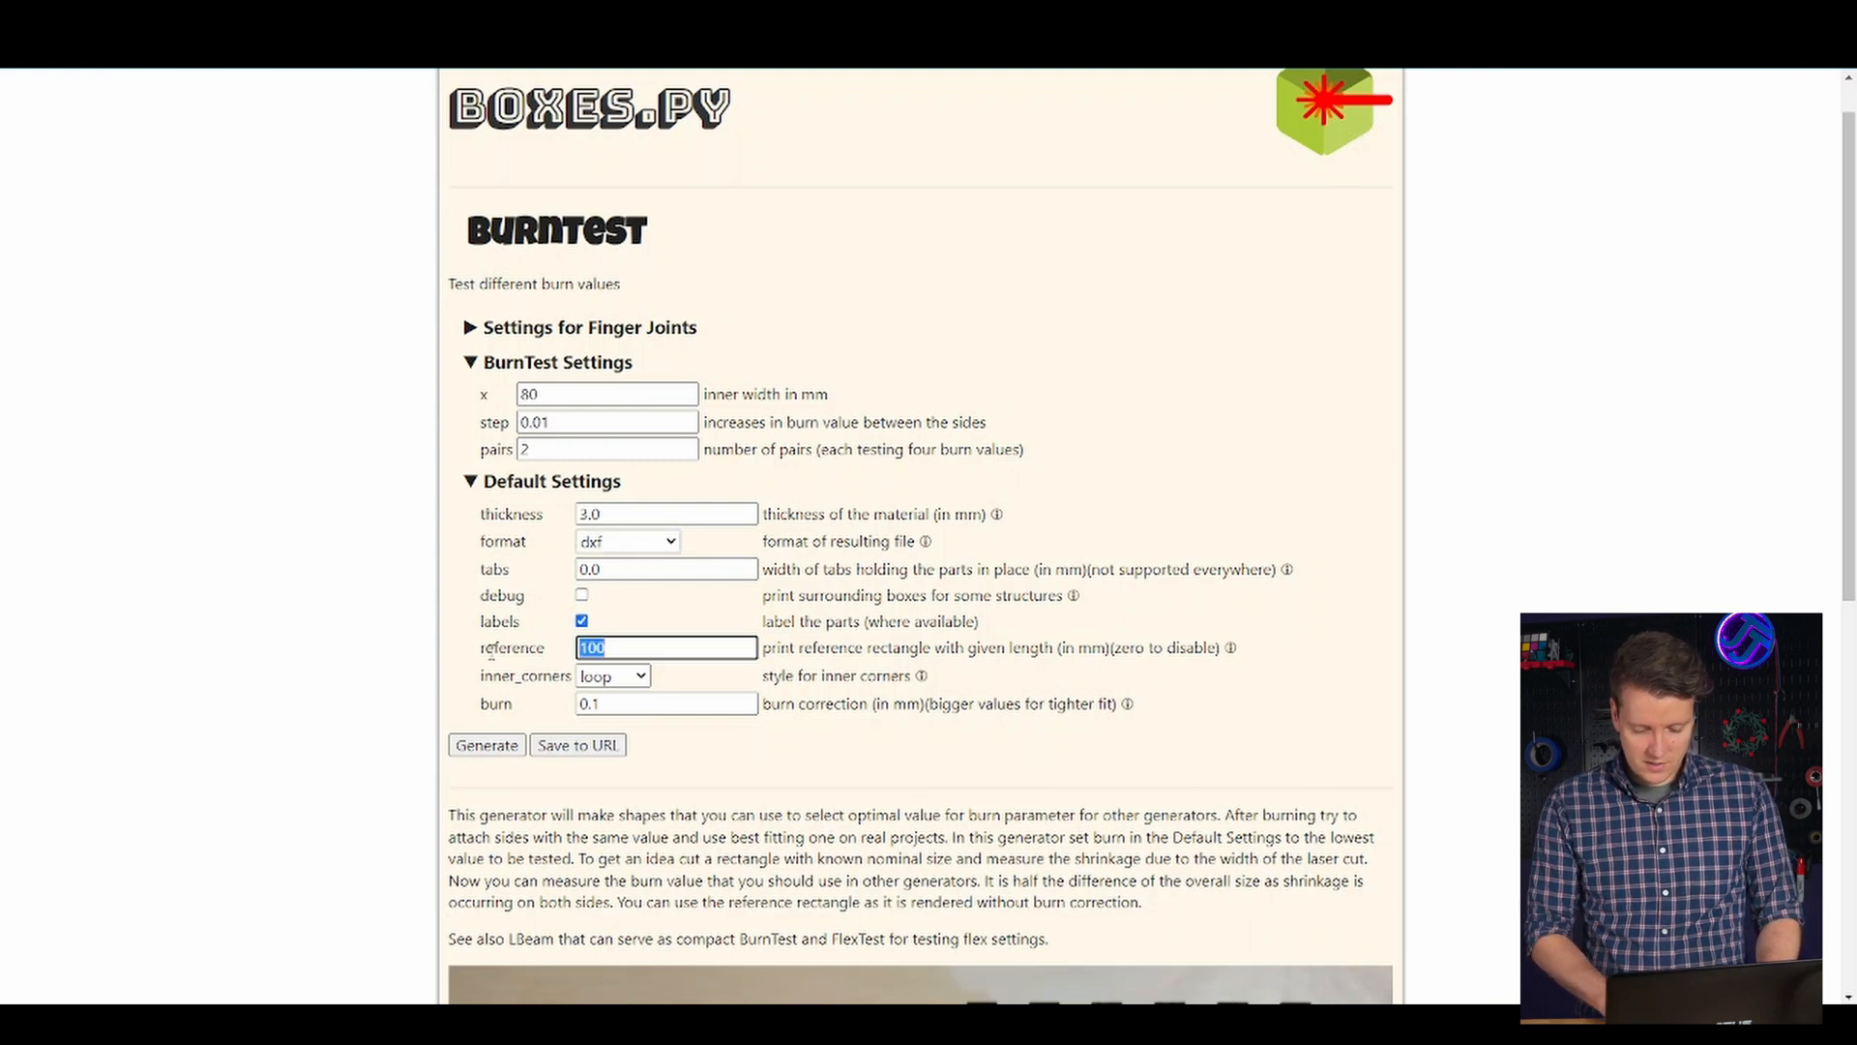
Step: Enter 0 for the reference length and begin changing the inner width x from 80 to 50
{"action": "type", "text": "0"}
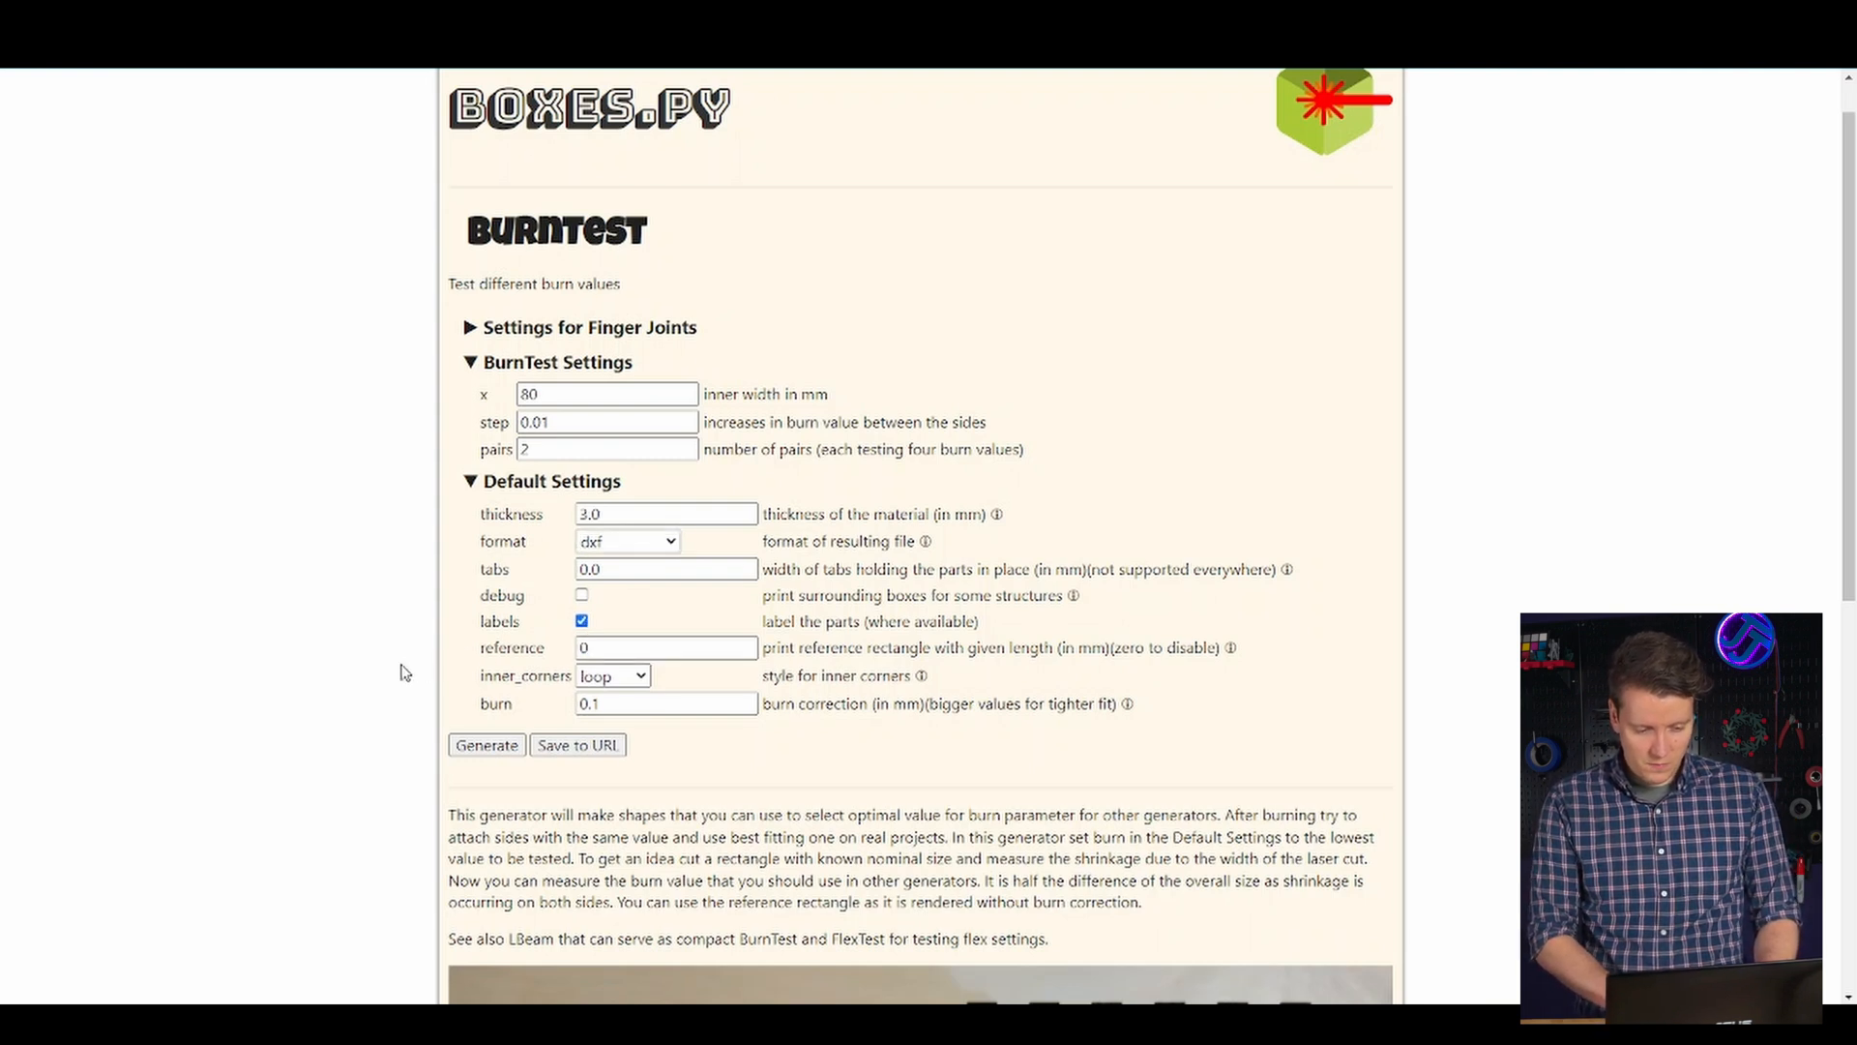
{"action": "scroll", "scroll_direction": "down", "scroll_amount": 3}
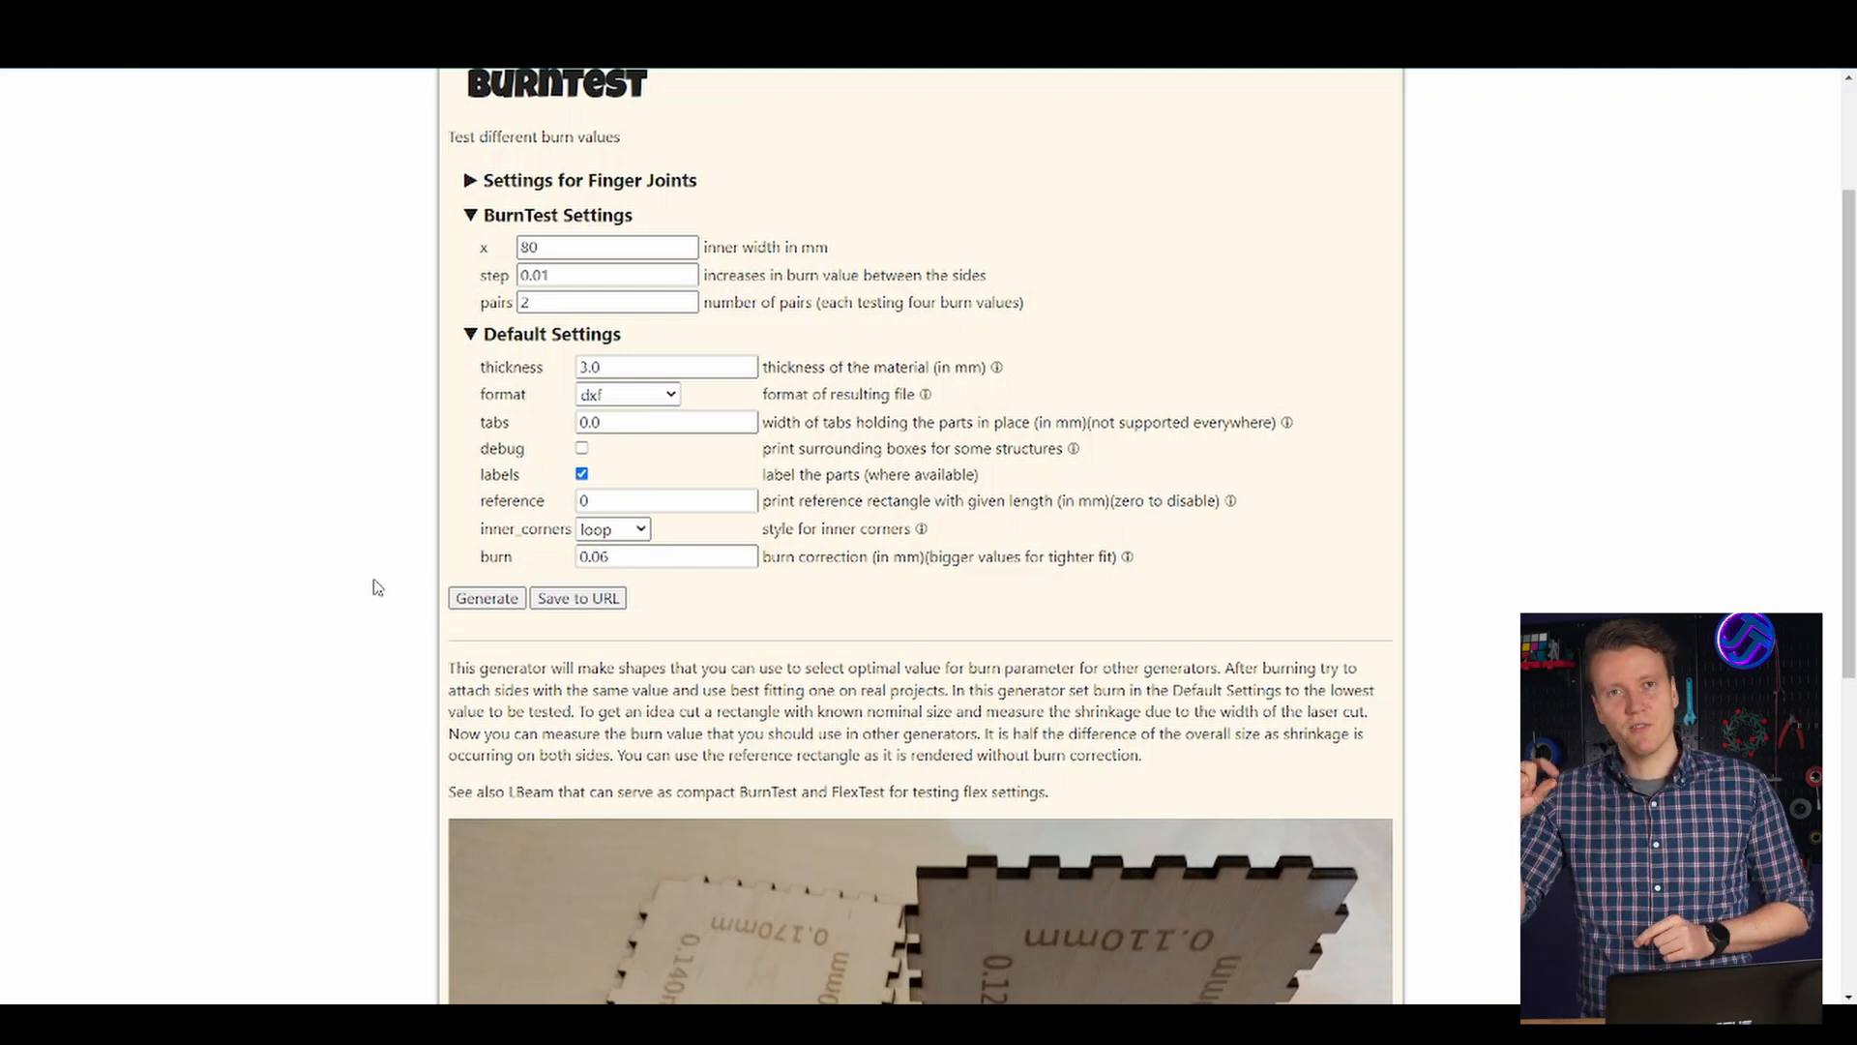
{"action": "scroll", "scroll_direction": "up", "scroll_amount": 3}
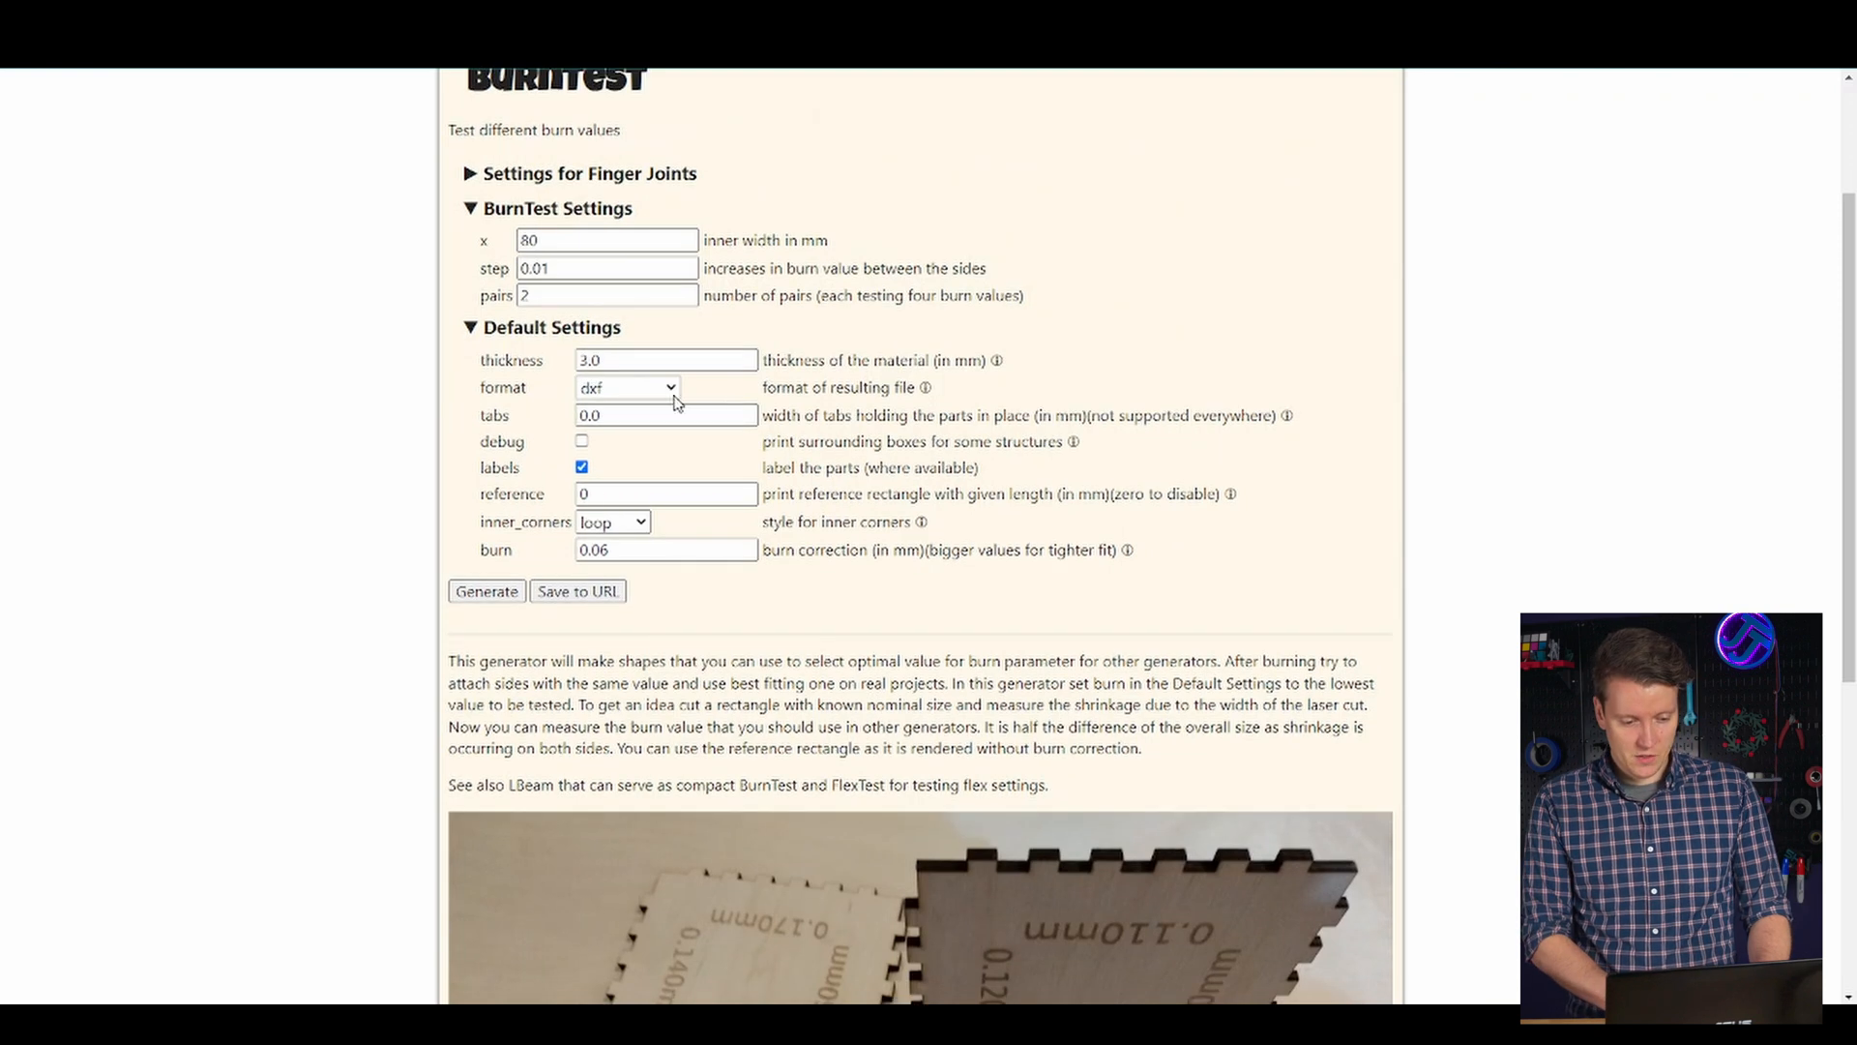
{"action": "left_click", "coordinate": [627, 387]}
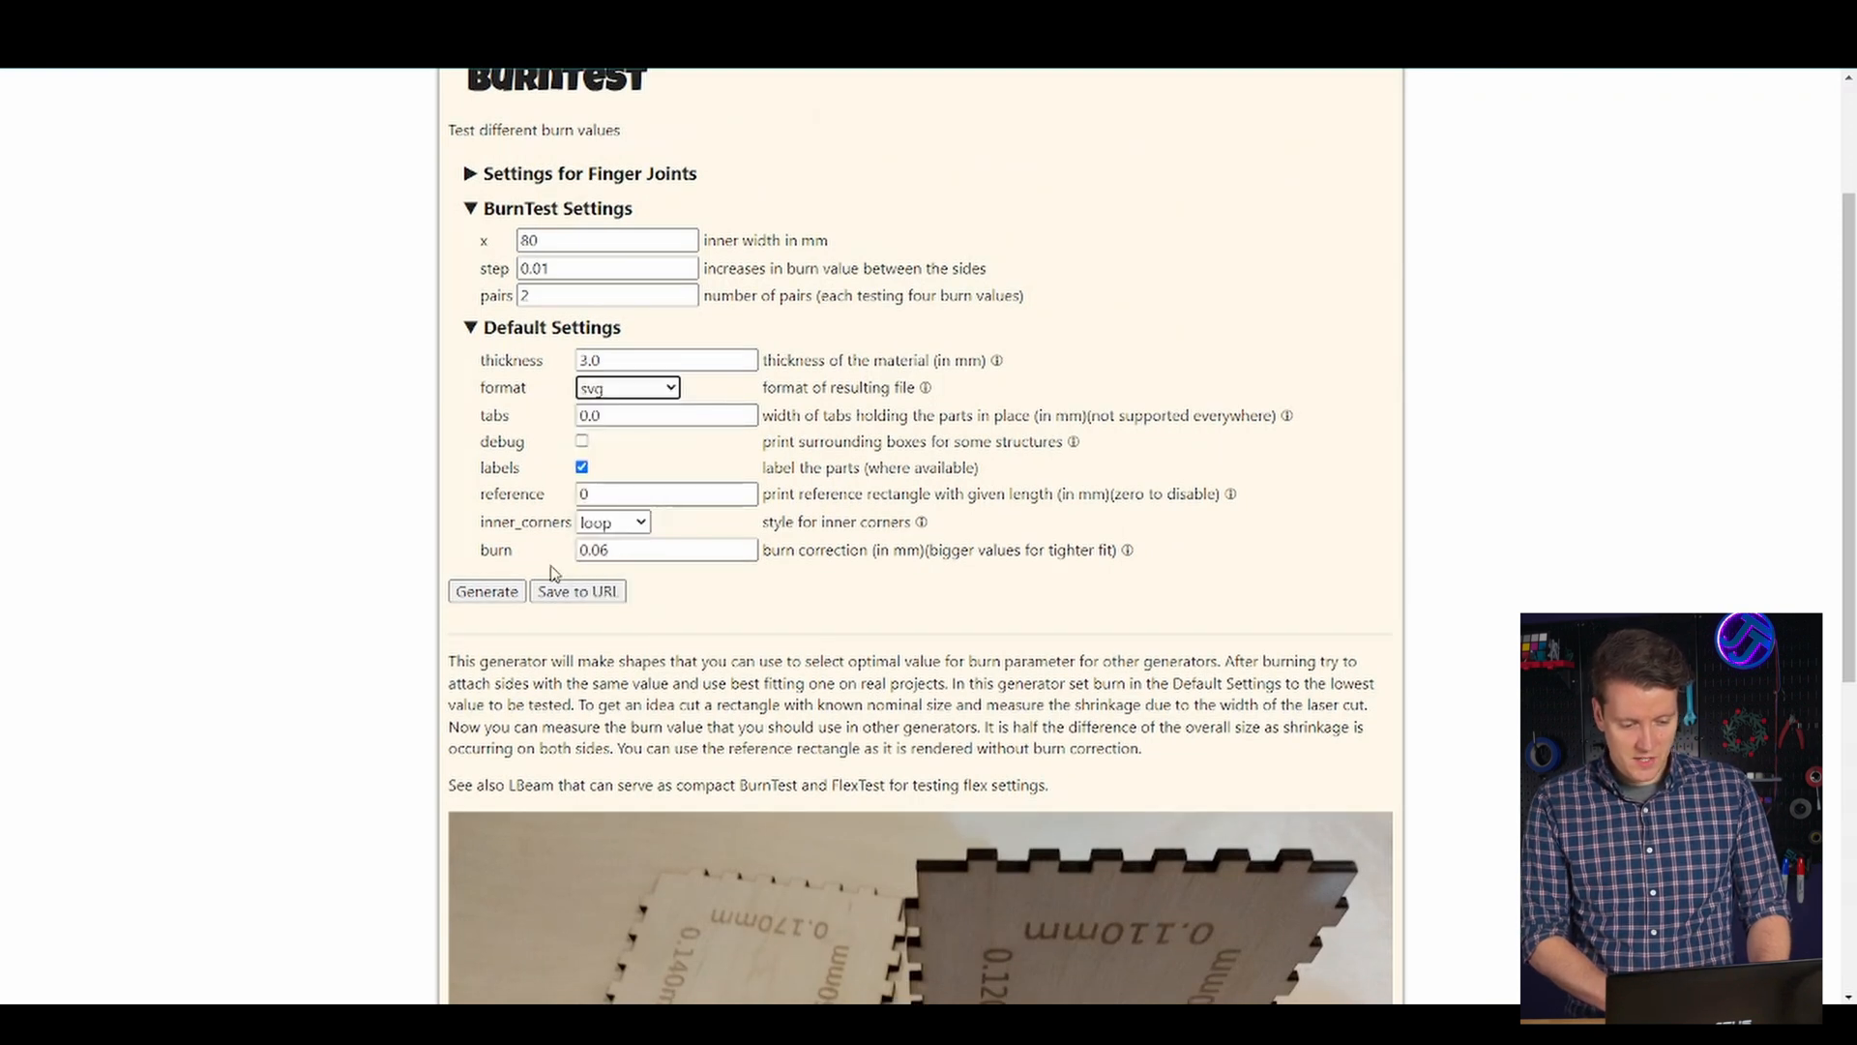
{"action": "left_click", "coordinate": [607, 240]}
{"action": "type", "text": "50"}
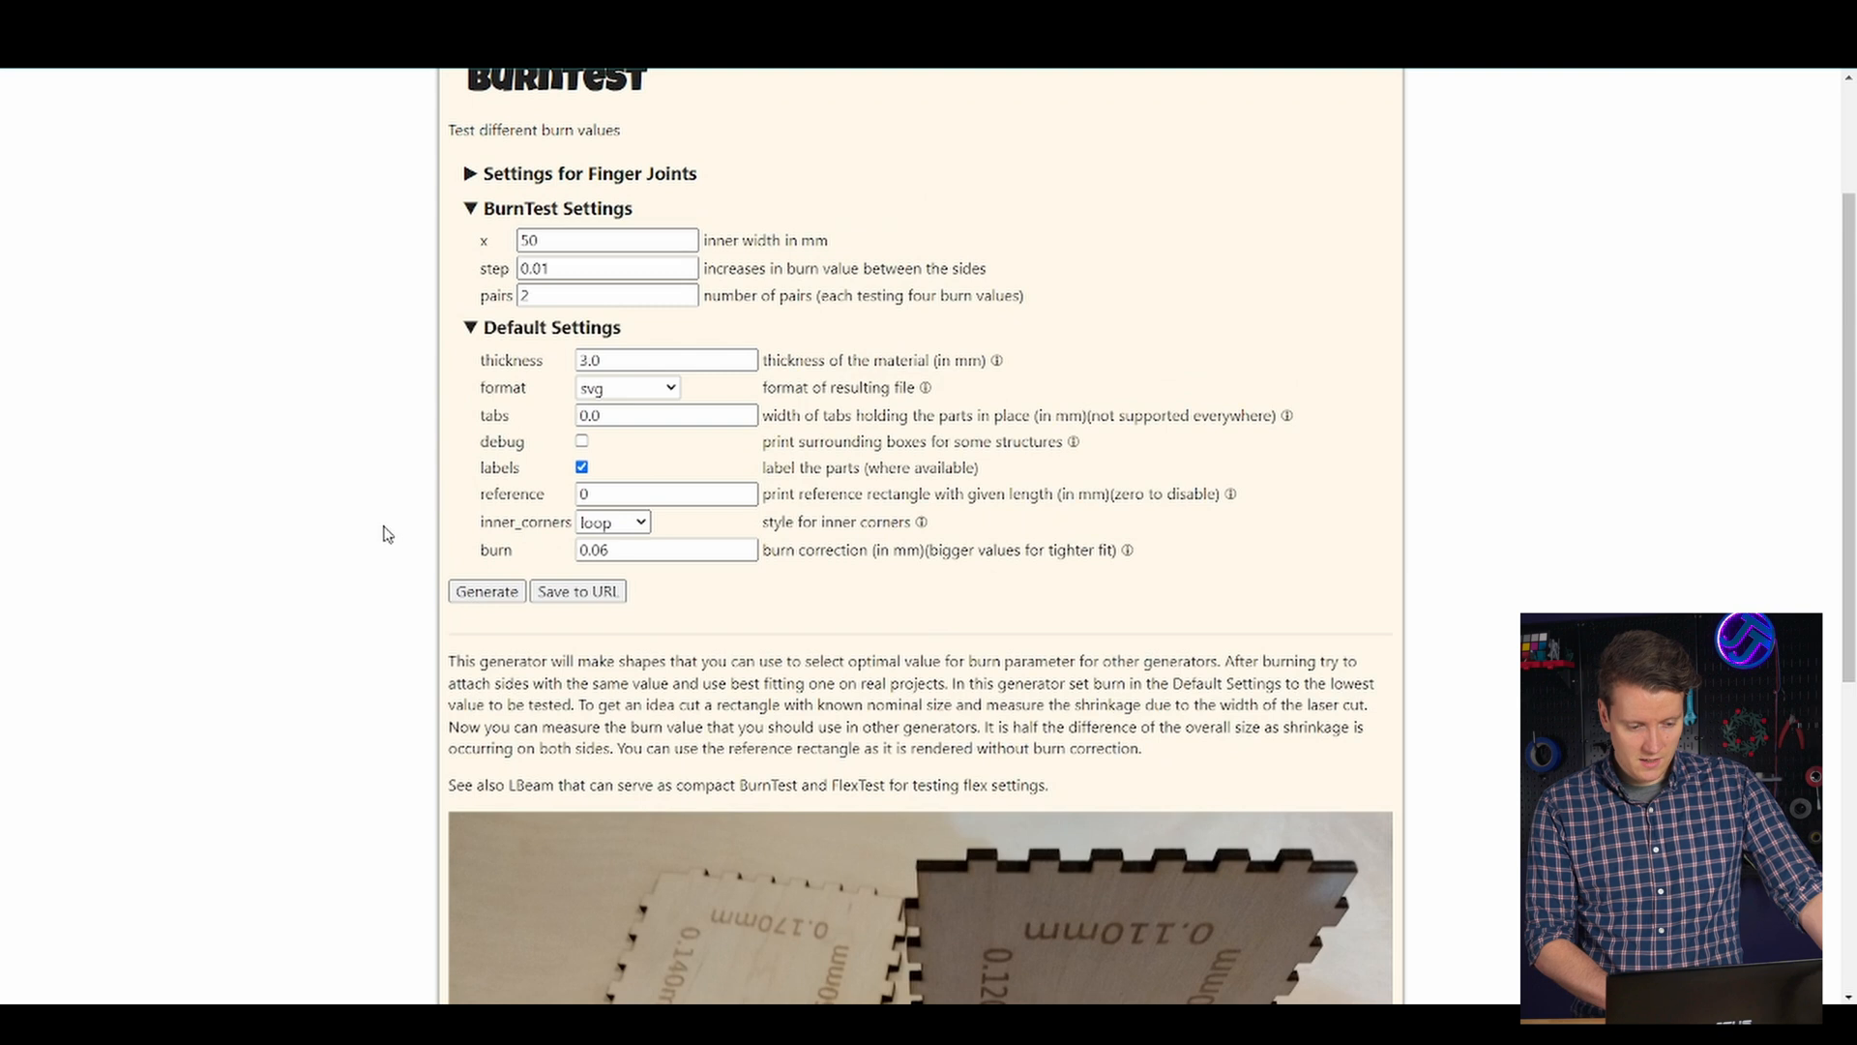
{"action": "left_click", "coordinate": [485, 592]}
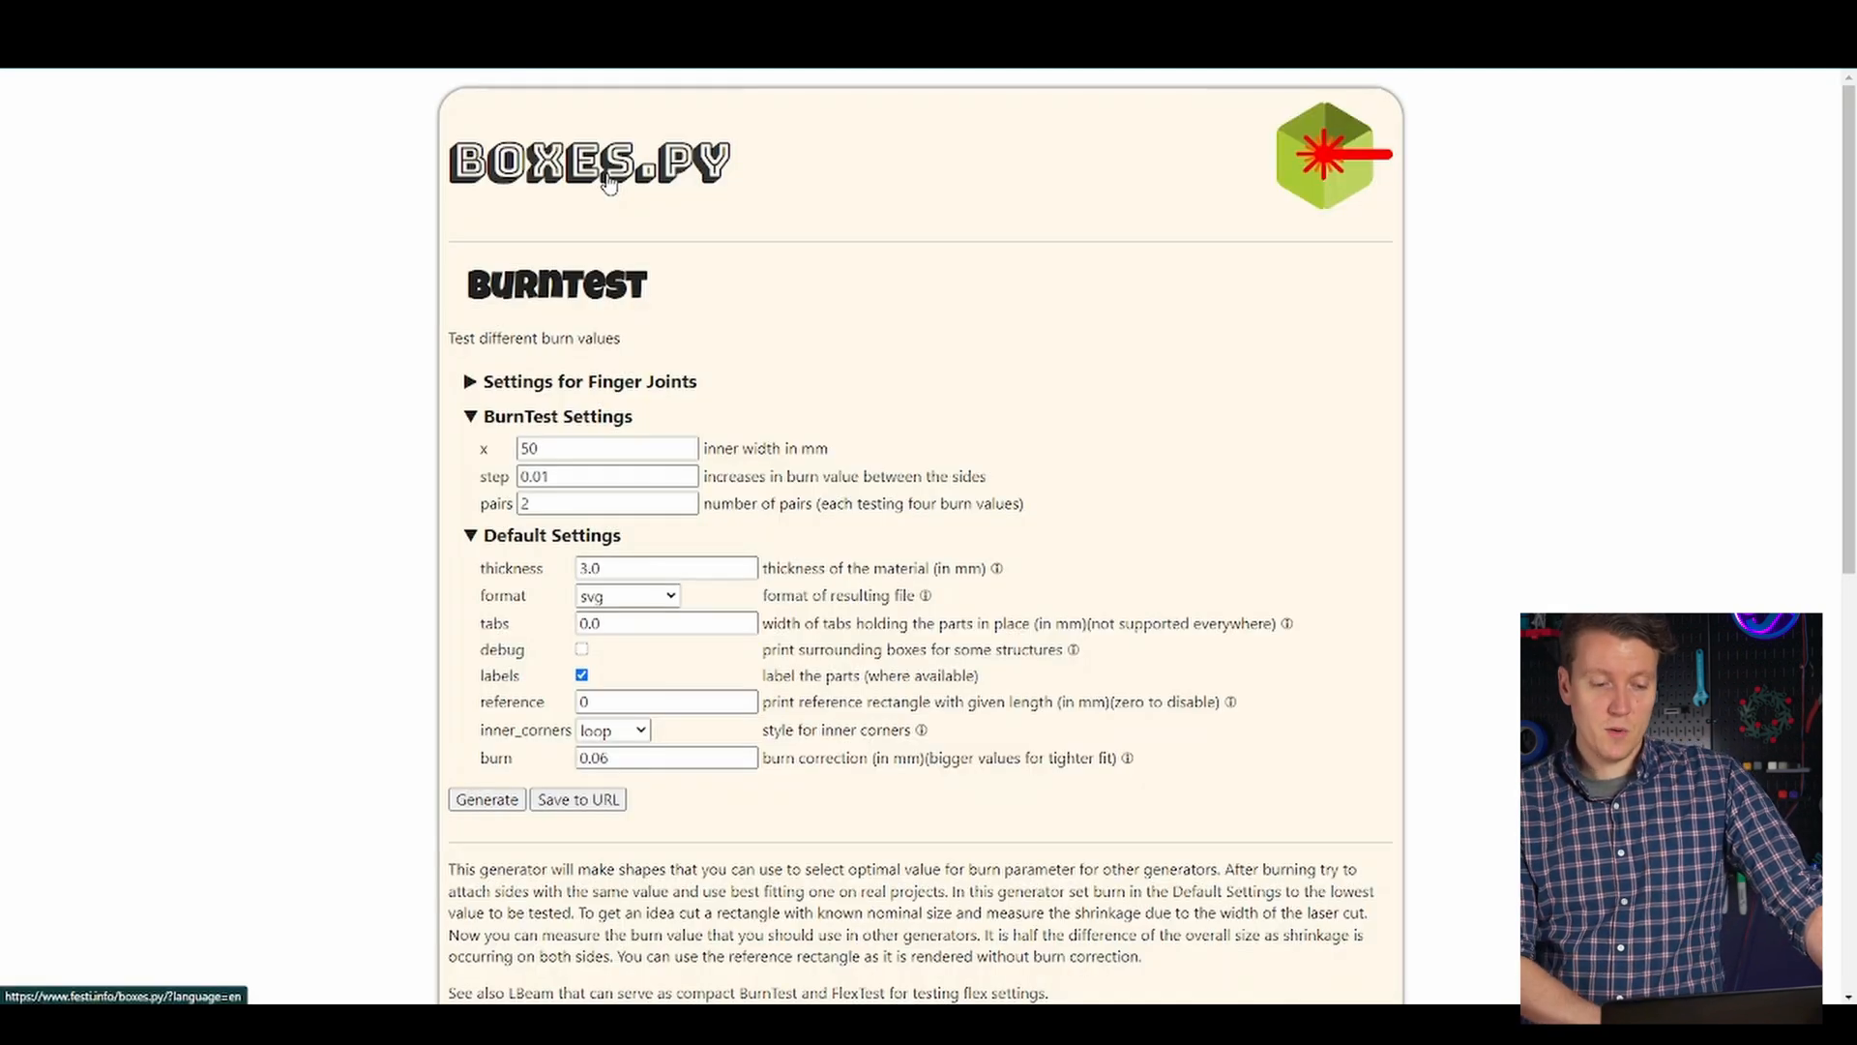
Step: Return to the generator list and start TypeTray under Trays and Drawer Inserts for 50*4 sections, hi 80
{"action": "left_click", "coordinate": [588, 163]}
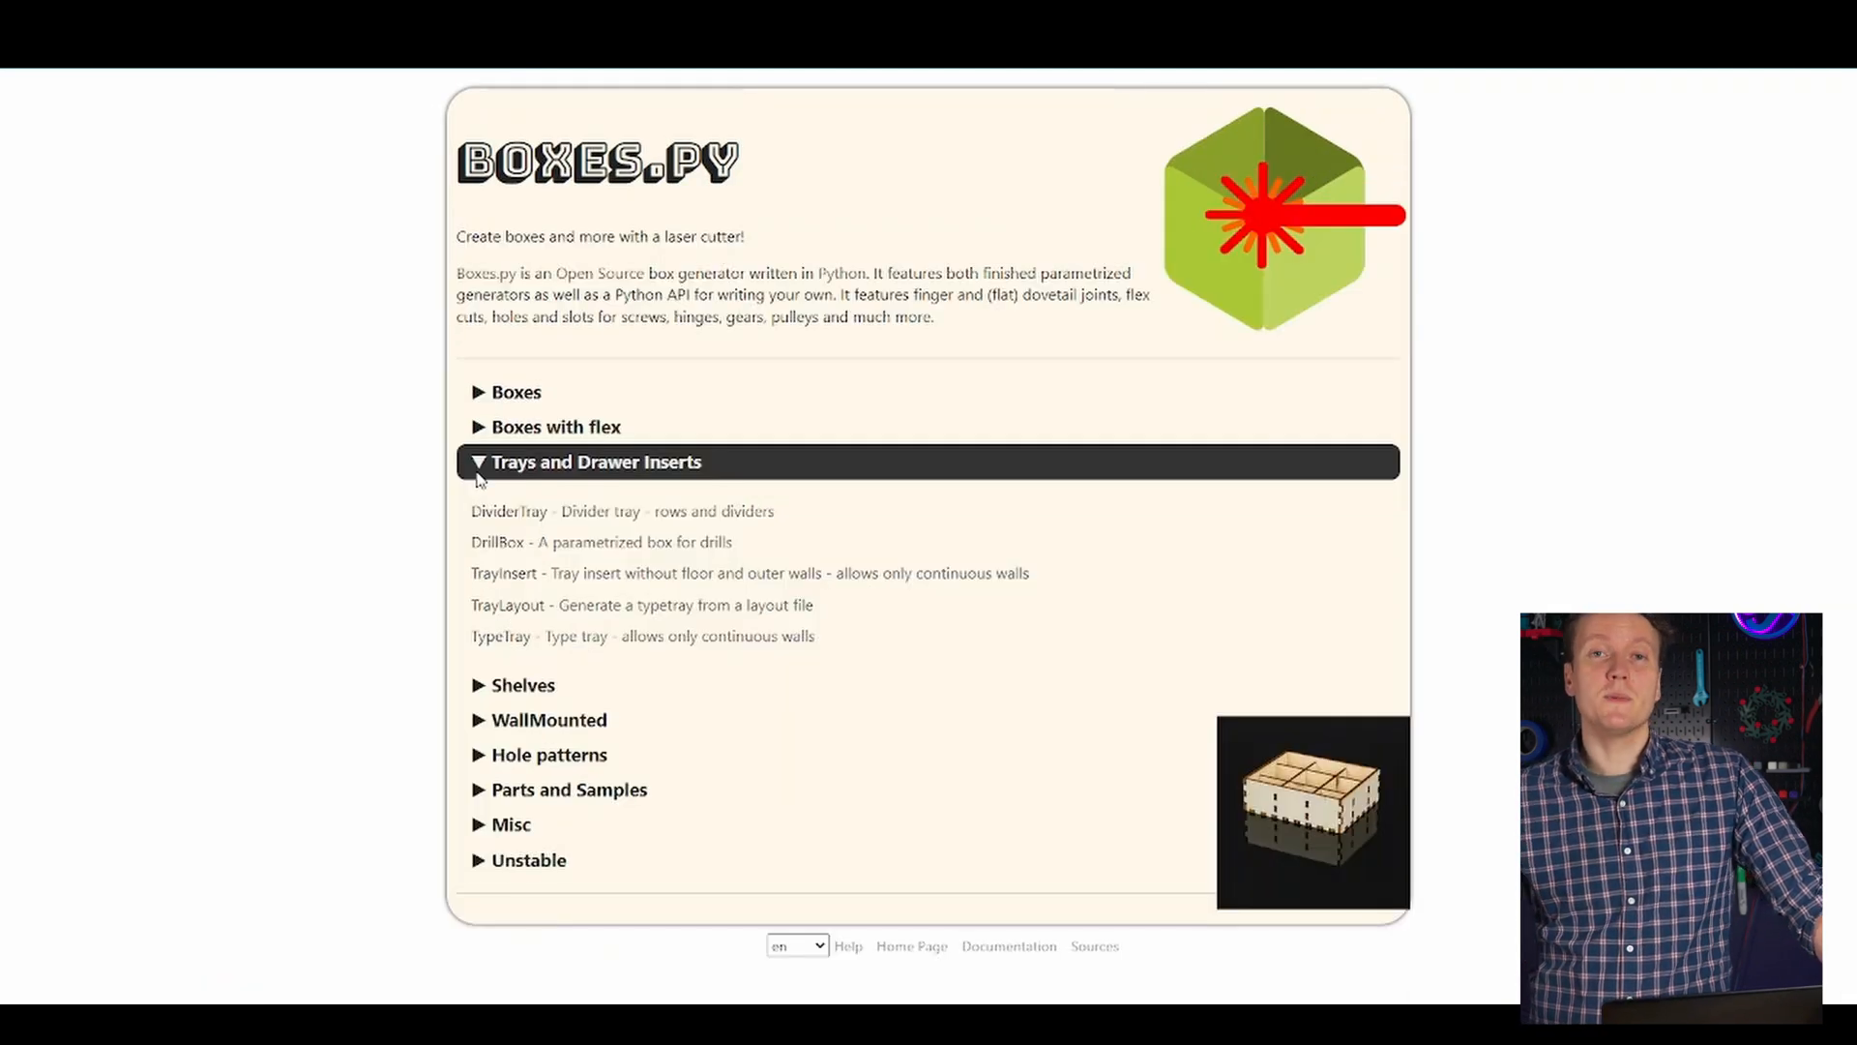
{"action": "mouse_move", "coordinate": [497, 642]}
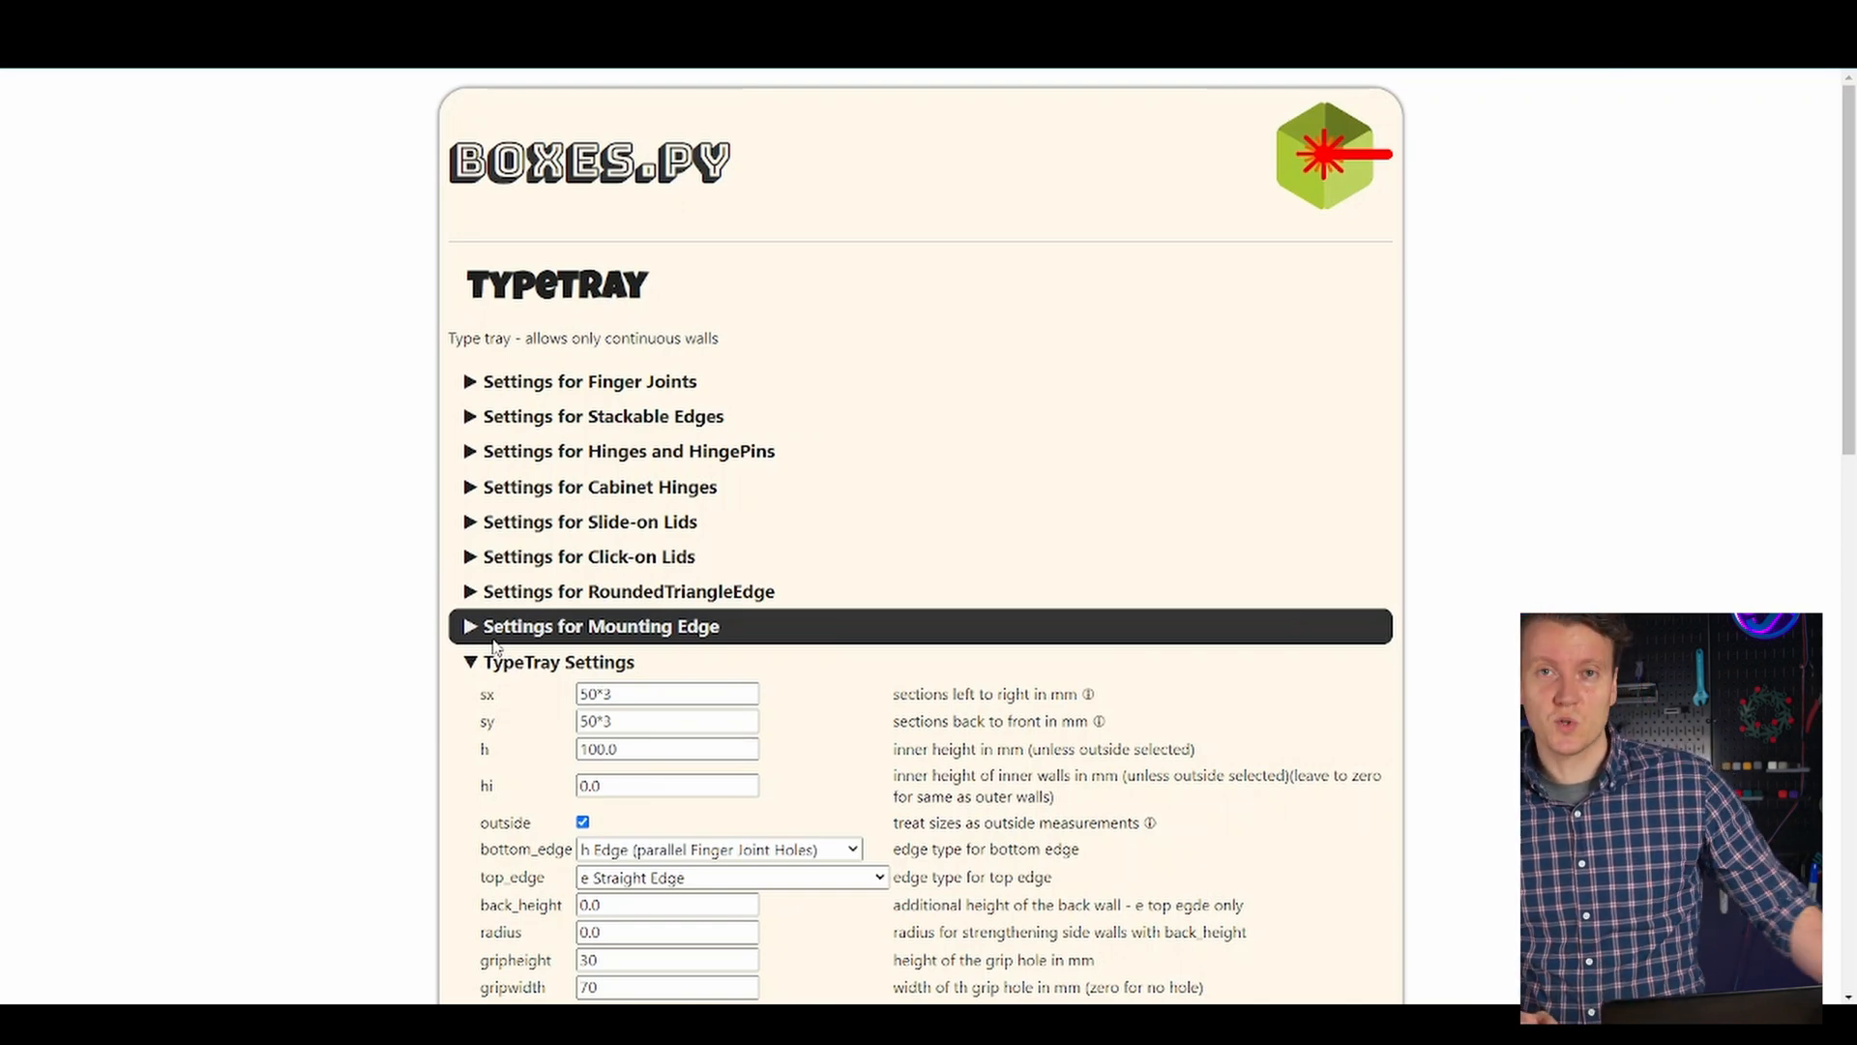
{"action": "scroll", "scroll_direction": "down", "scroll_amount": 3}
{"action": "type", "text": "4"}
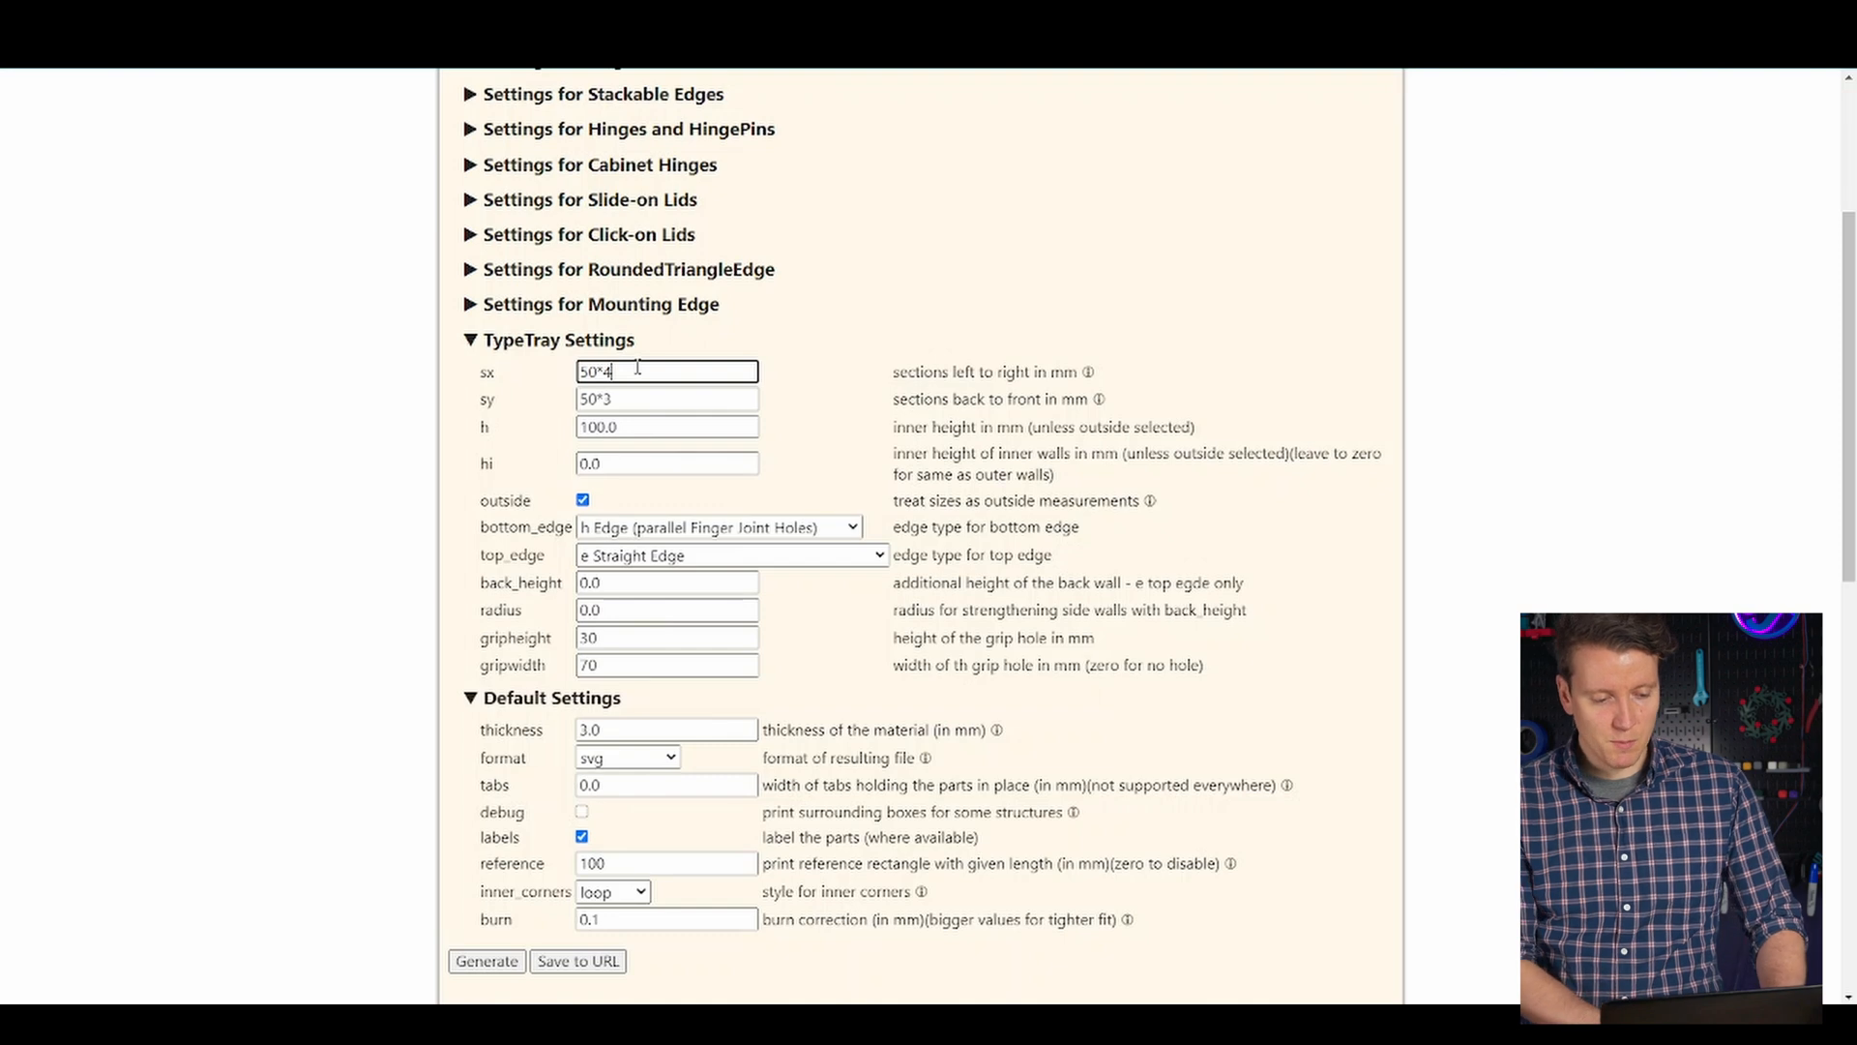
{"action": "left_click", "coordinate": [486, 962]}
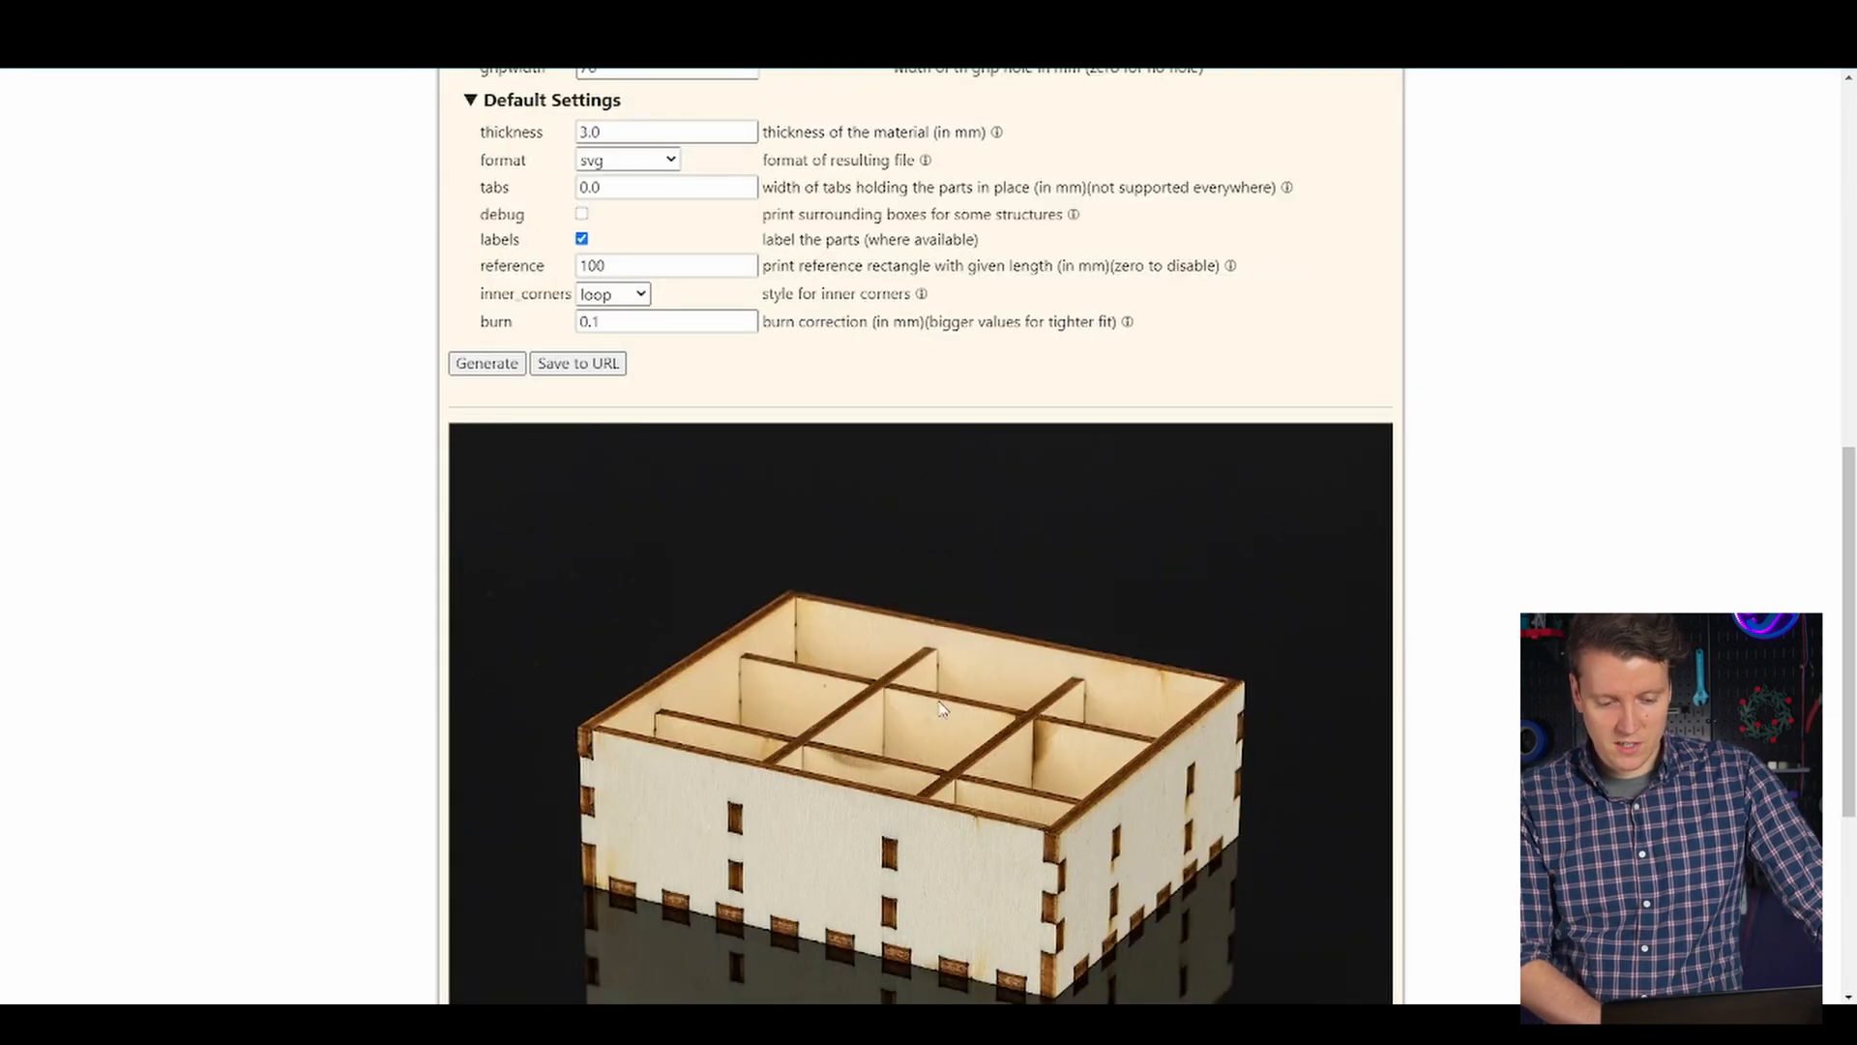
{"action": "mouse_move", "coordinate": [886, 736]}
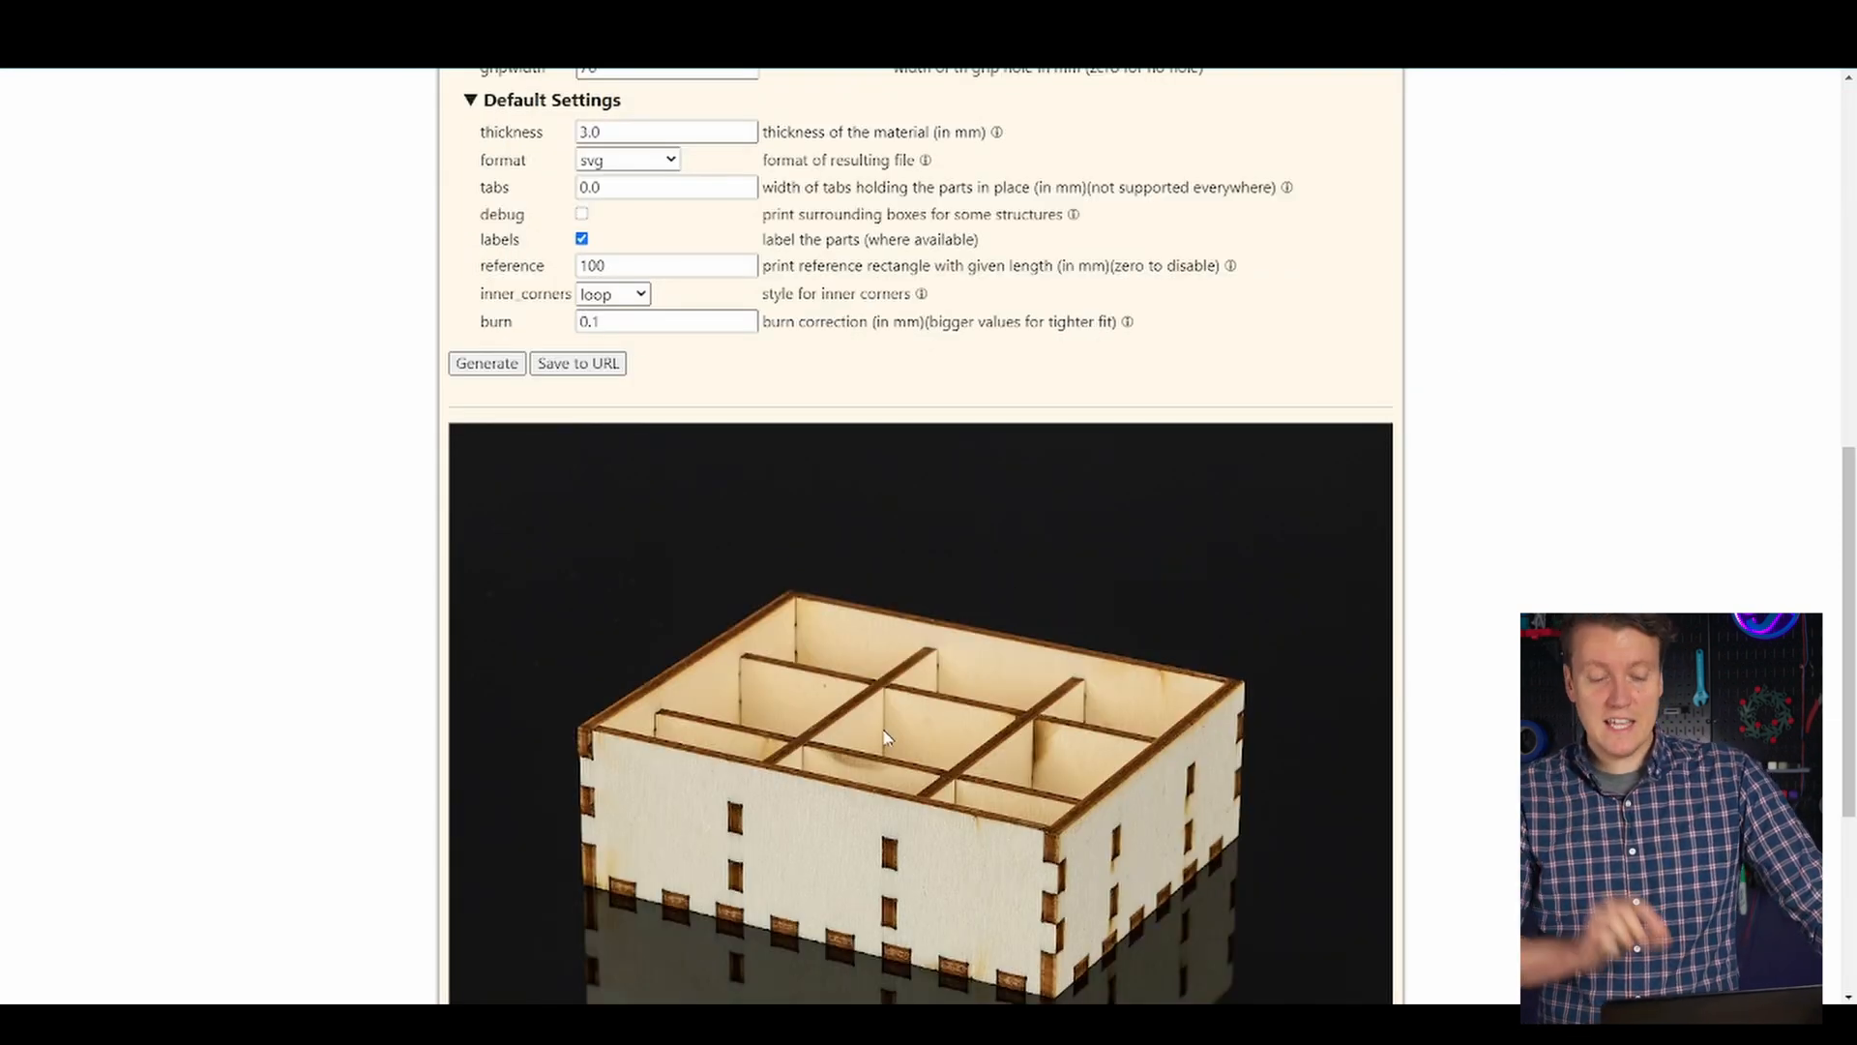
{"action": "scroll", "scroll_direction": "up", "scroll_amount": 3}
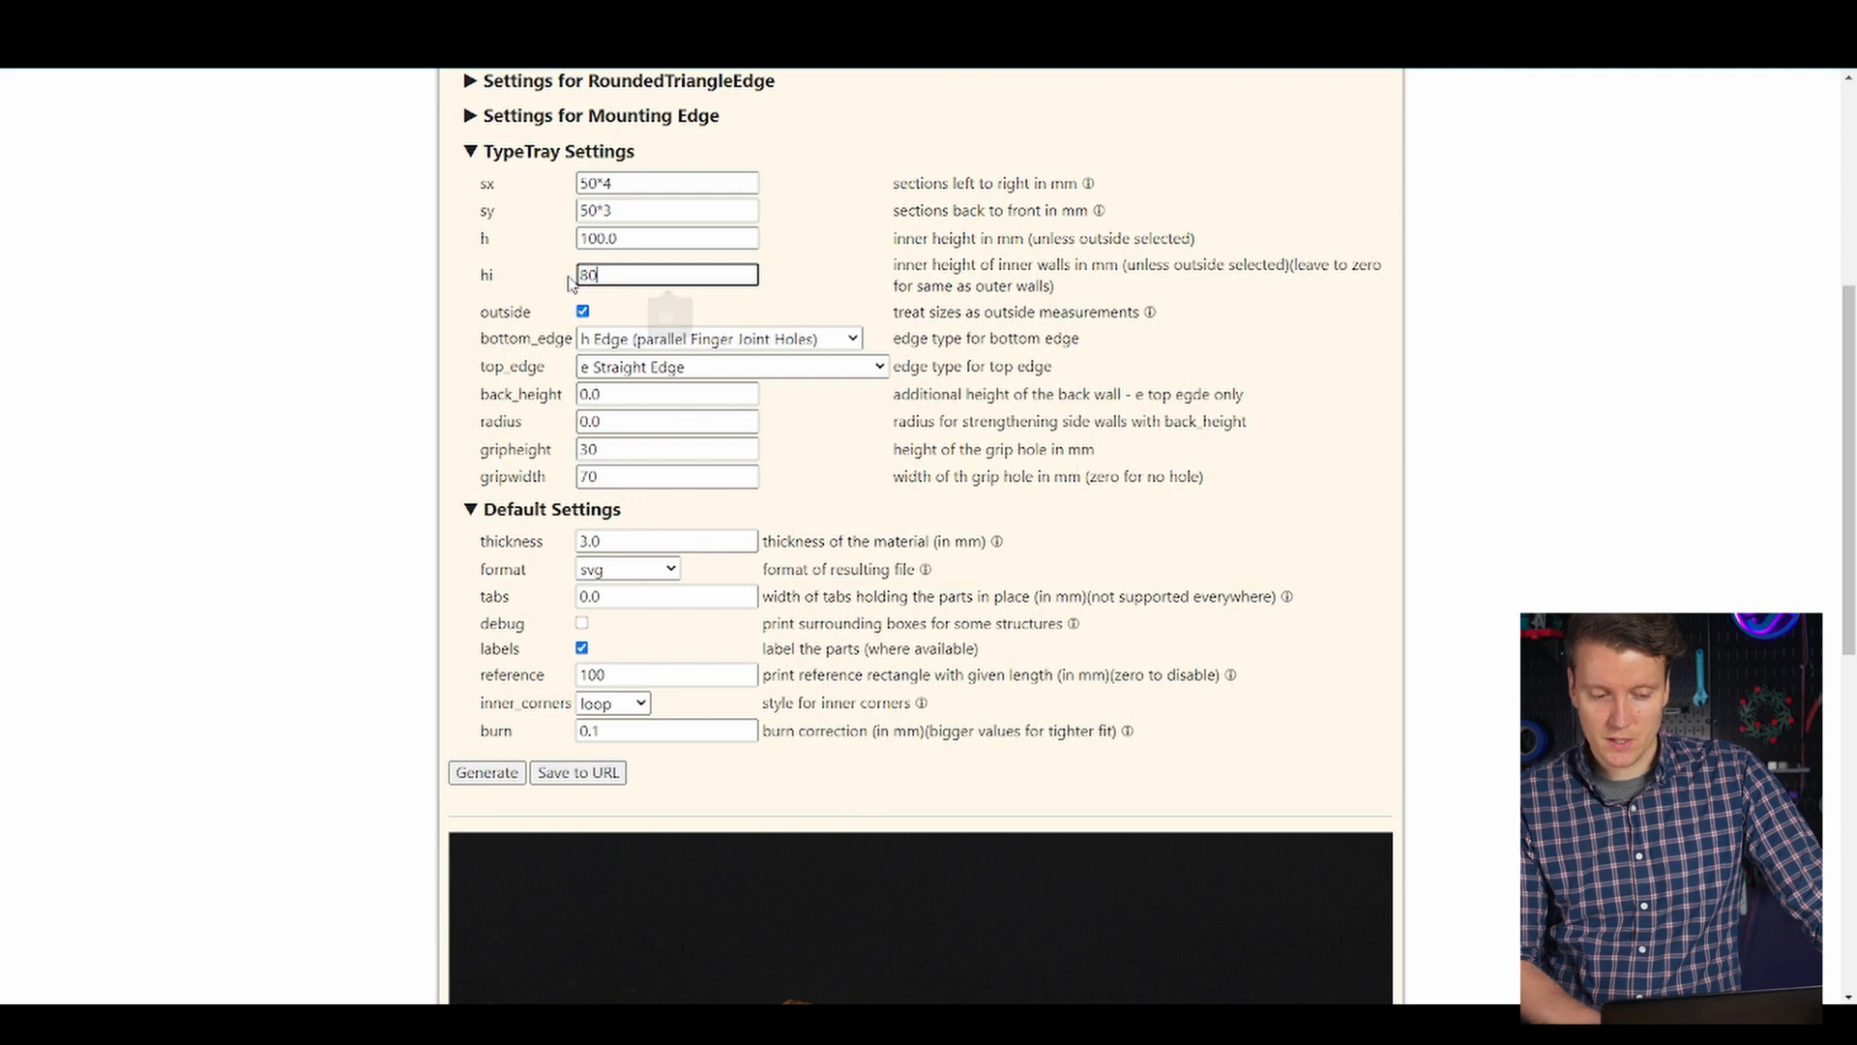
{"action": "mouse_move", "coordinate": [395, 313]}
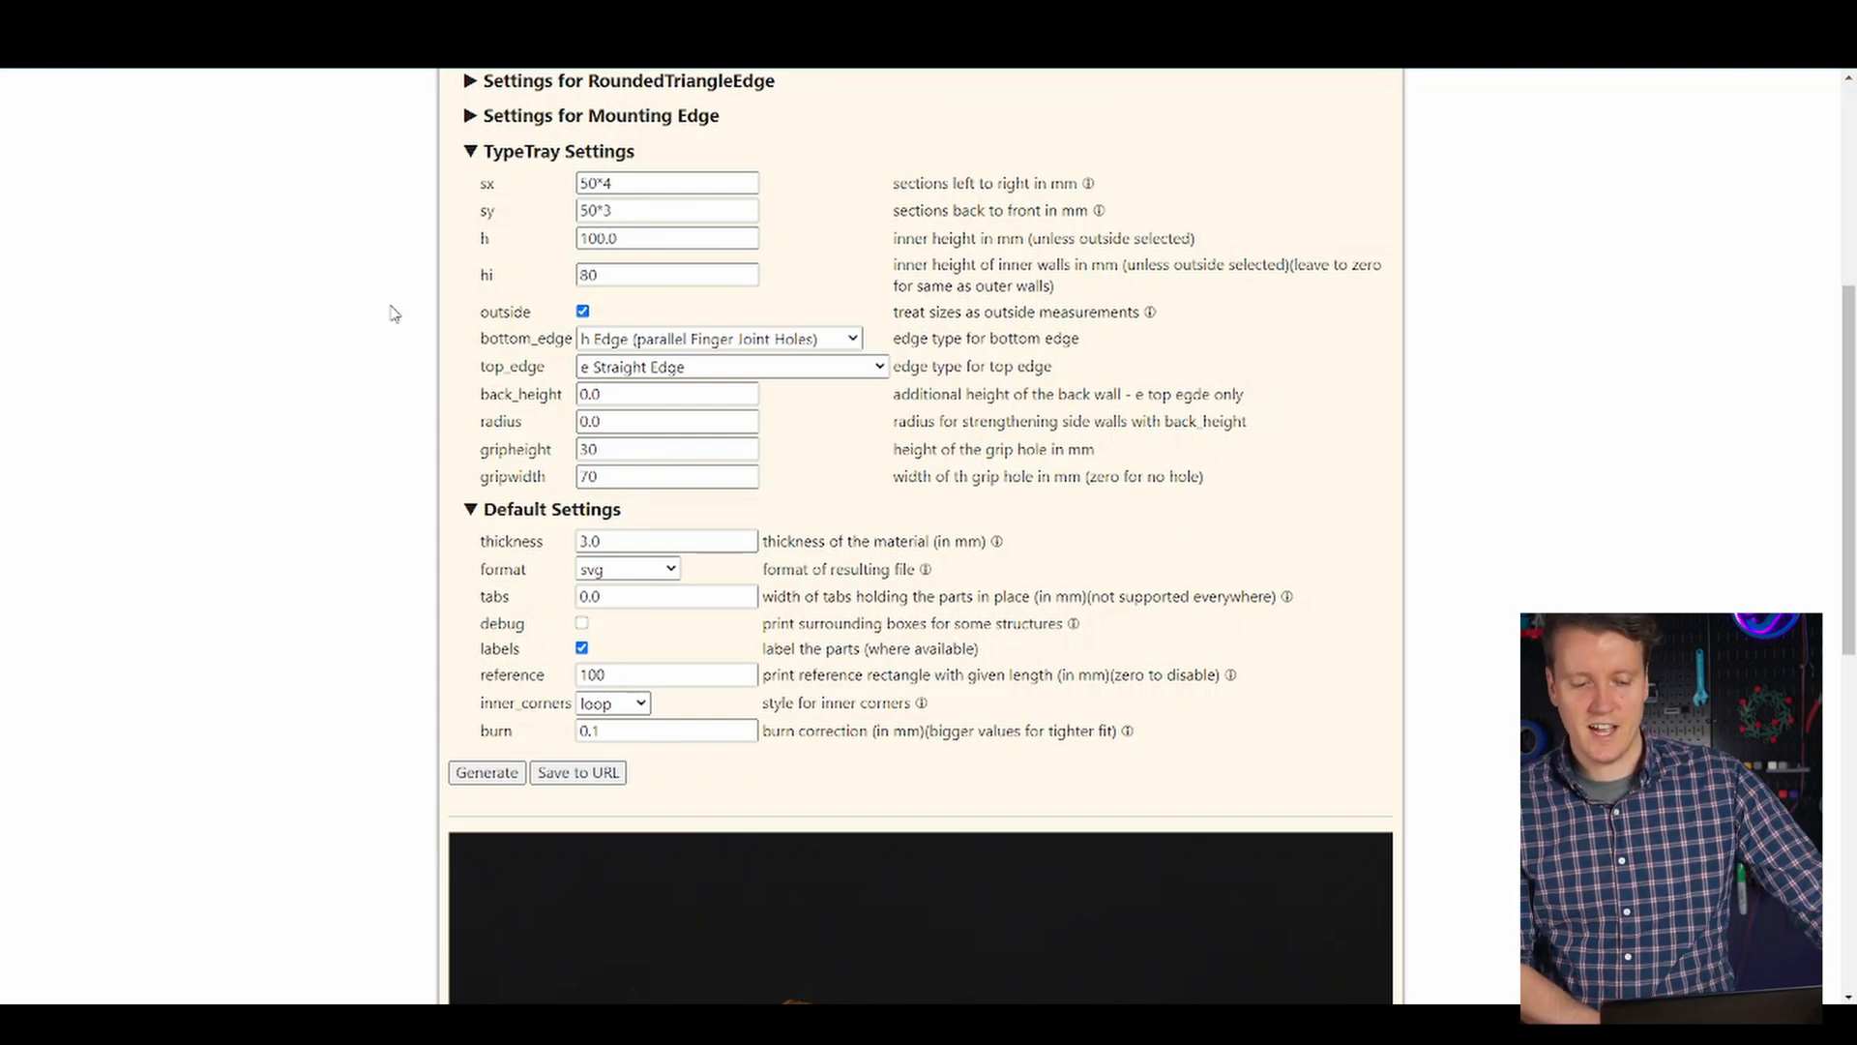
Step: Browse the edge type choices and try Stackable (top) for the top edge
{"action": "left_click", "coordinate": [716, 337]}
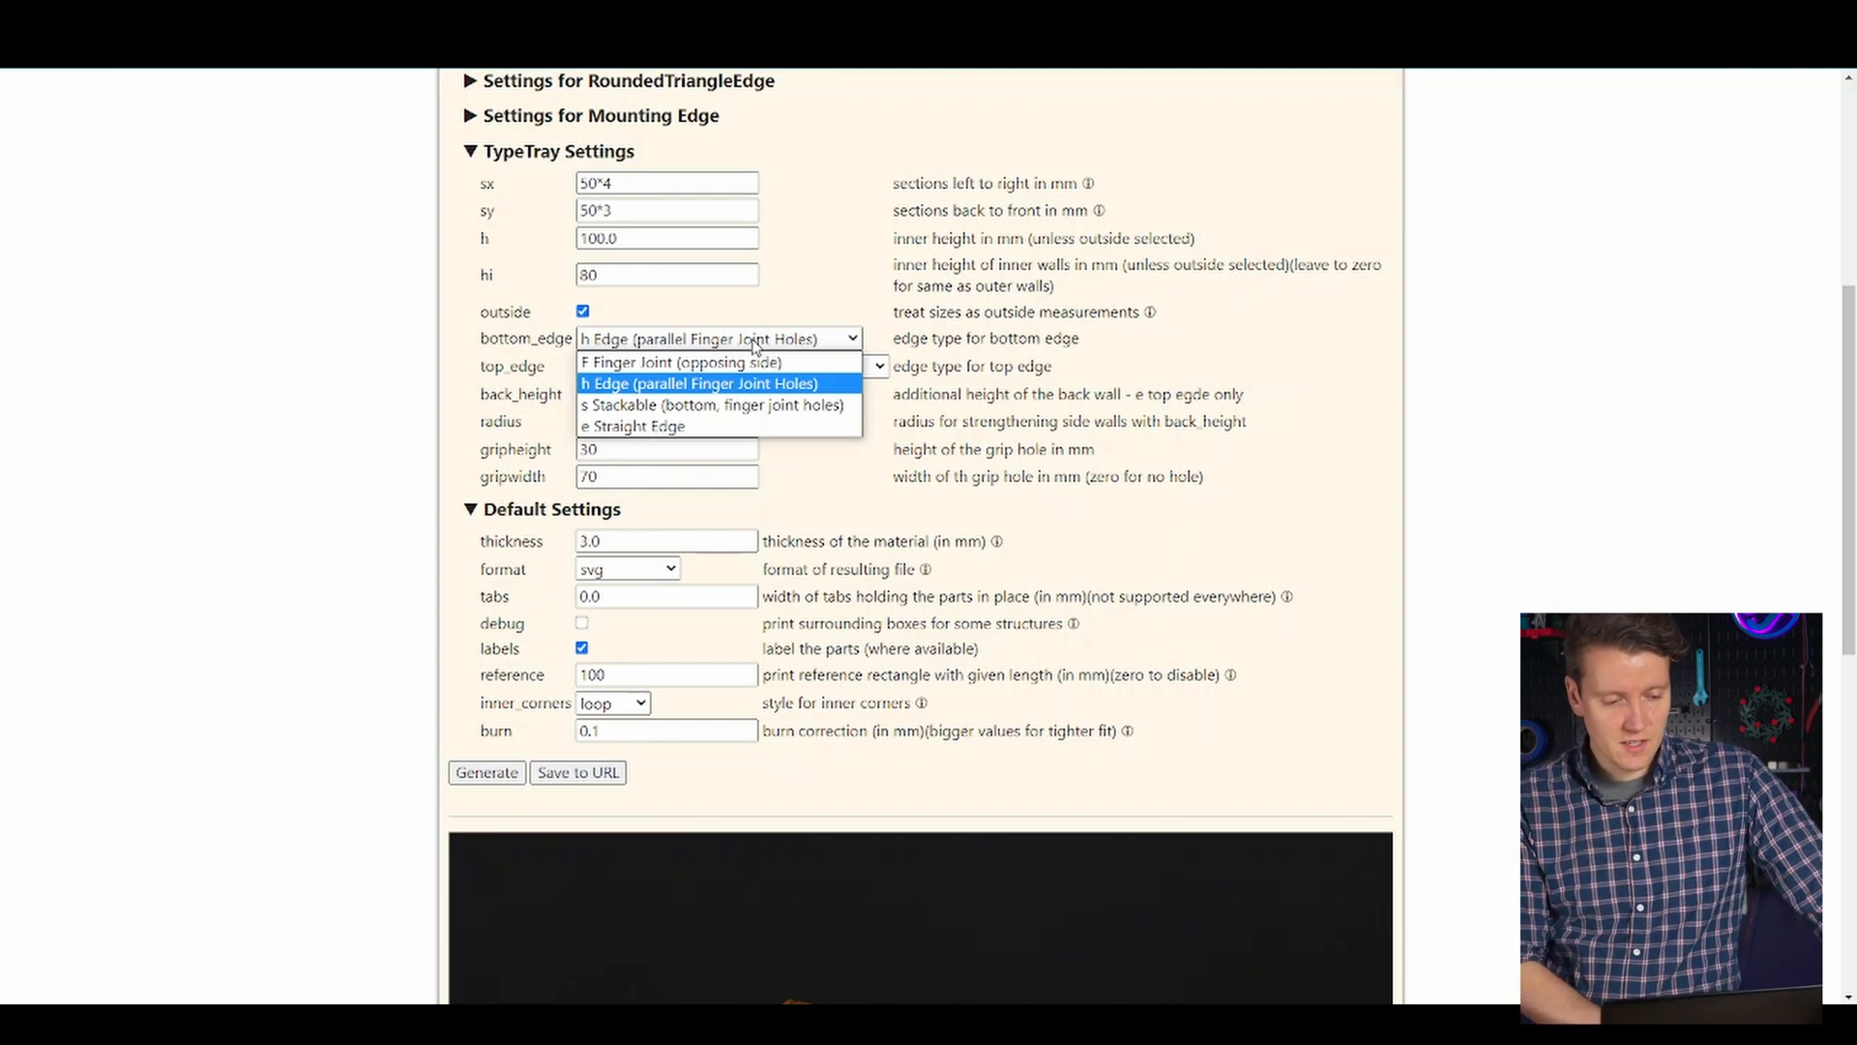
{"action": "mouse_move", "coordinate": [704, 400]}
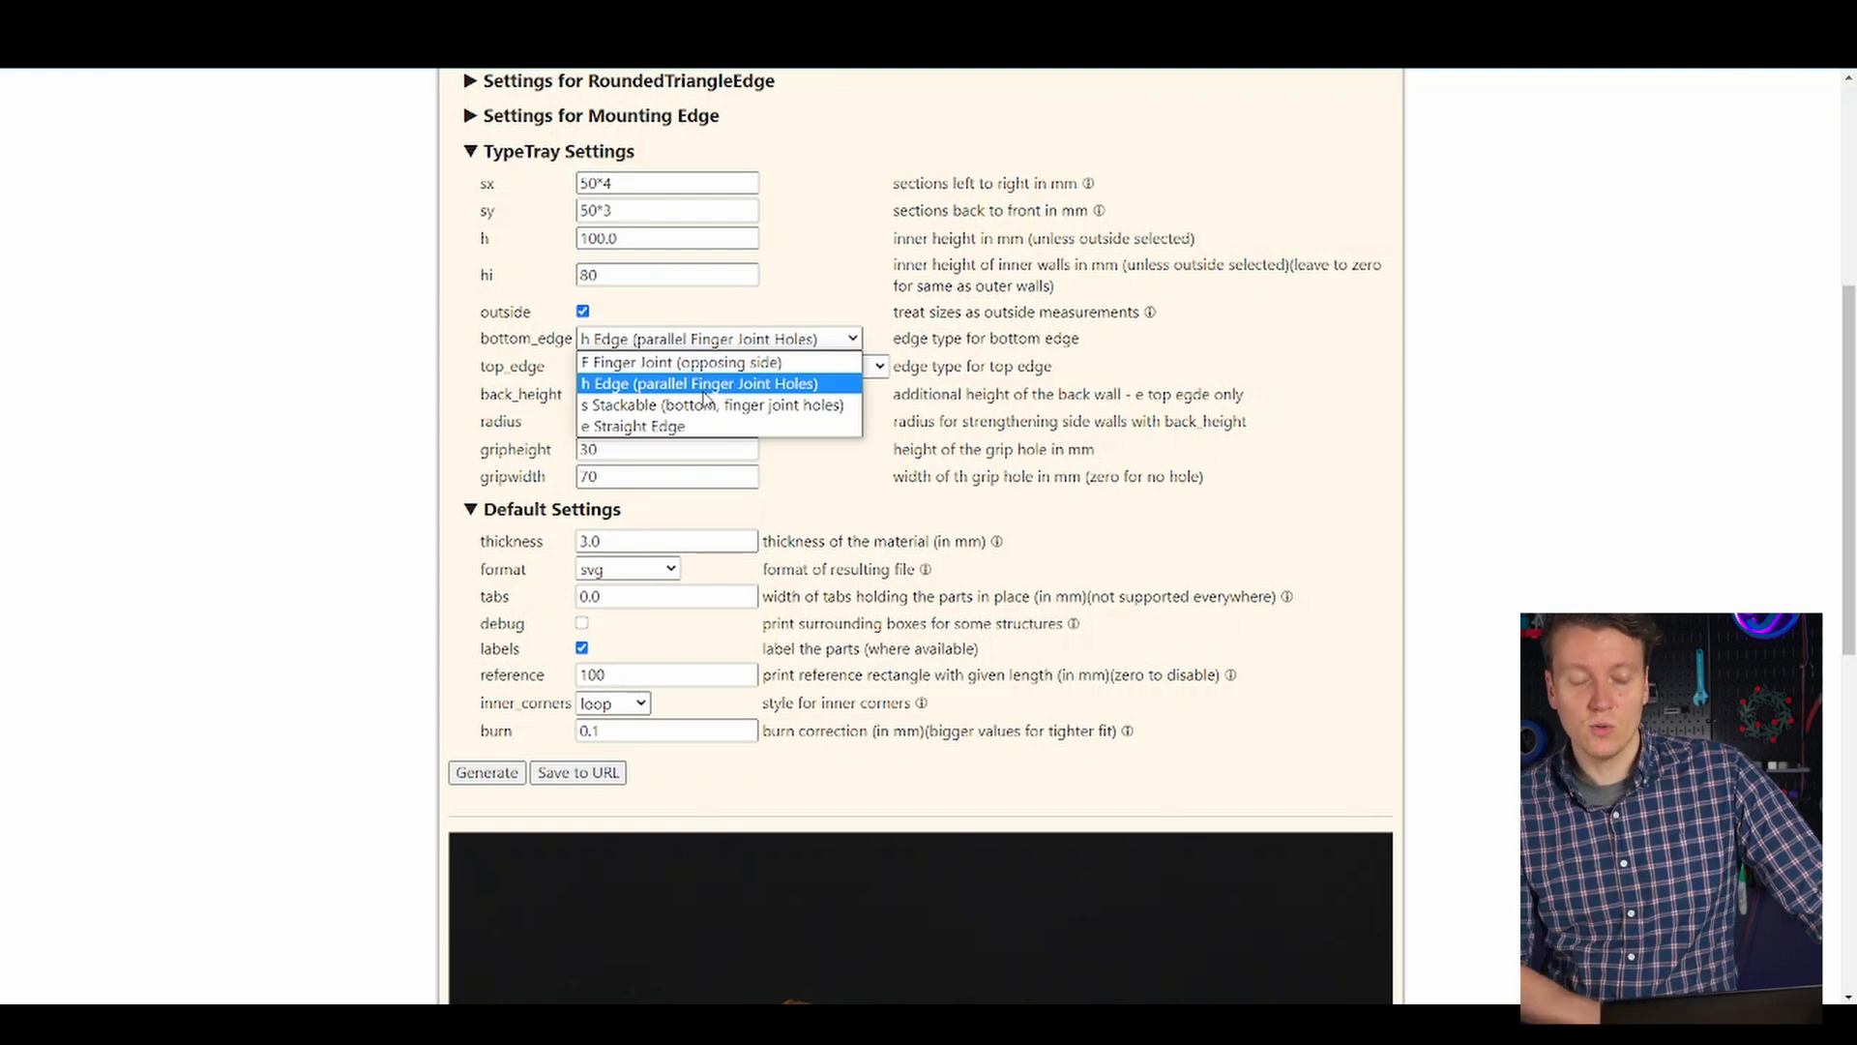
{"action": "left_click", "coordinate": [635, 425]}
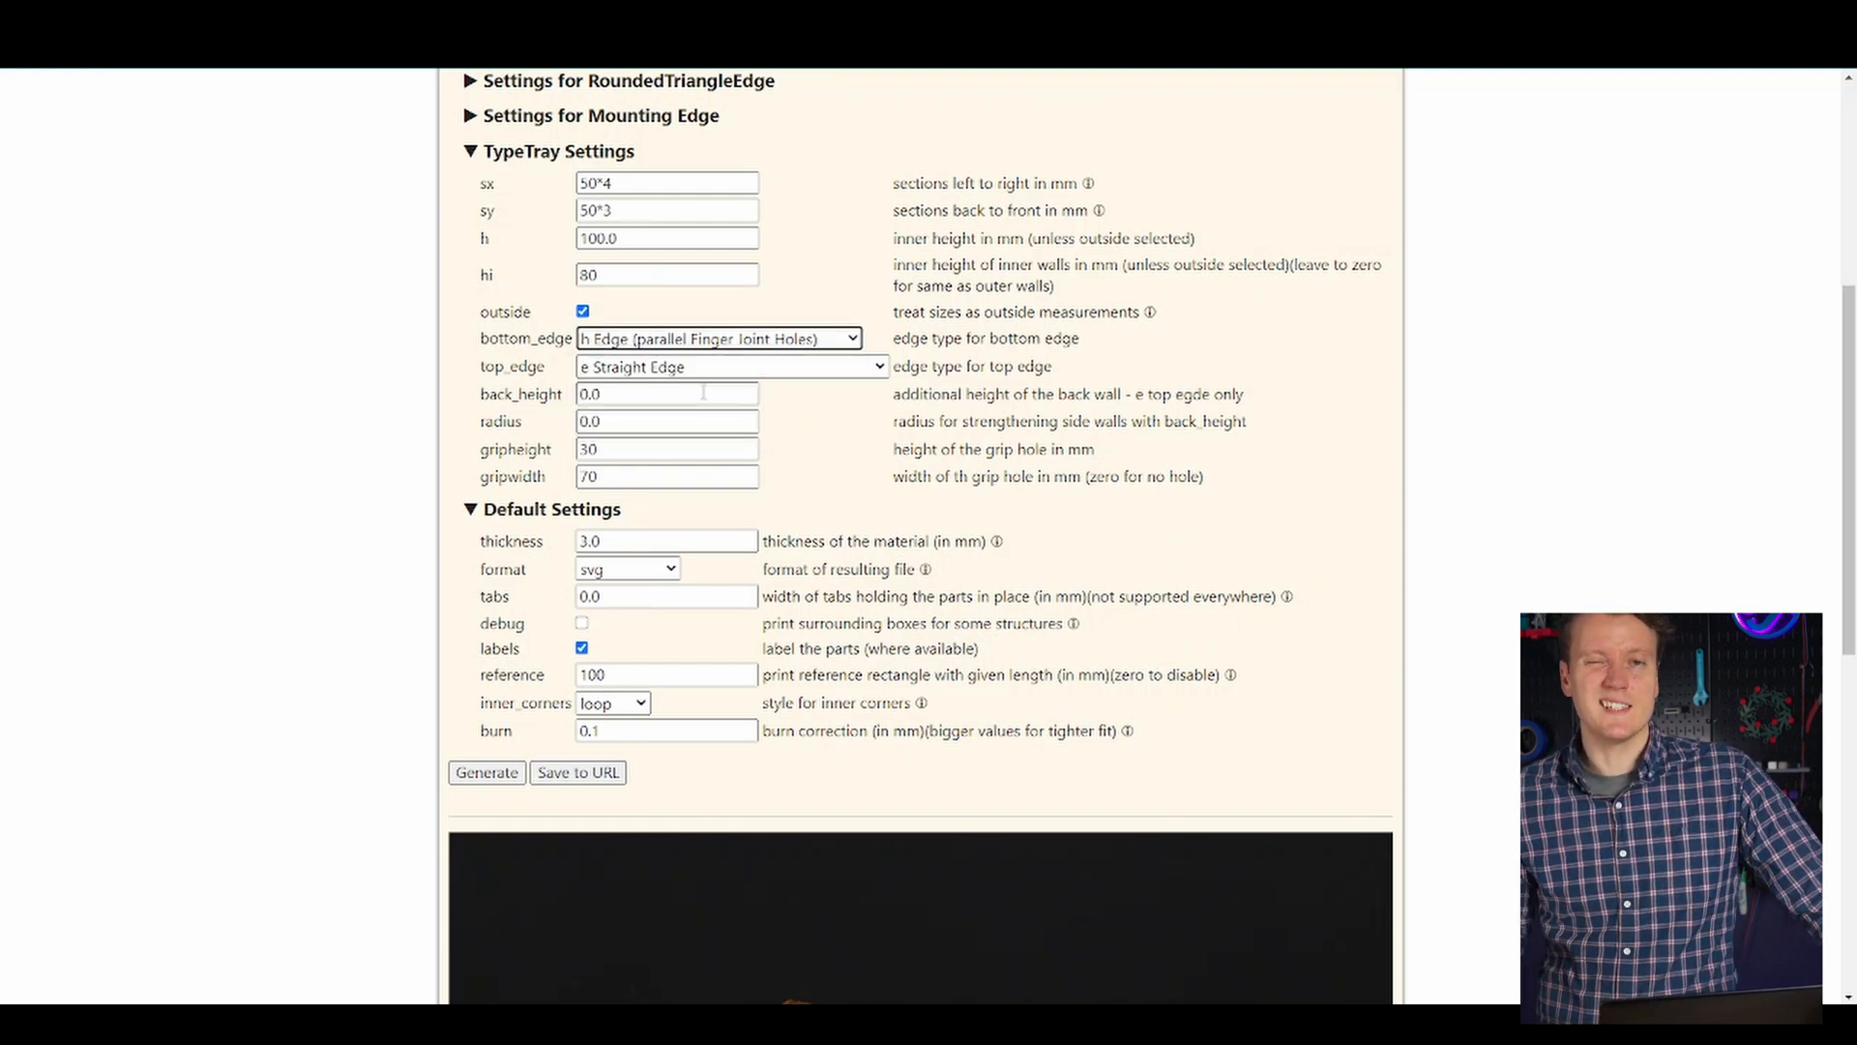
{"action": "left_click", "coordinate": [716, 337]}
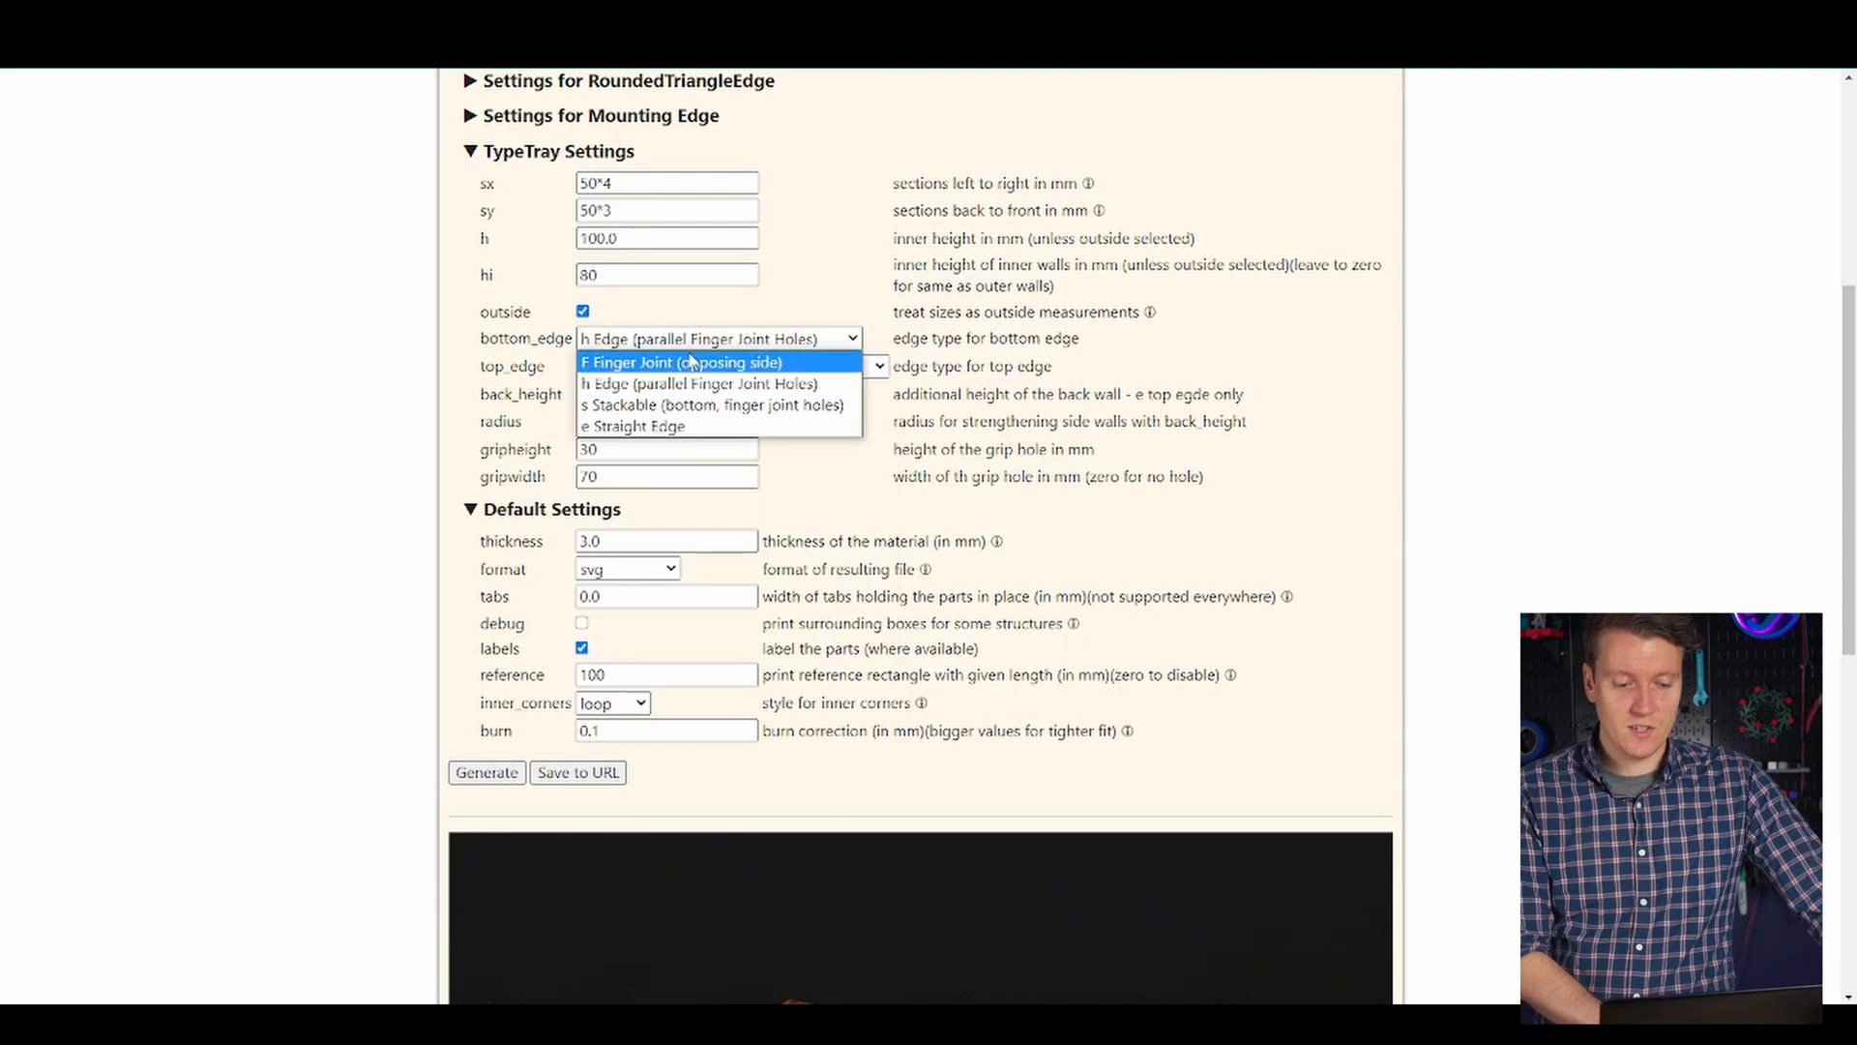
{"action": "mouse_move", "coordinate": [710, 404]}
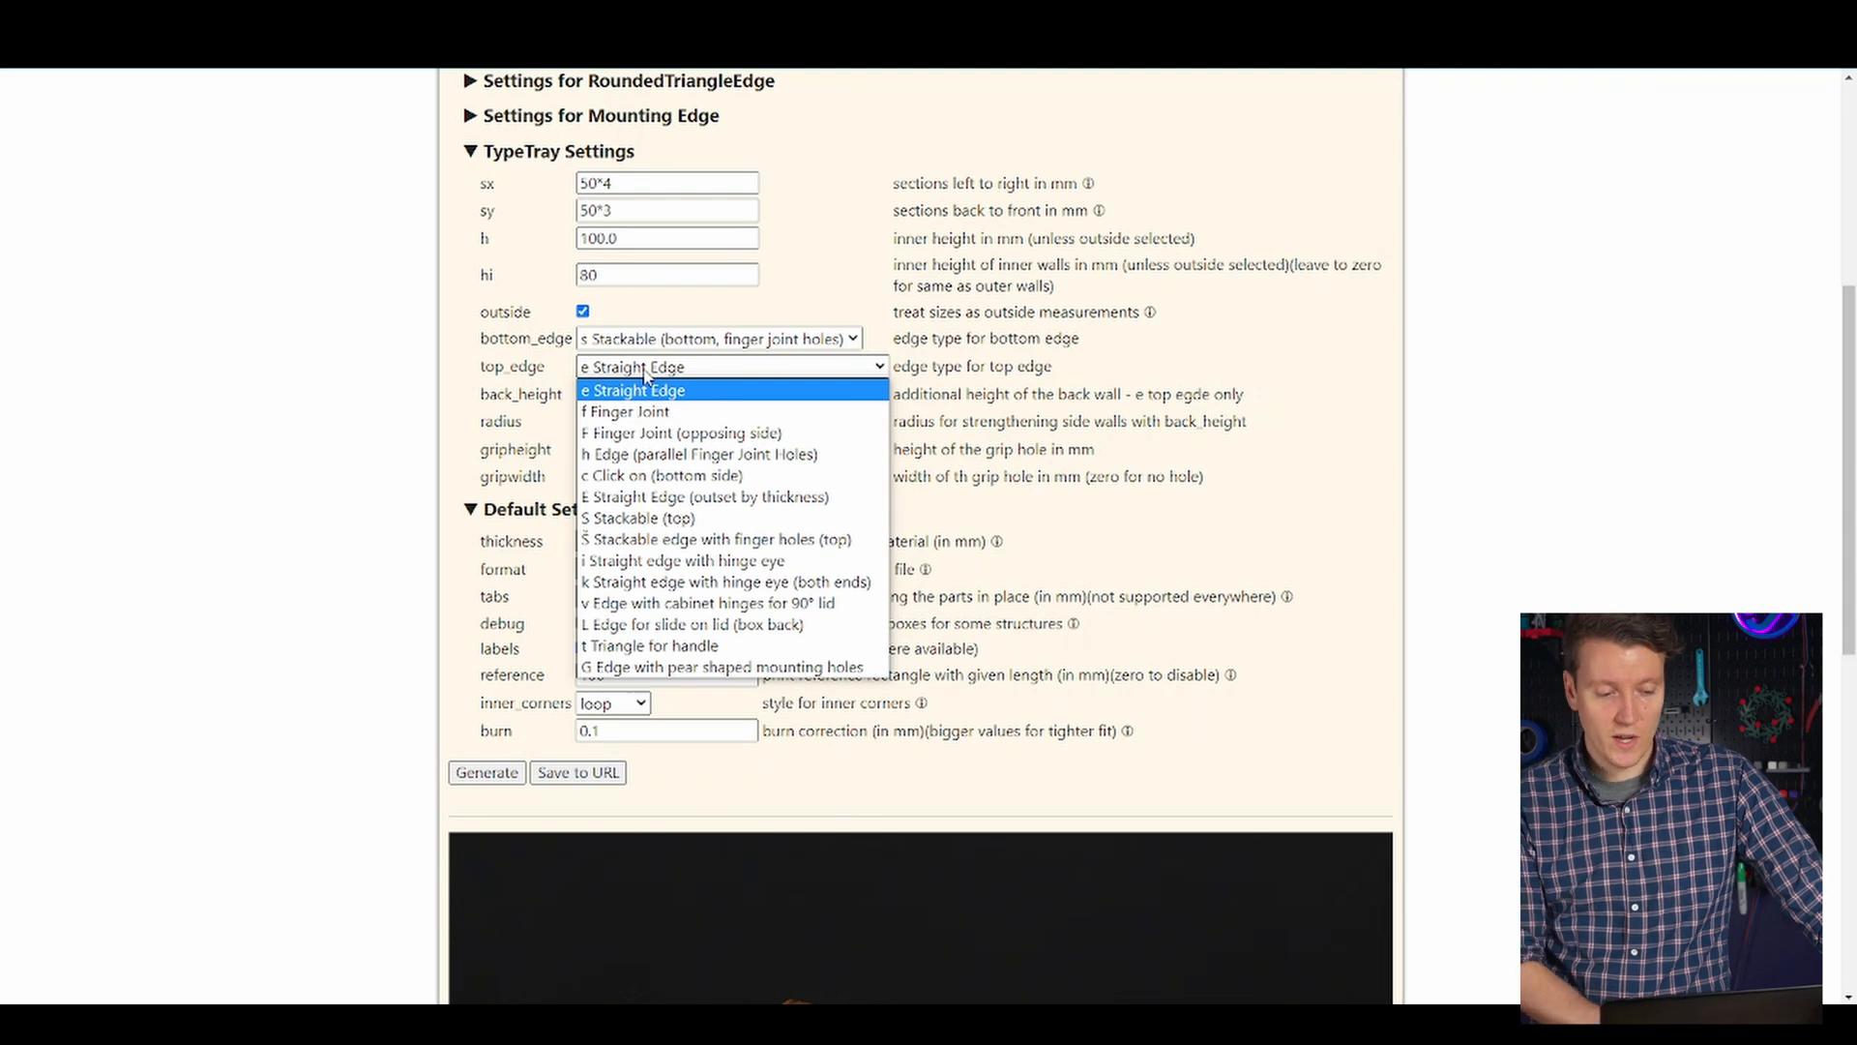
{"action": "left_click", "coordinate": [636, 518]}
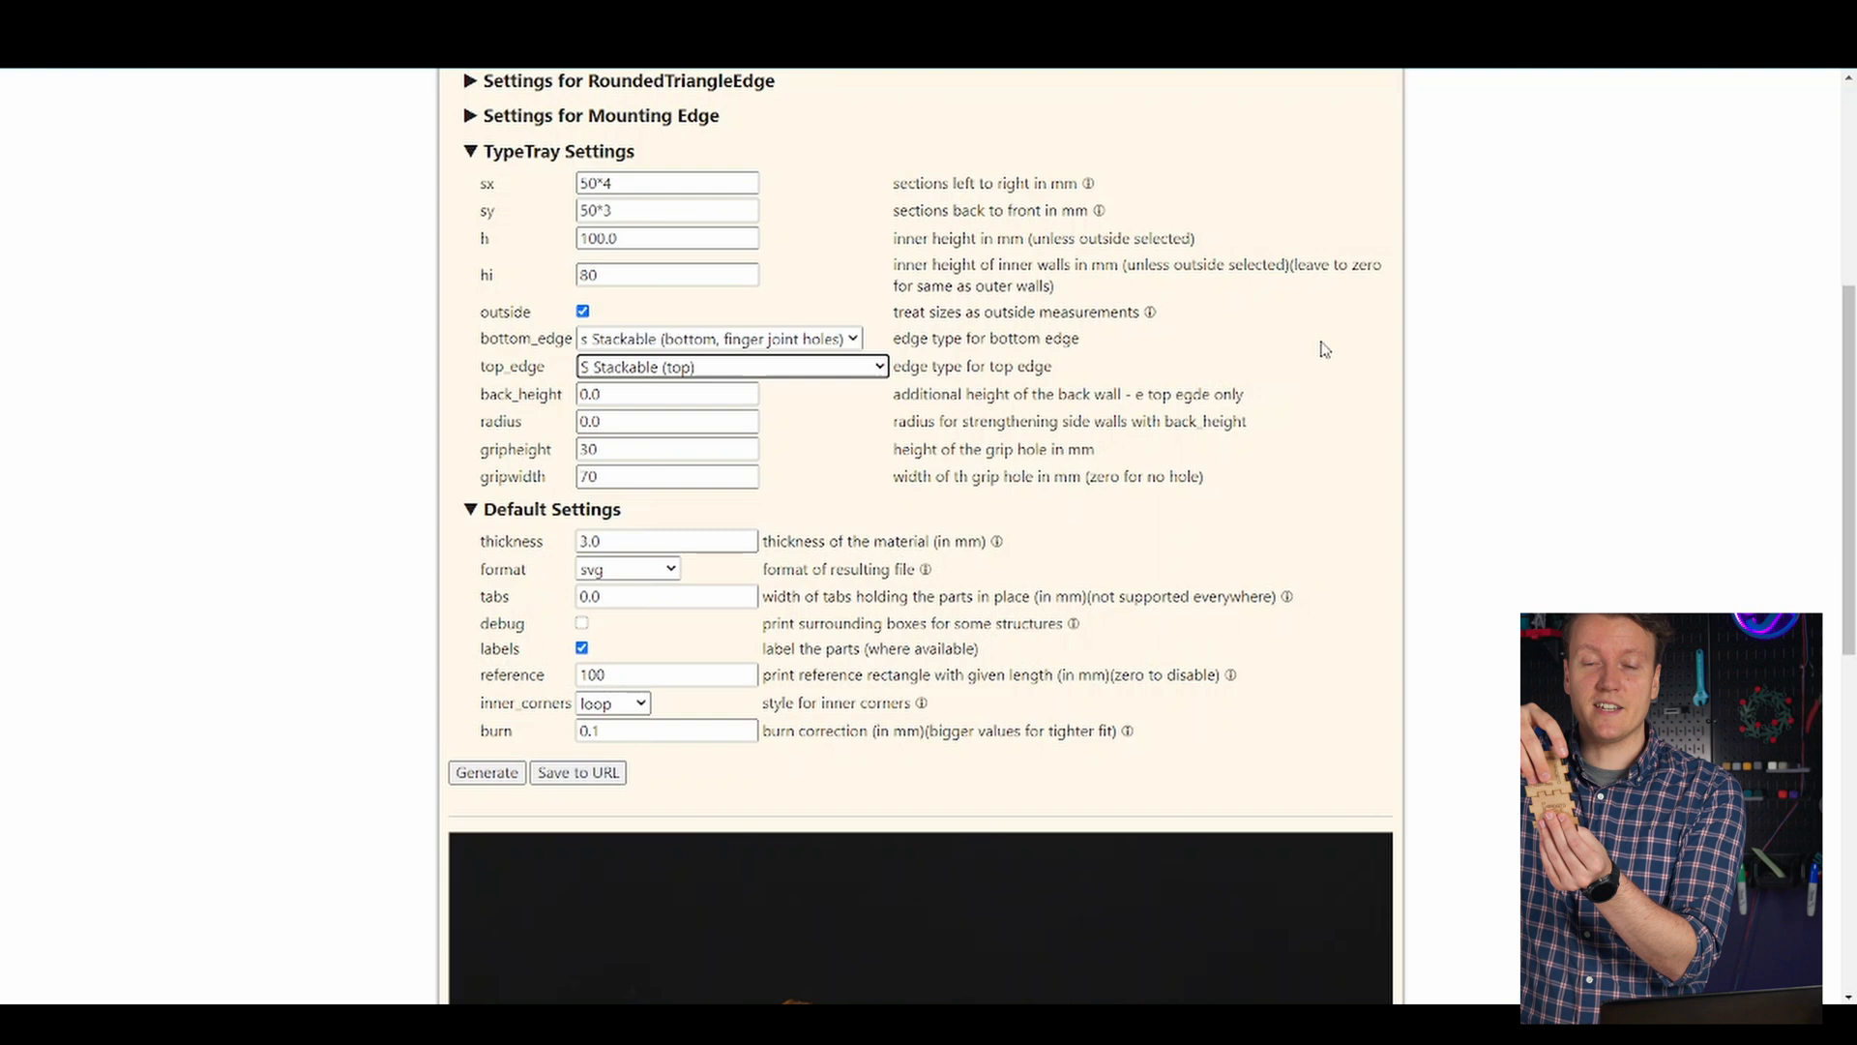
Step: Settle on a straight top edge and a bottom edge with parallel finger joint holes
{"action": "left_click", "coordinate": [730, 366]}
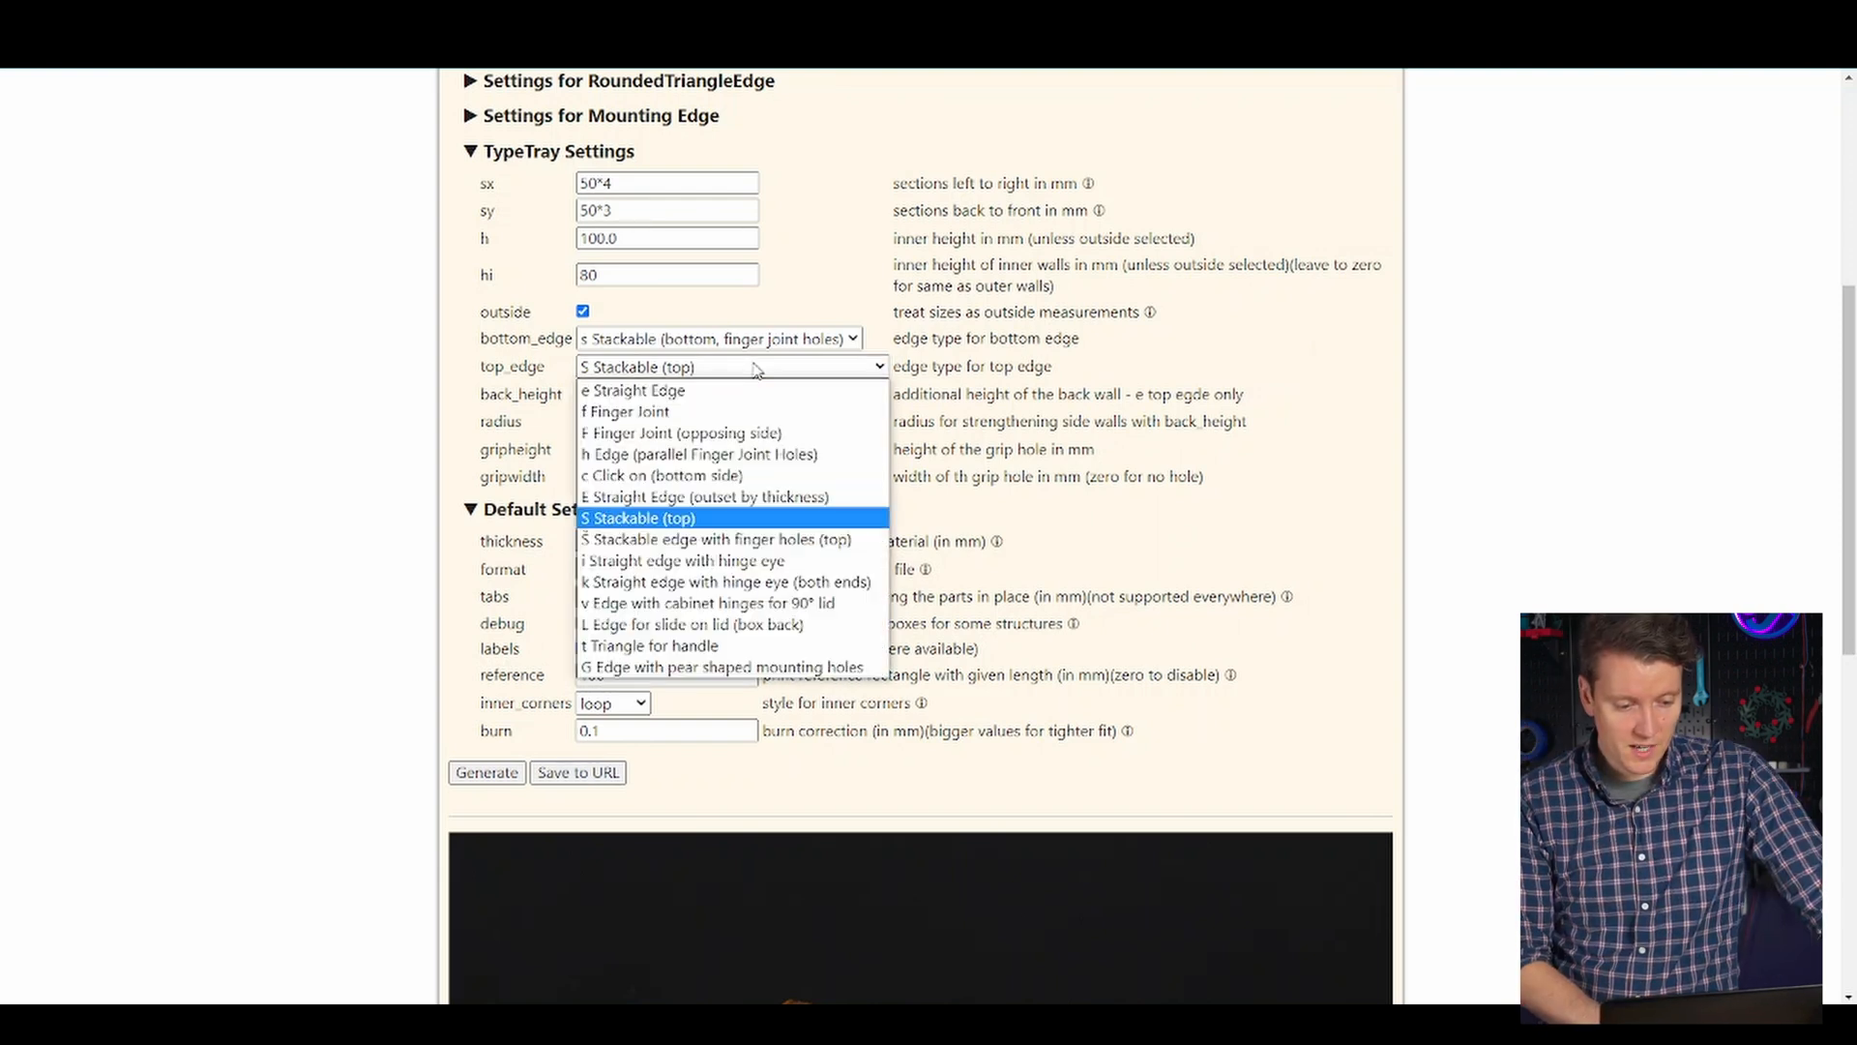
{"action": "left_click", "coordinate": [633, 391]}
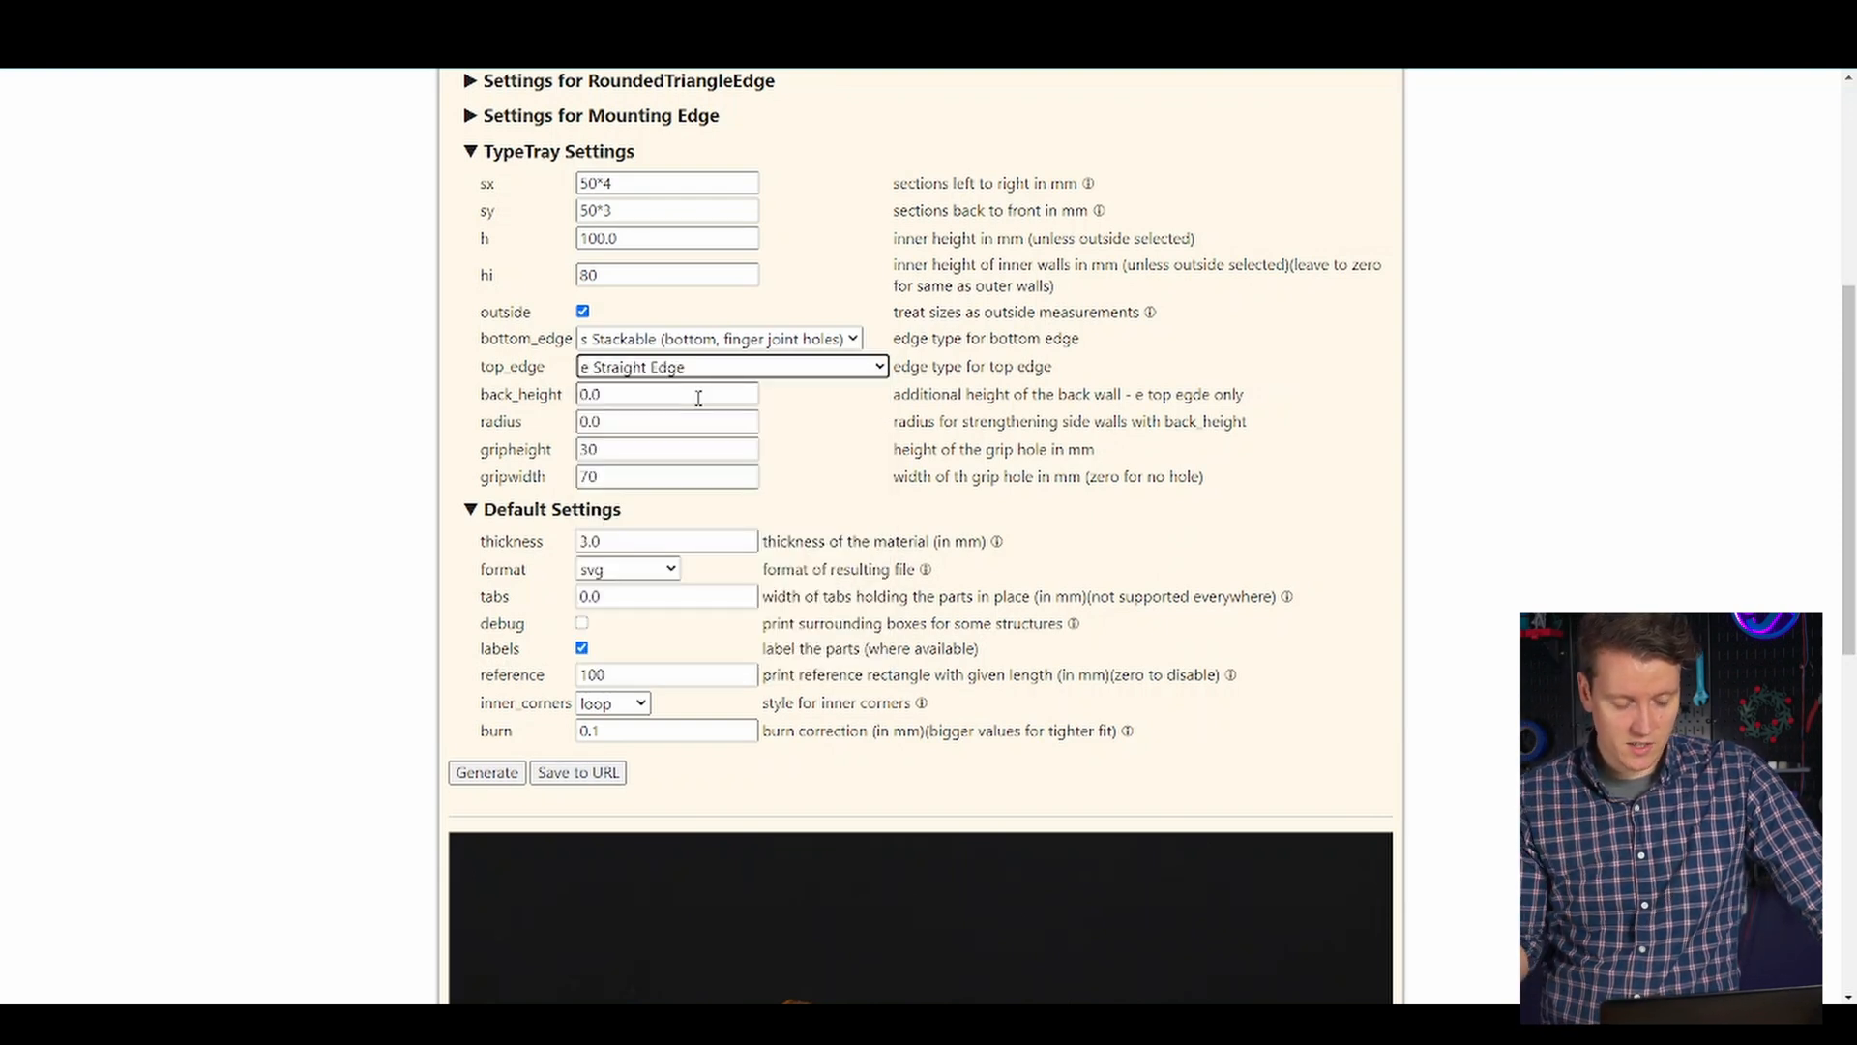
{"action": "left_click", "coordinate": [729, 366]}
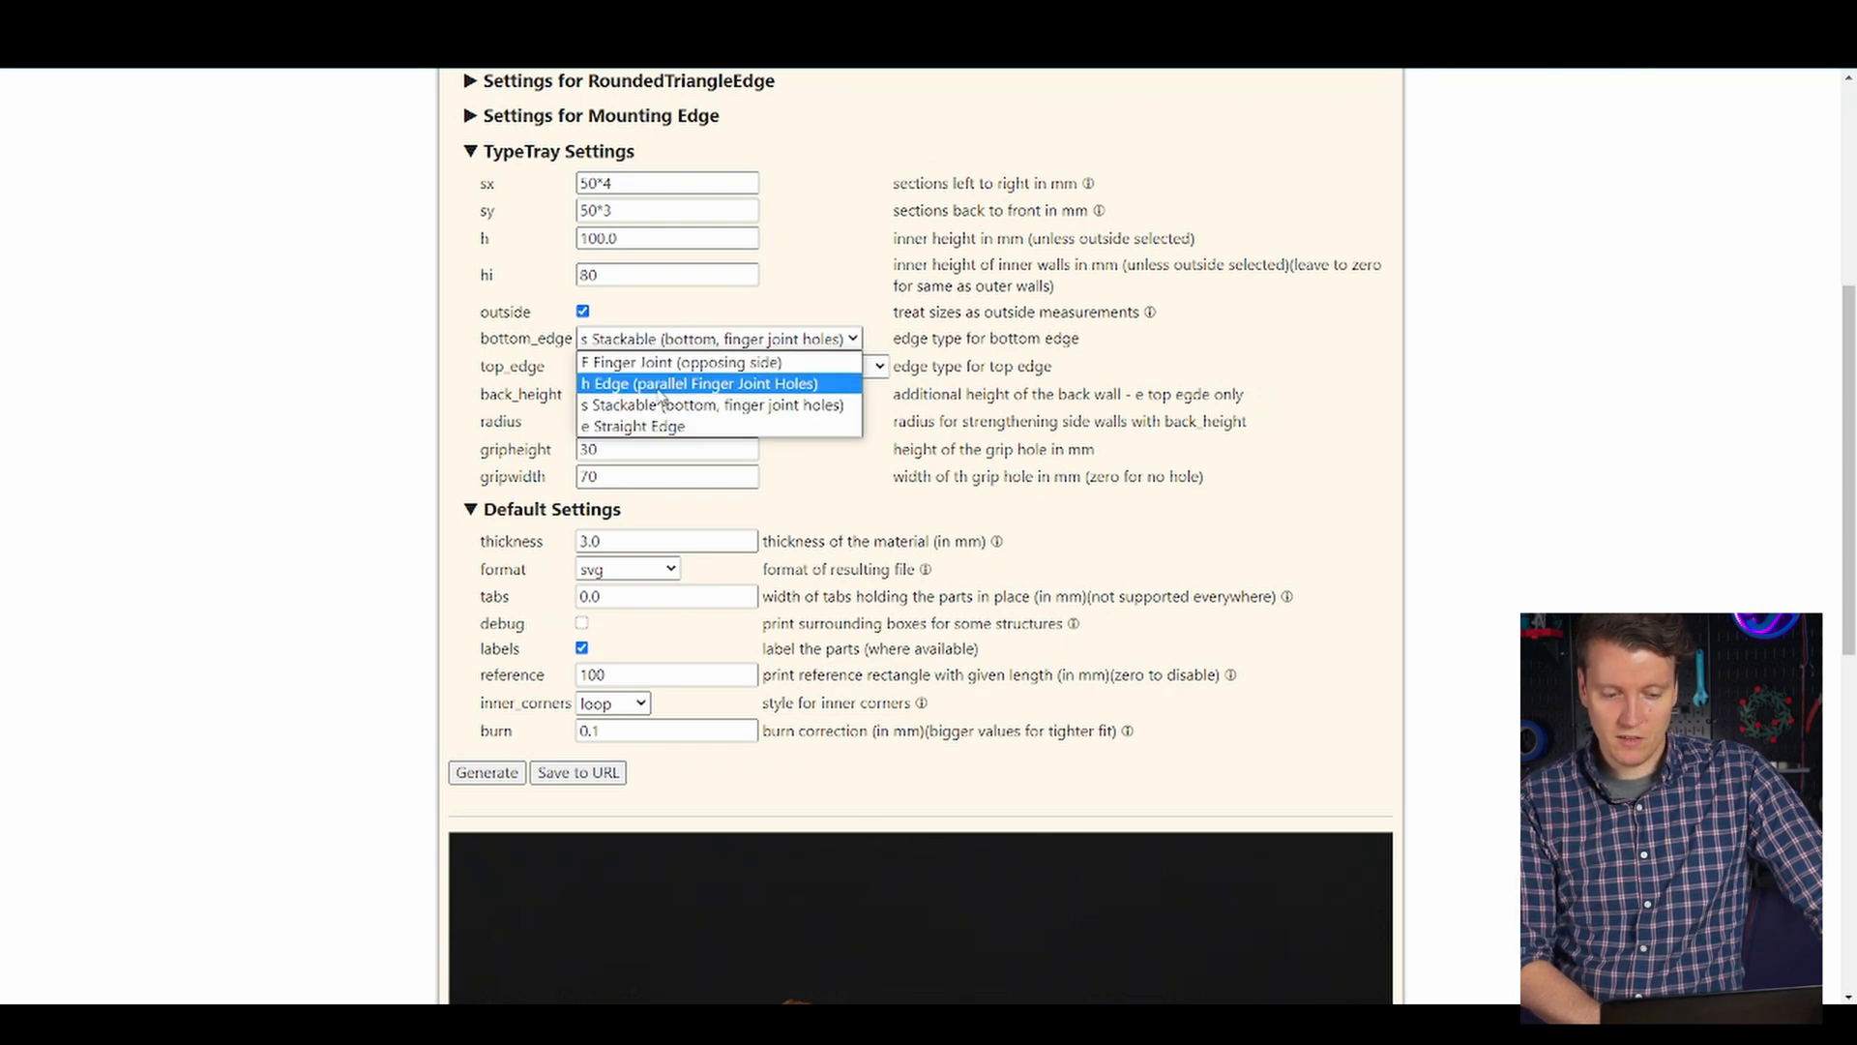
{"action": "left_click", "coordinate": [698, 383]}
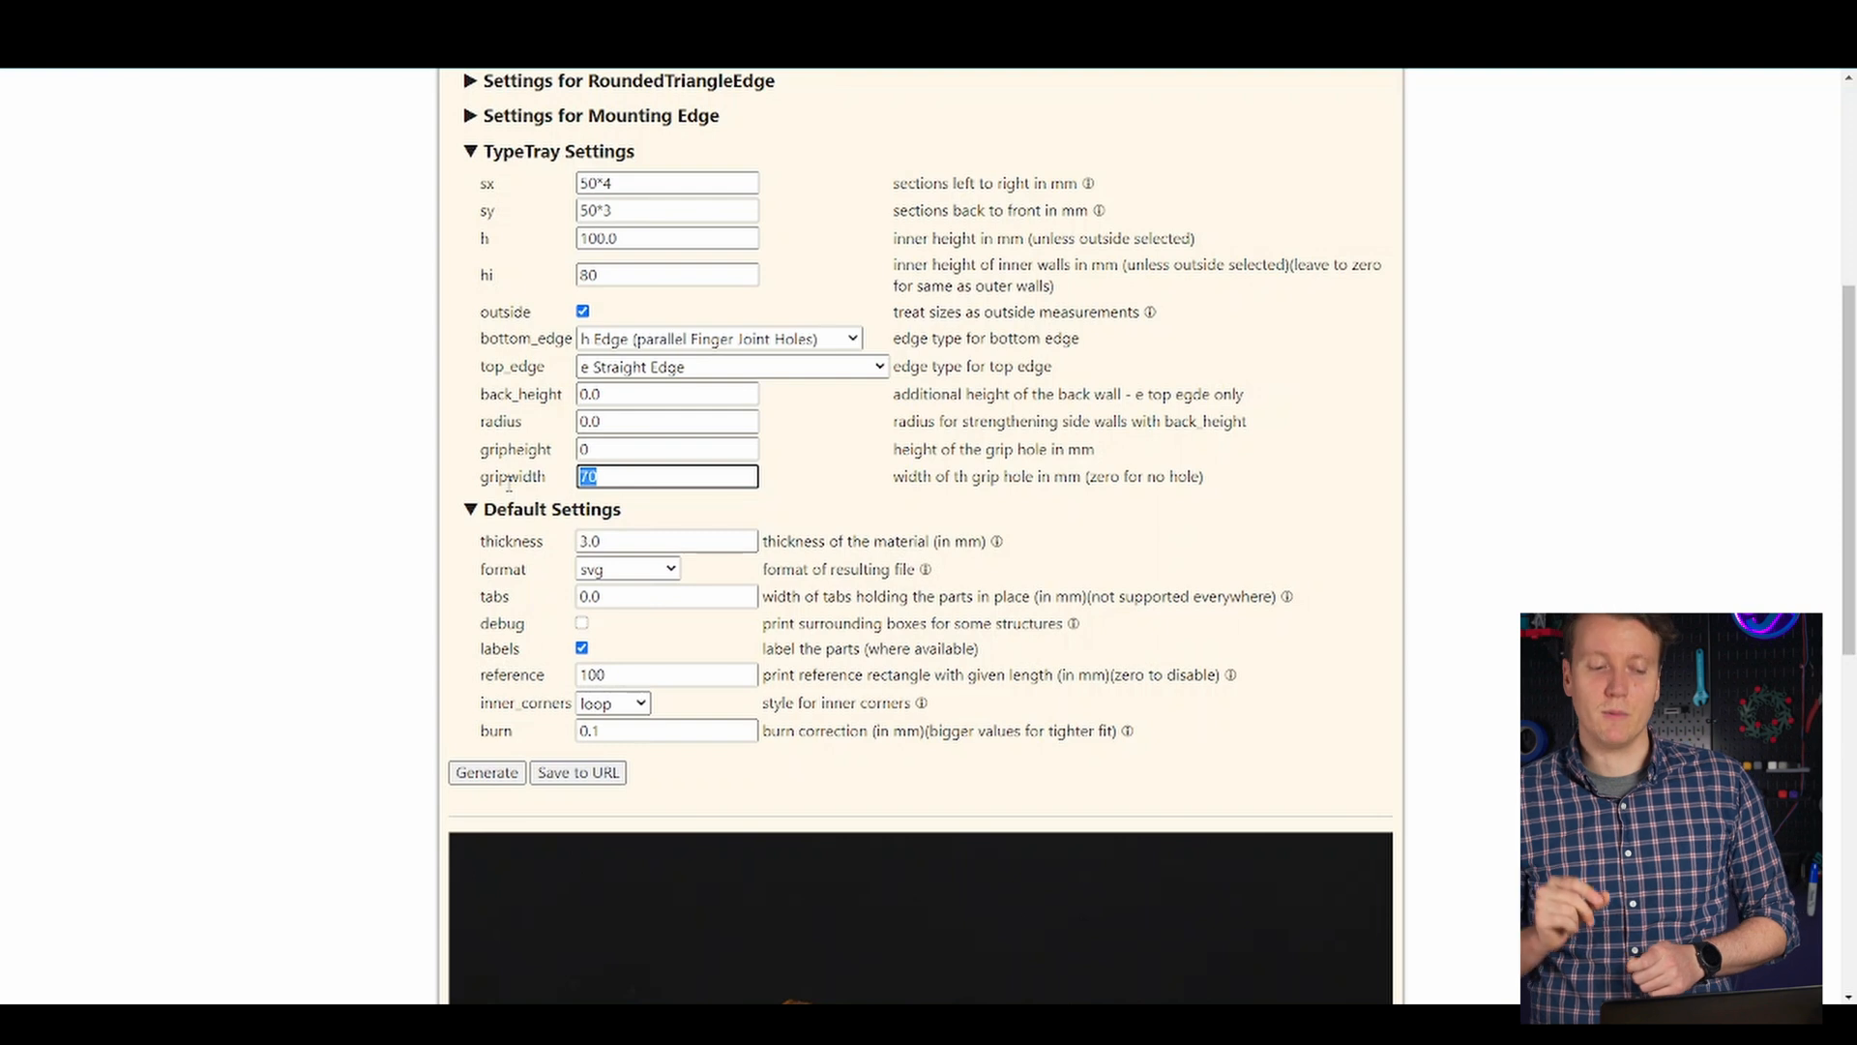
Step: Zero the grip hole size and set material thickness to 6 mm
{"action": "type", "text": "0"}
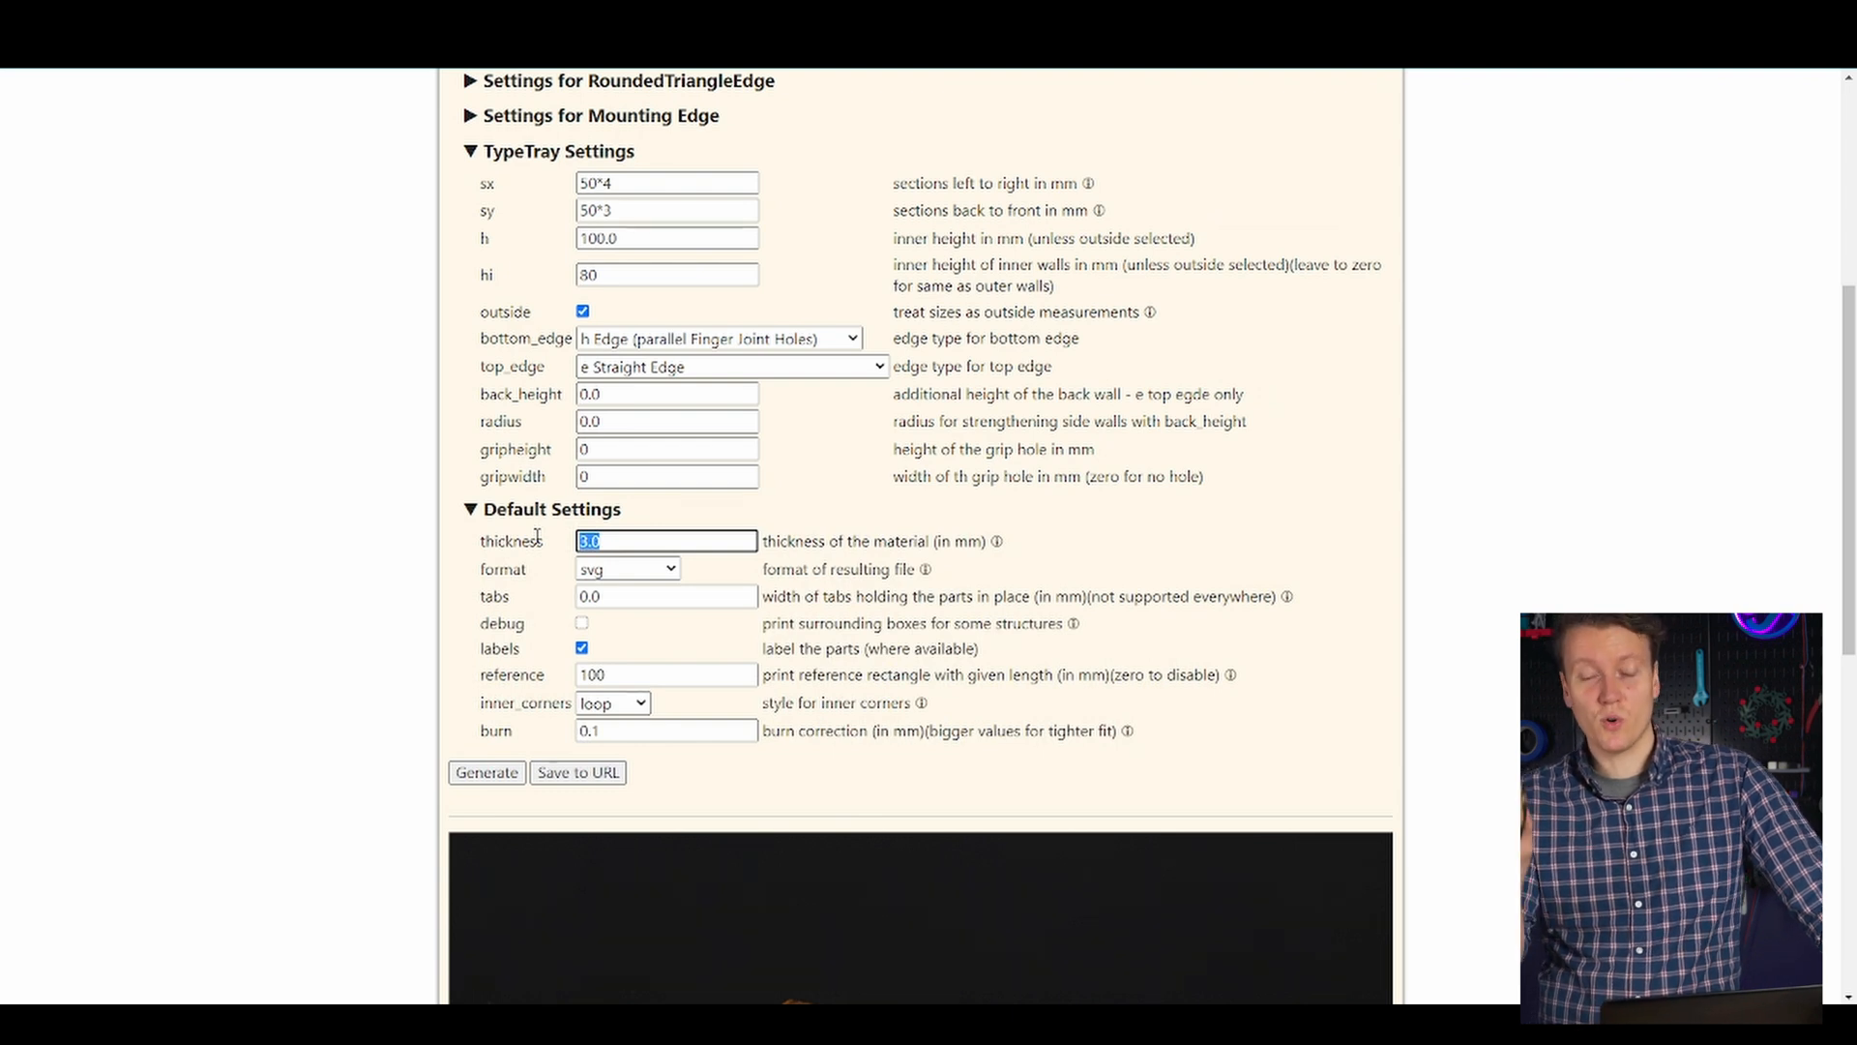
{"action": "type", "text": "6"}
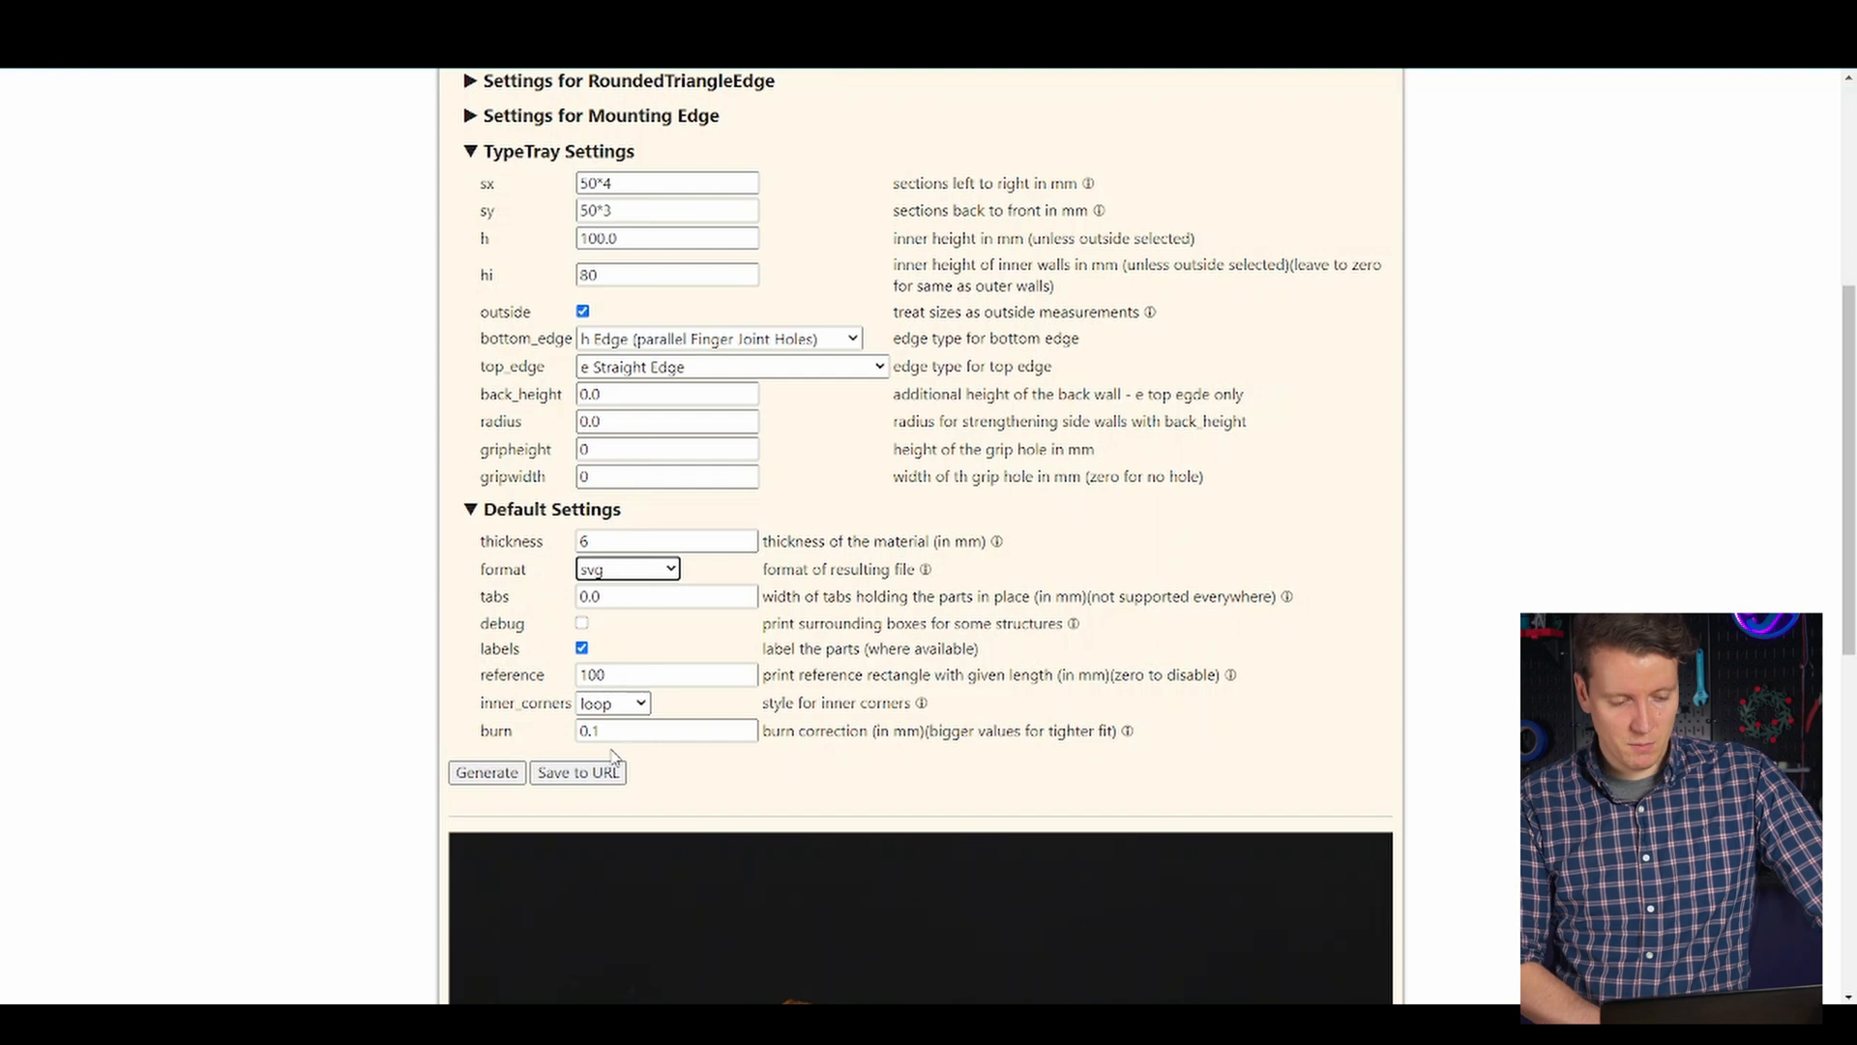
Step: Set reference to 0, keep svg format, burn correction 0.07, and generate the cut layout
{"action": "triple_click", "coordinate": [666, 674]}
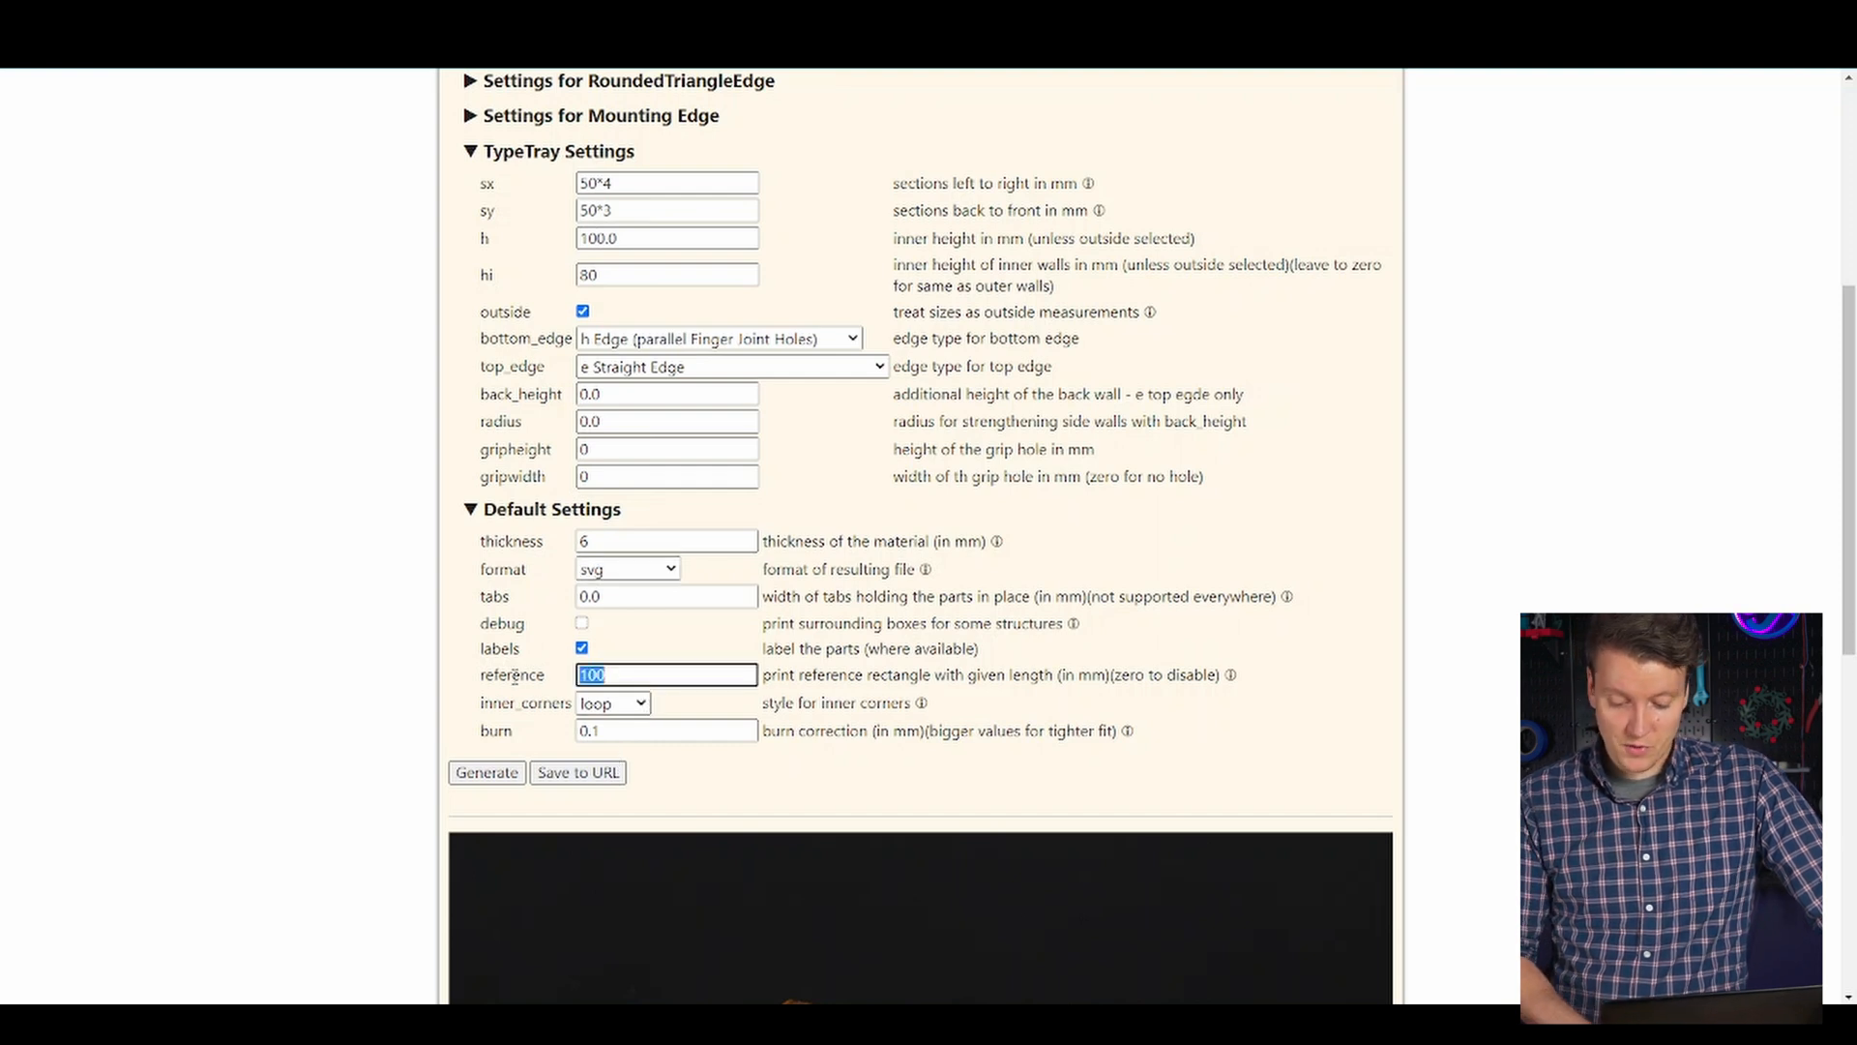
{"action": "left_click", "coordinate": [625, 569]}
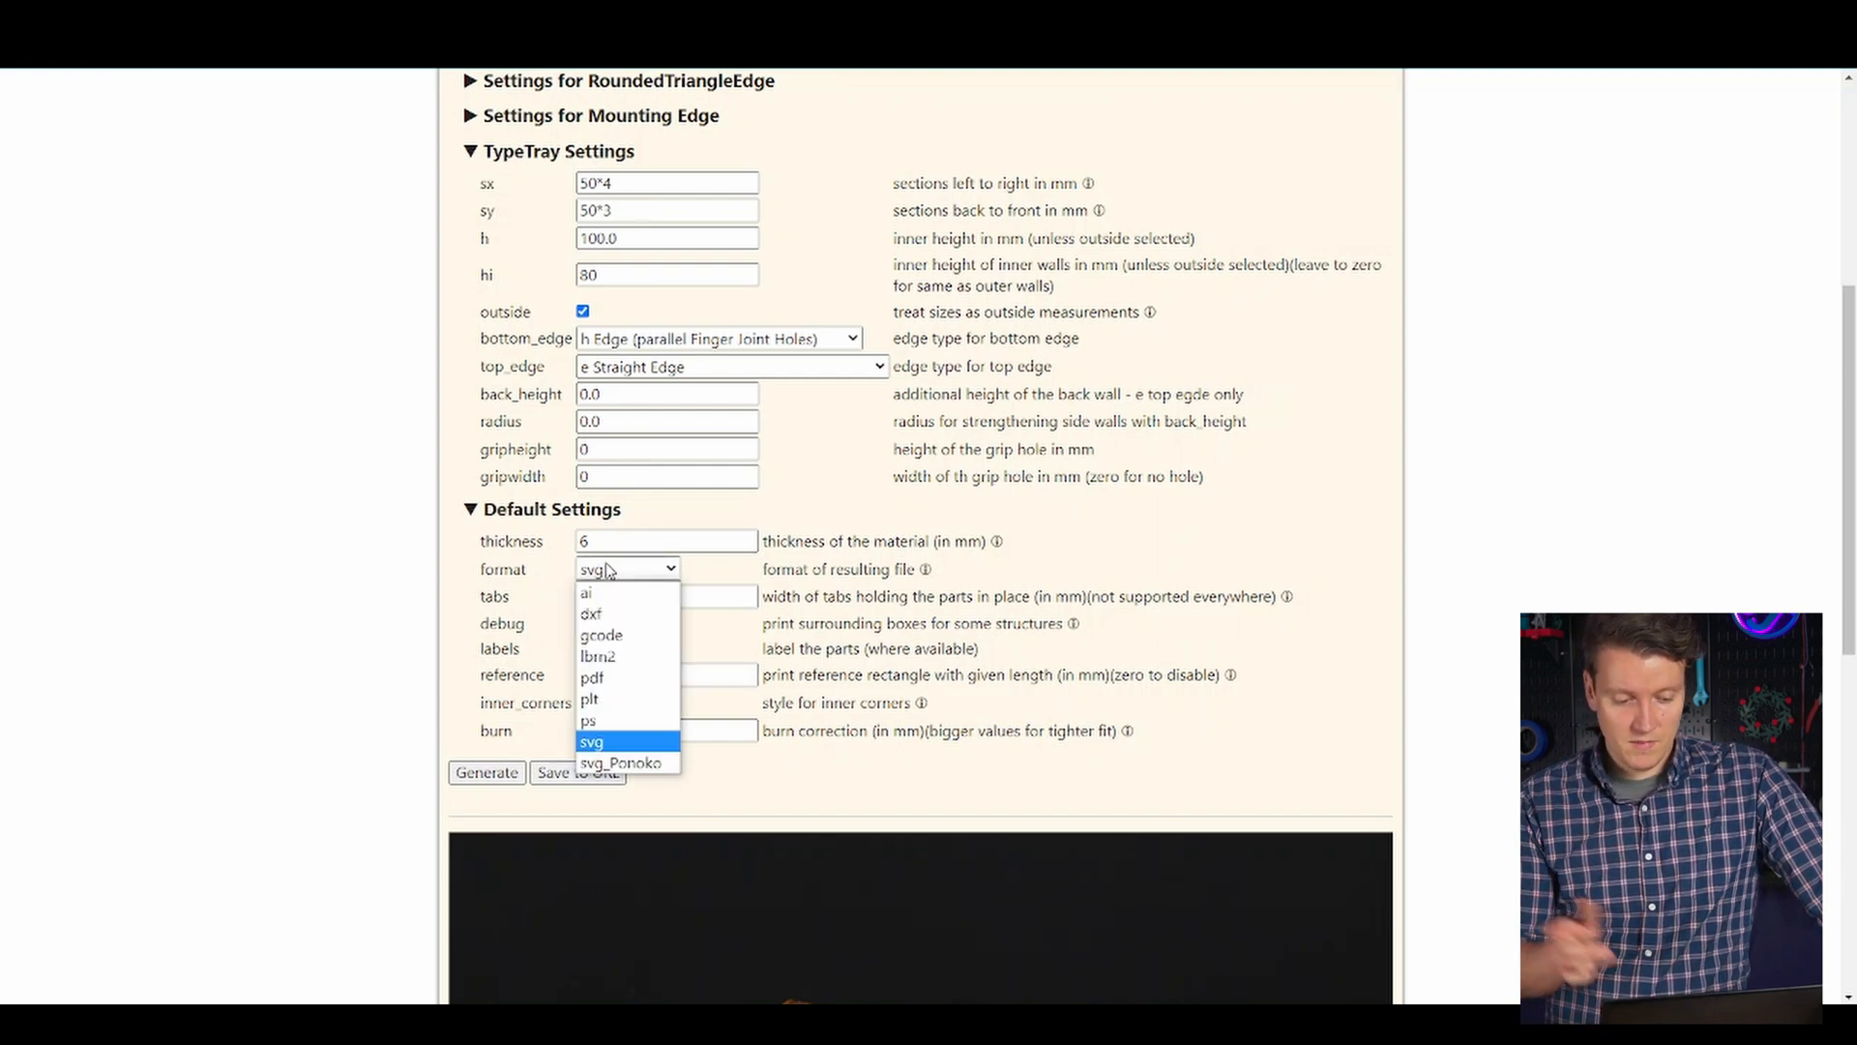
{"action": "left_click", "coordinate": [592, 741]}
{"action": "type", "text": "0."}
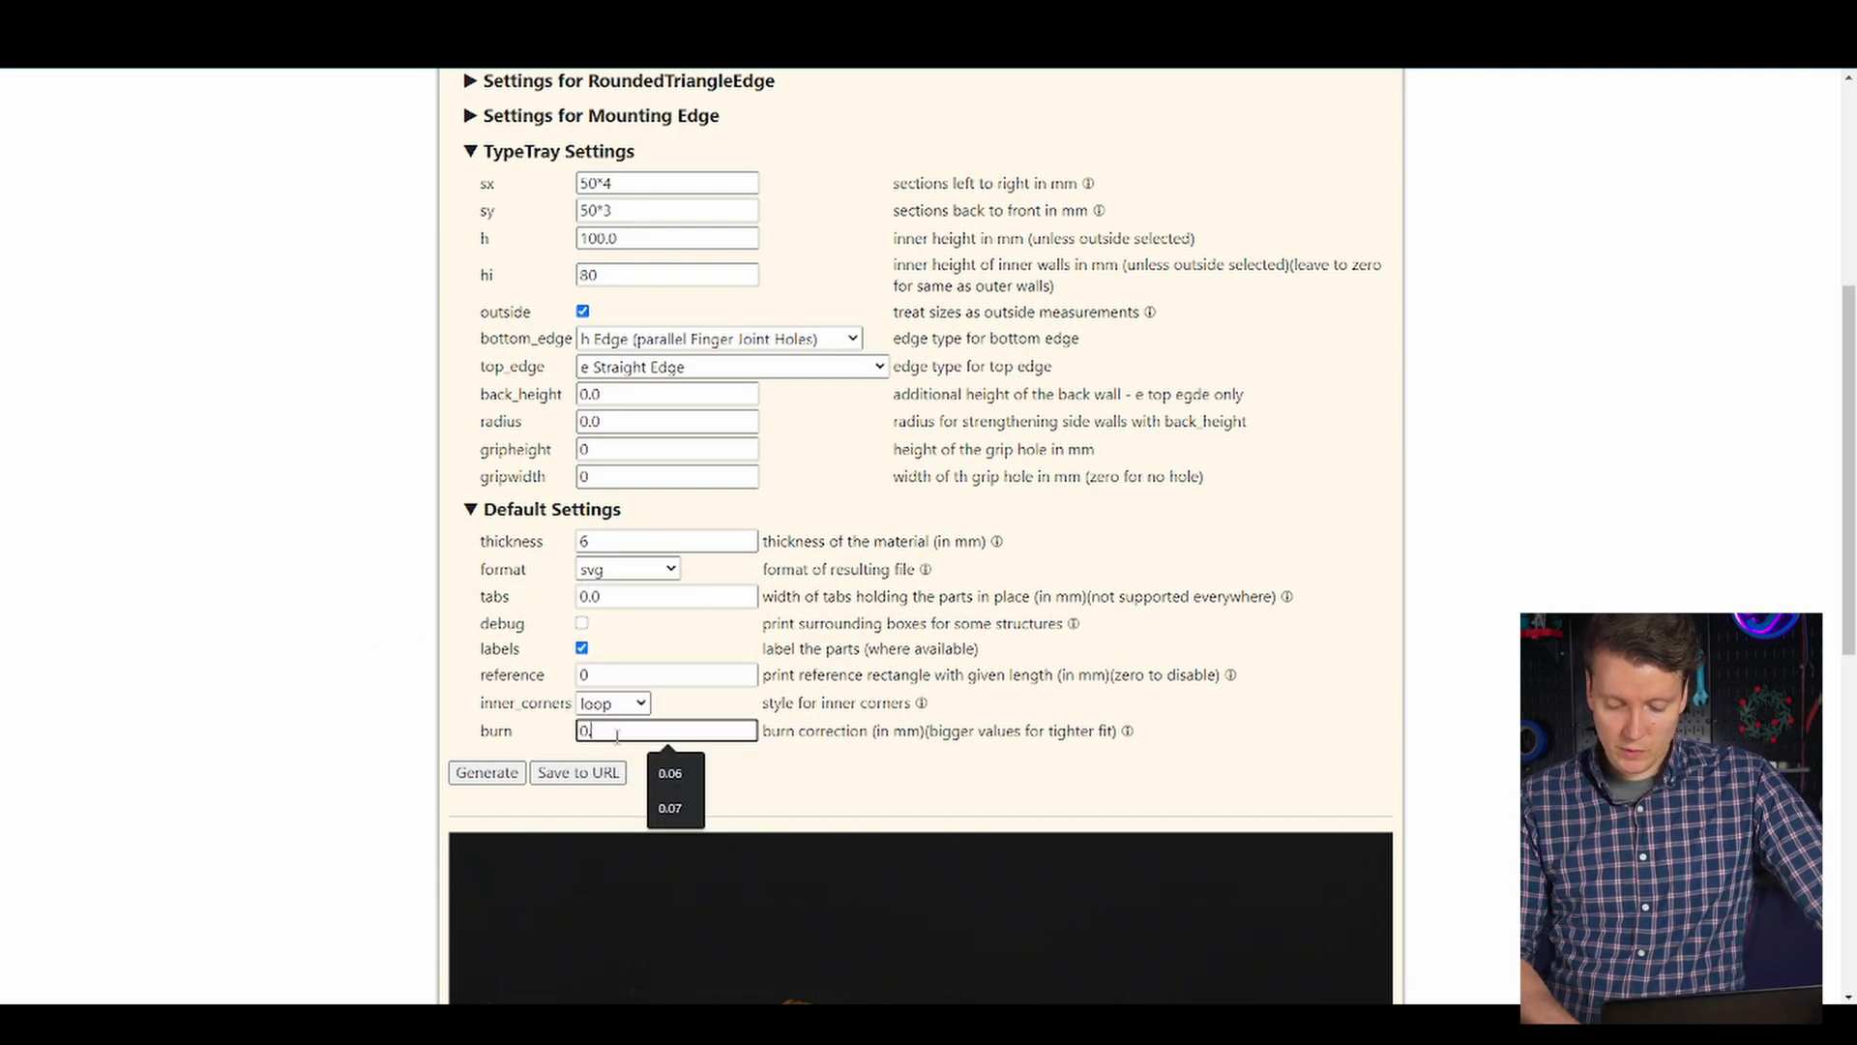
{"action": "left_click", "coordinate": [670, 809]}
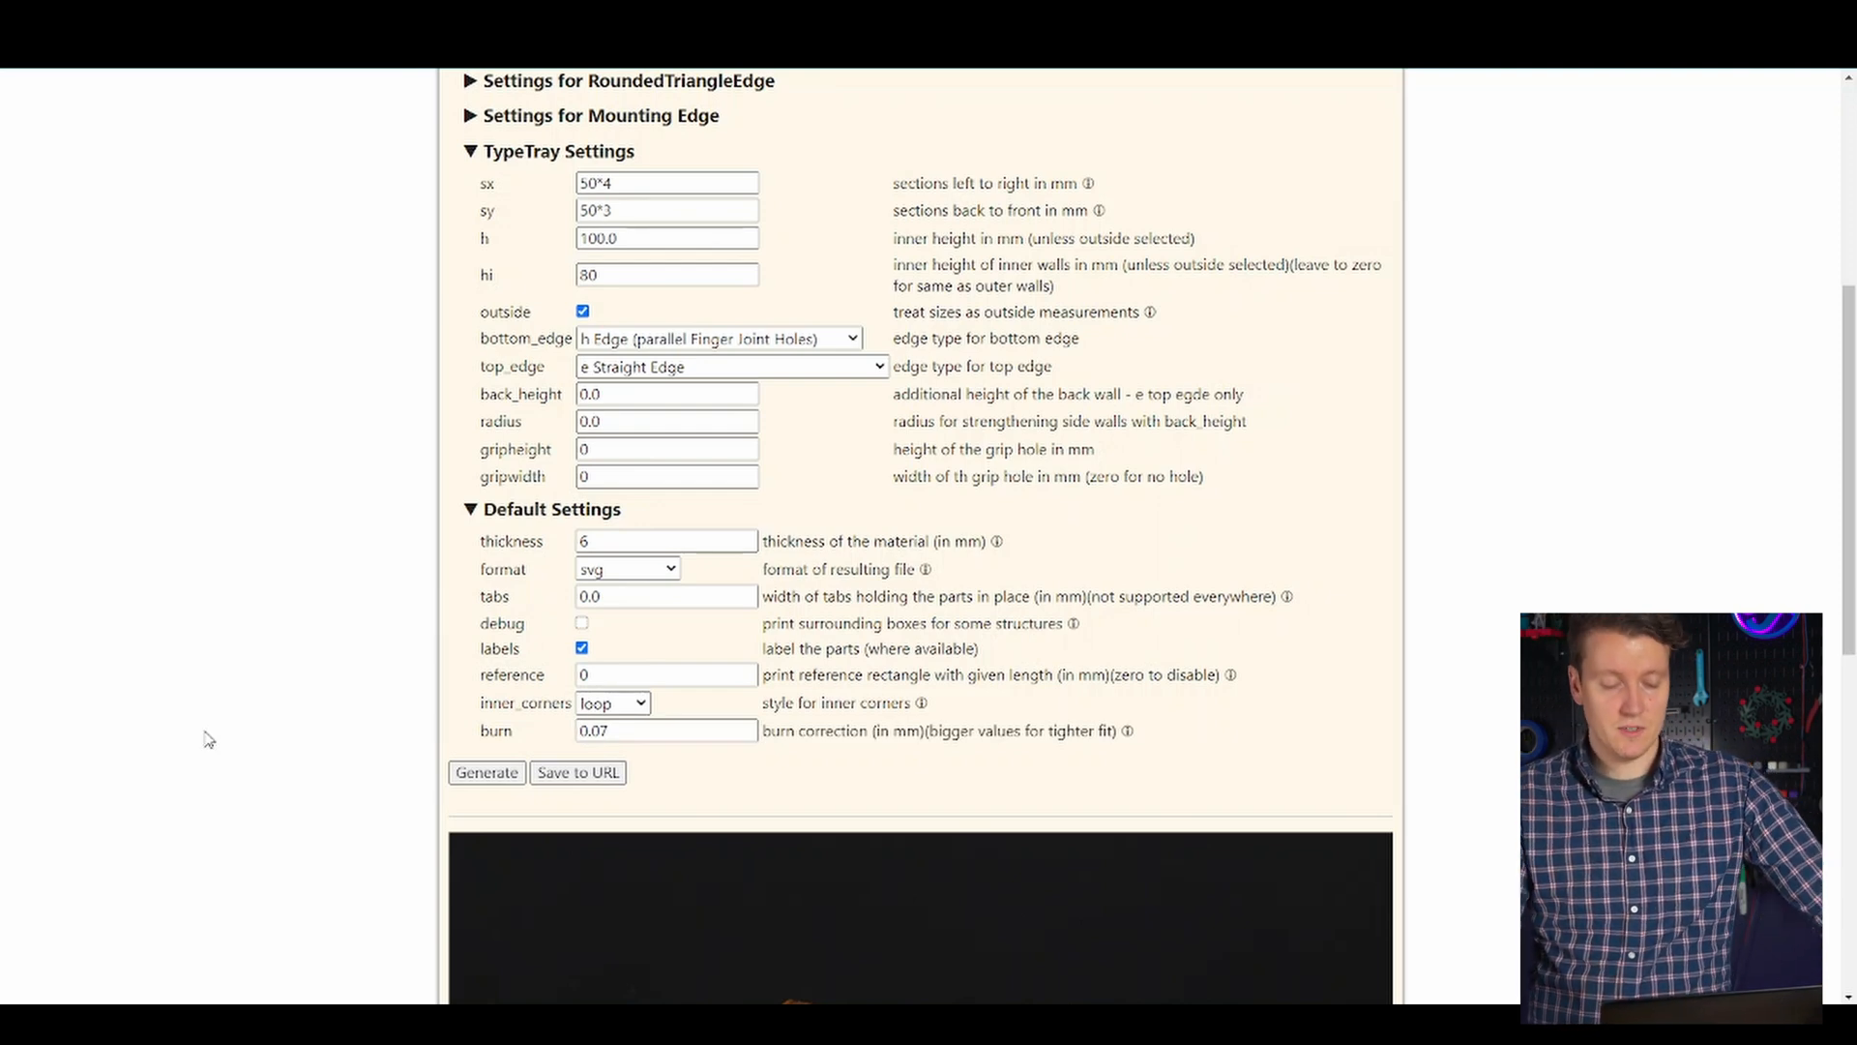
{"action": "left_click", "coordinate": [485, 772]}
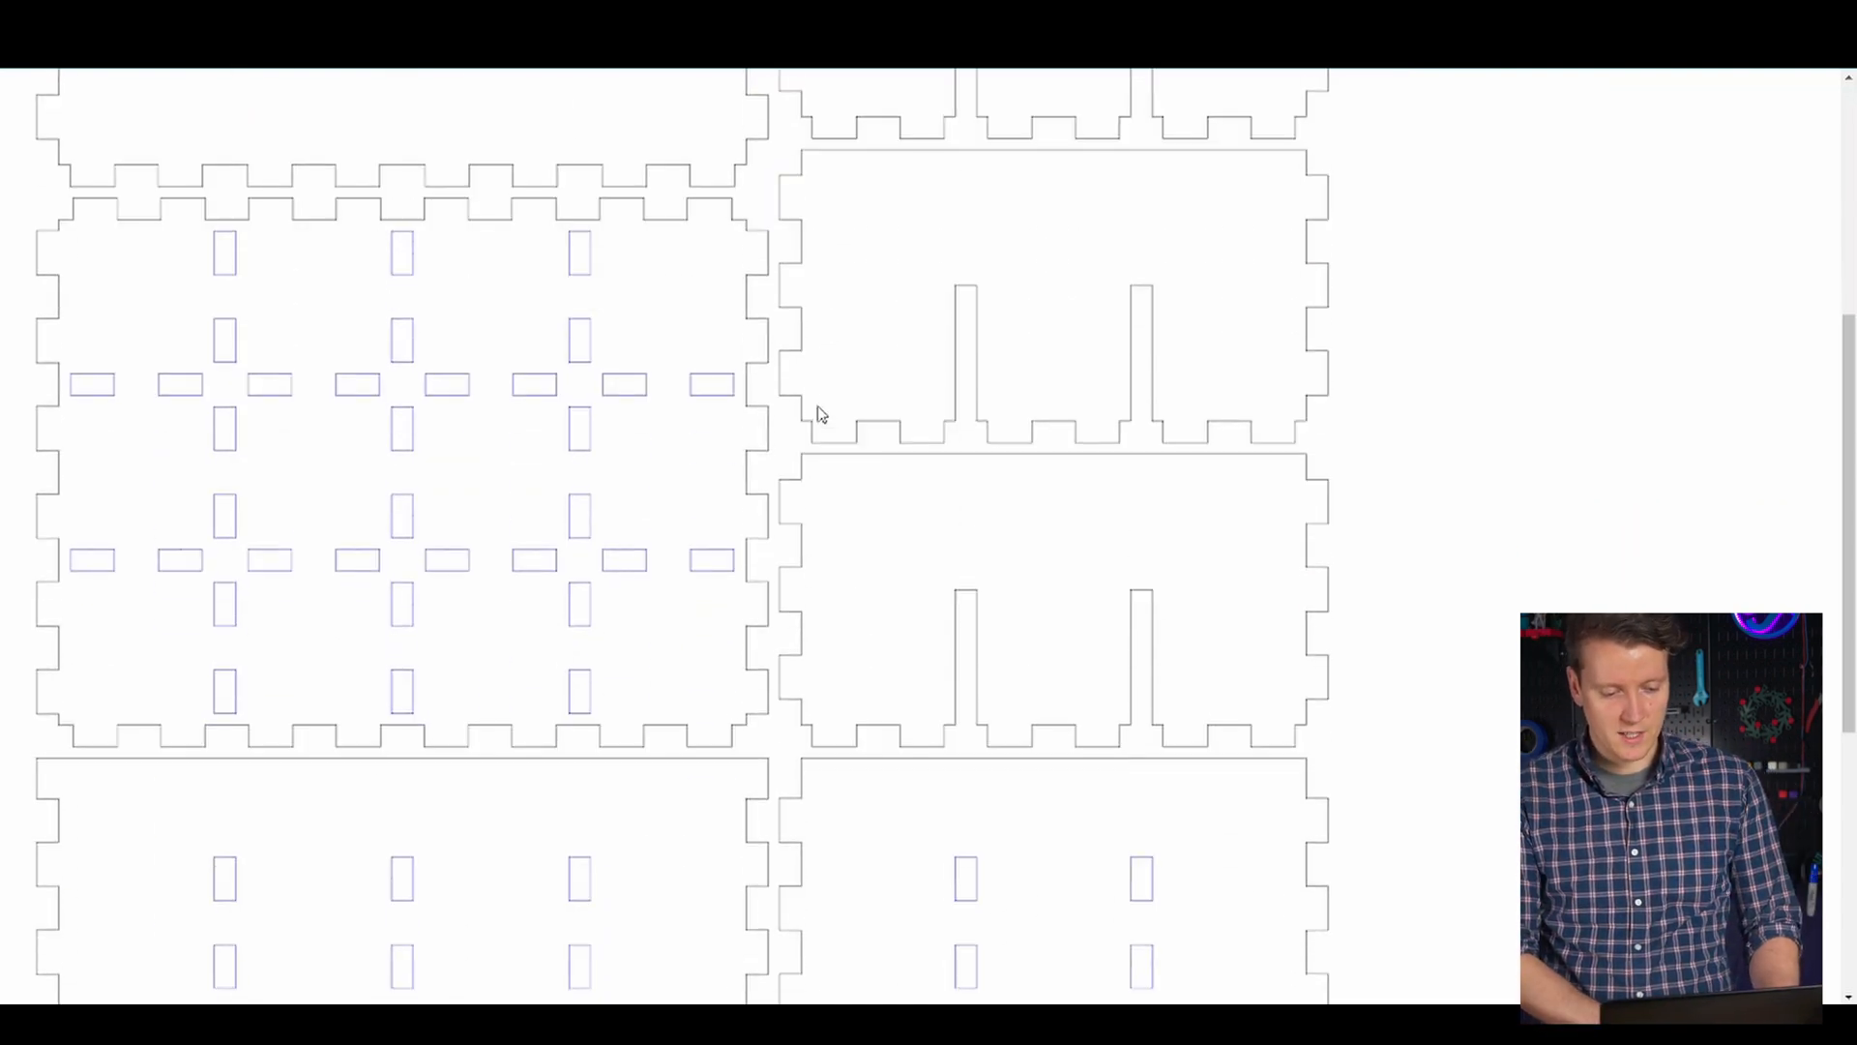
{"action": "scroll", "scroll_direction": "down", "scroll_amount": 3}
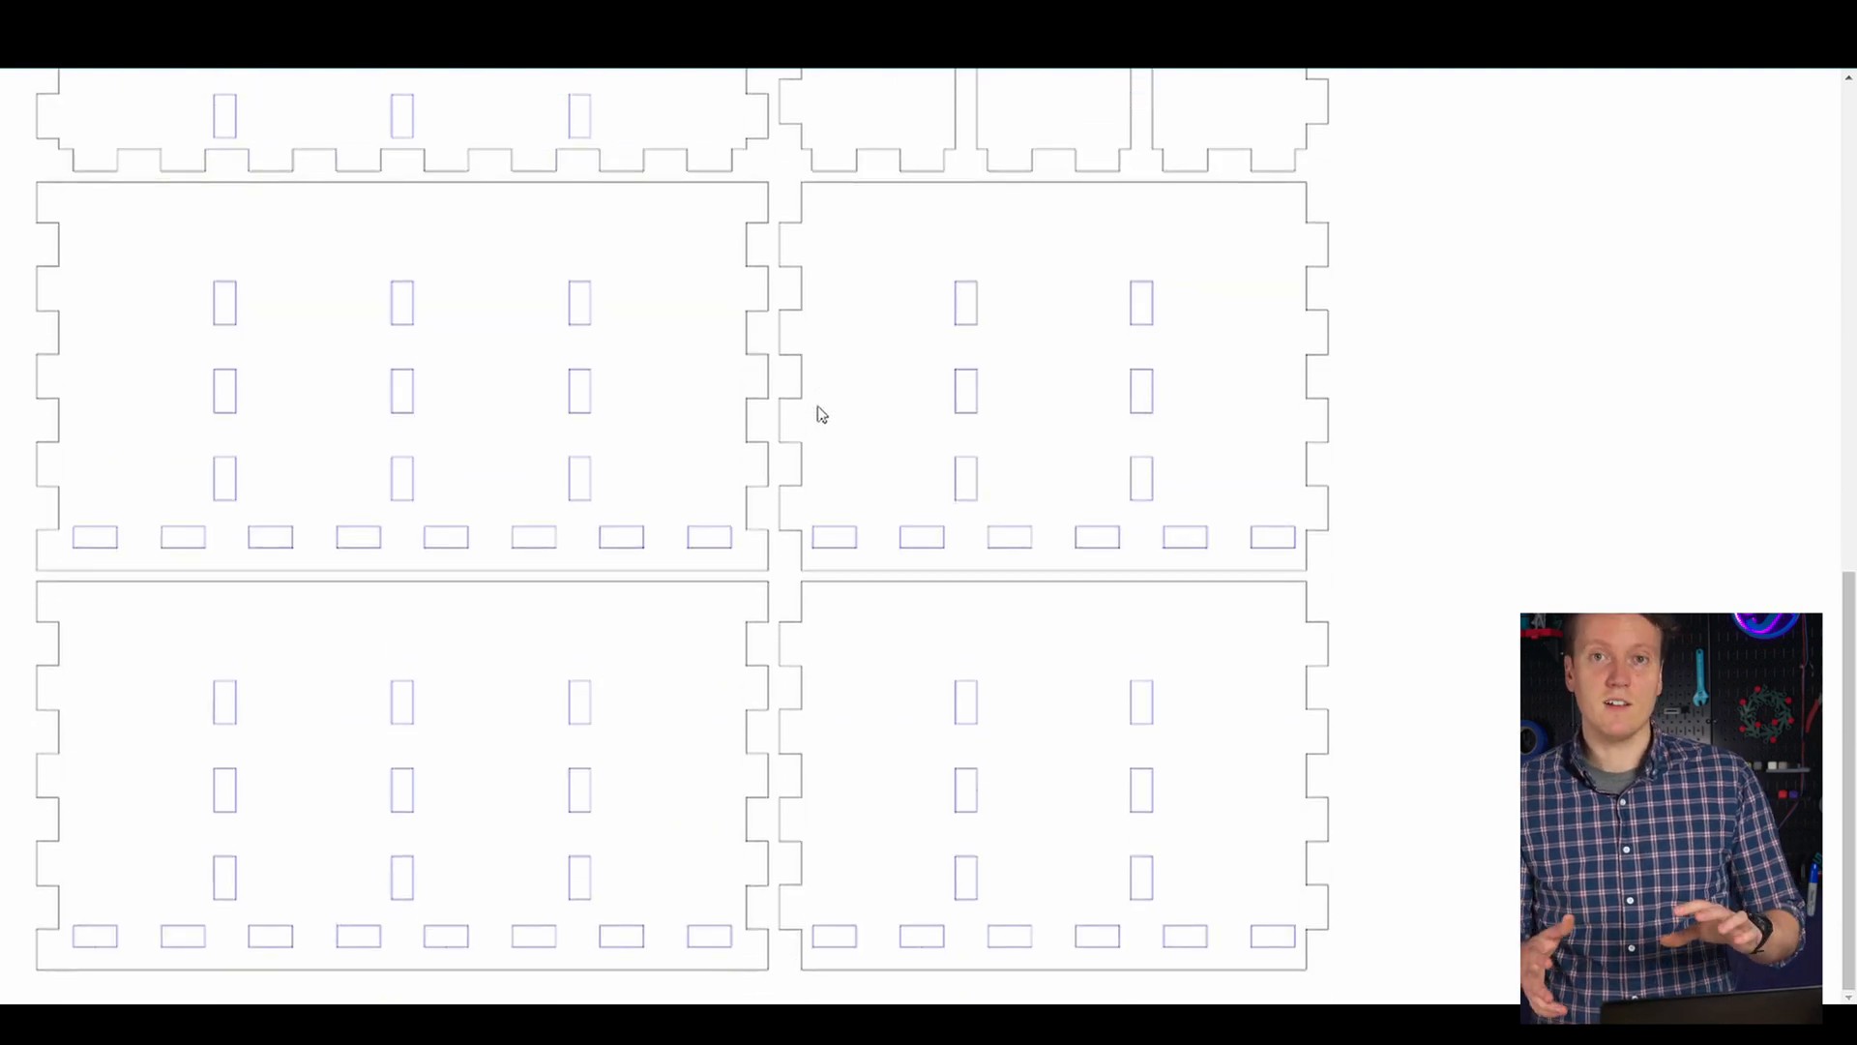
{"action": "mouse_move", "coordinate": [1029, 466]}
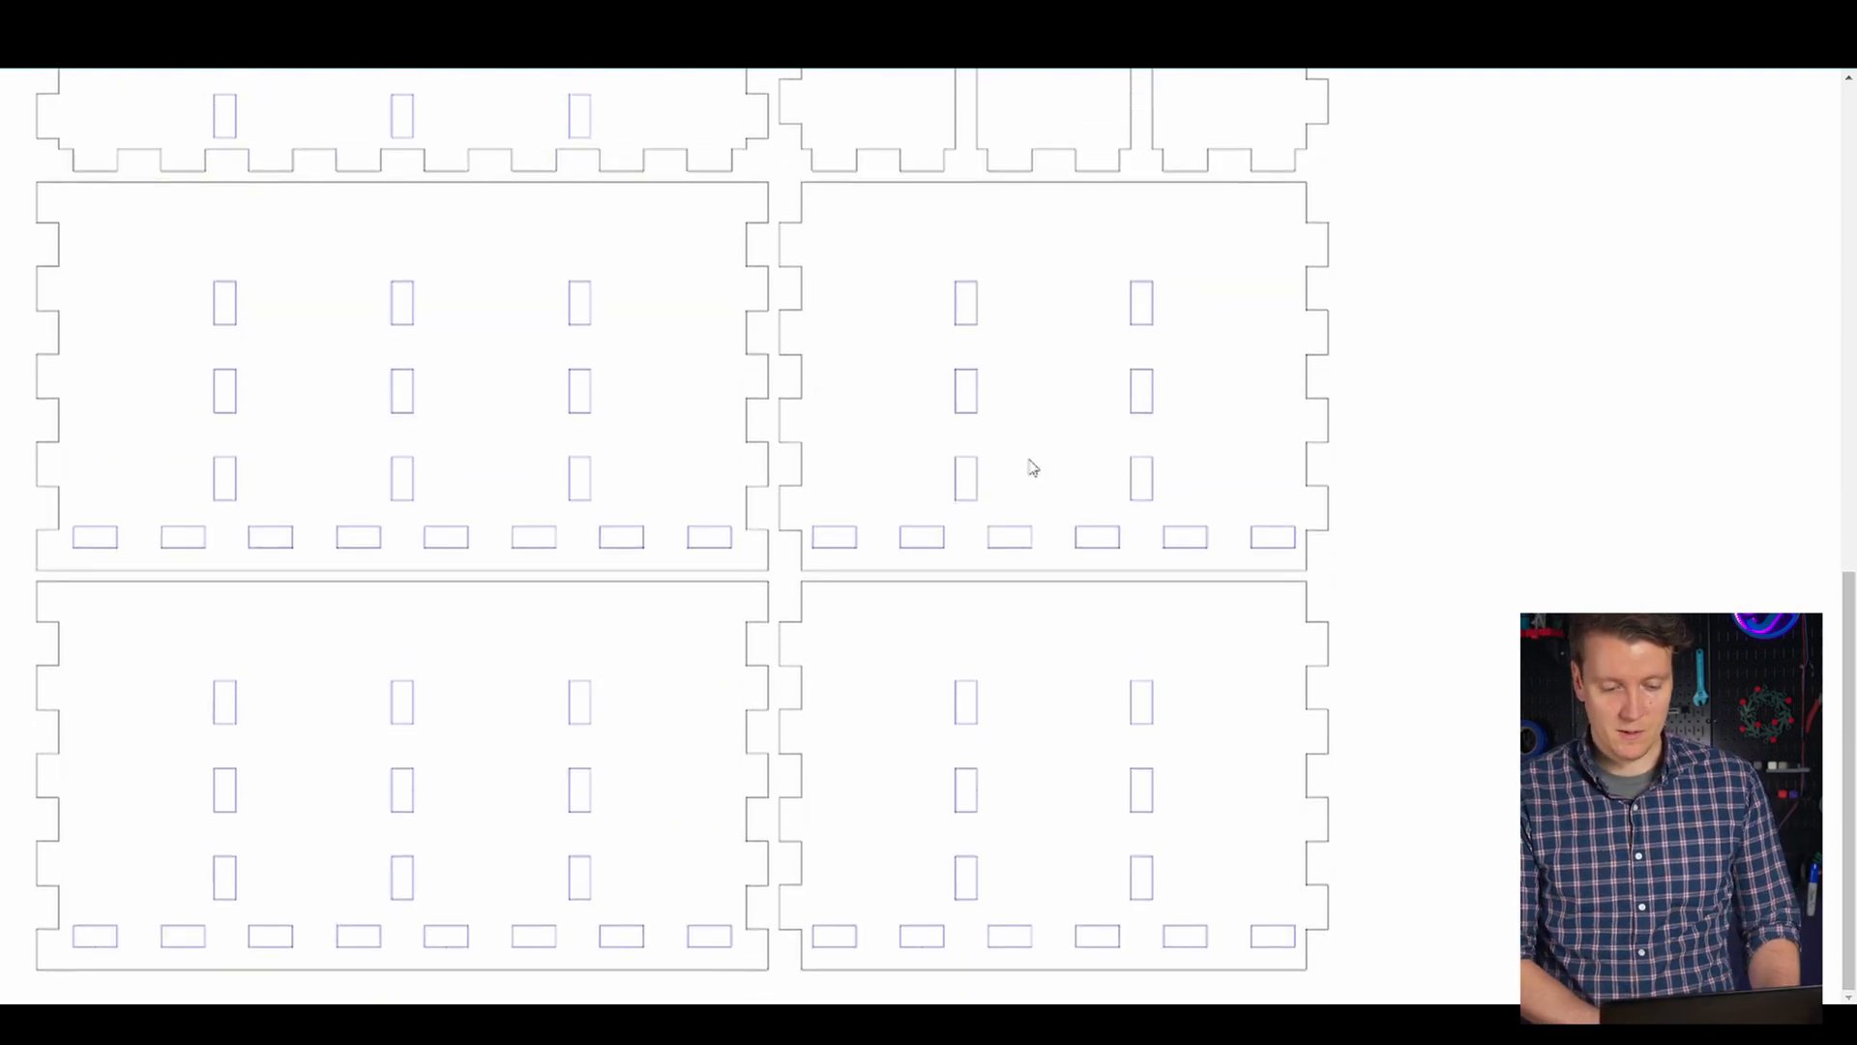
{"action": "mouse_move", "coordinate": [965, 306]}
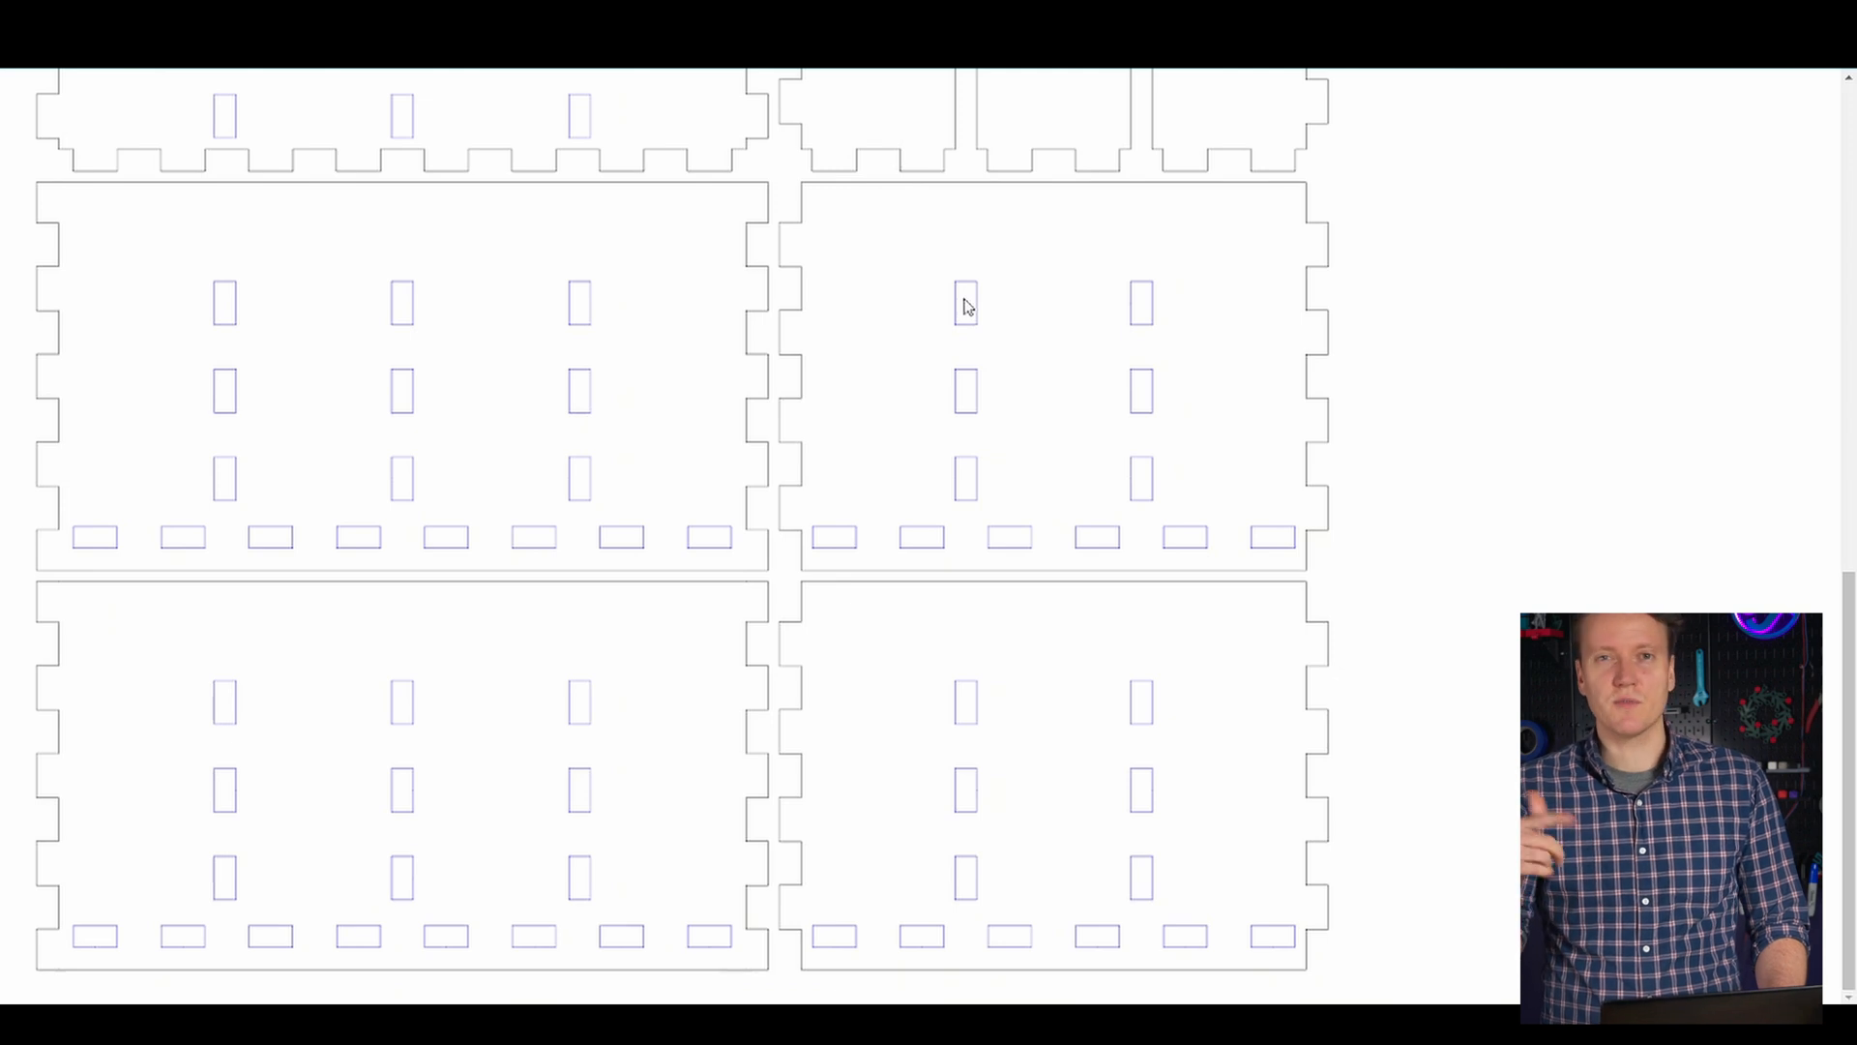
{"action": "mouse_move", "coordinate": [971, 352]}
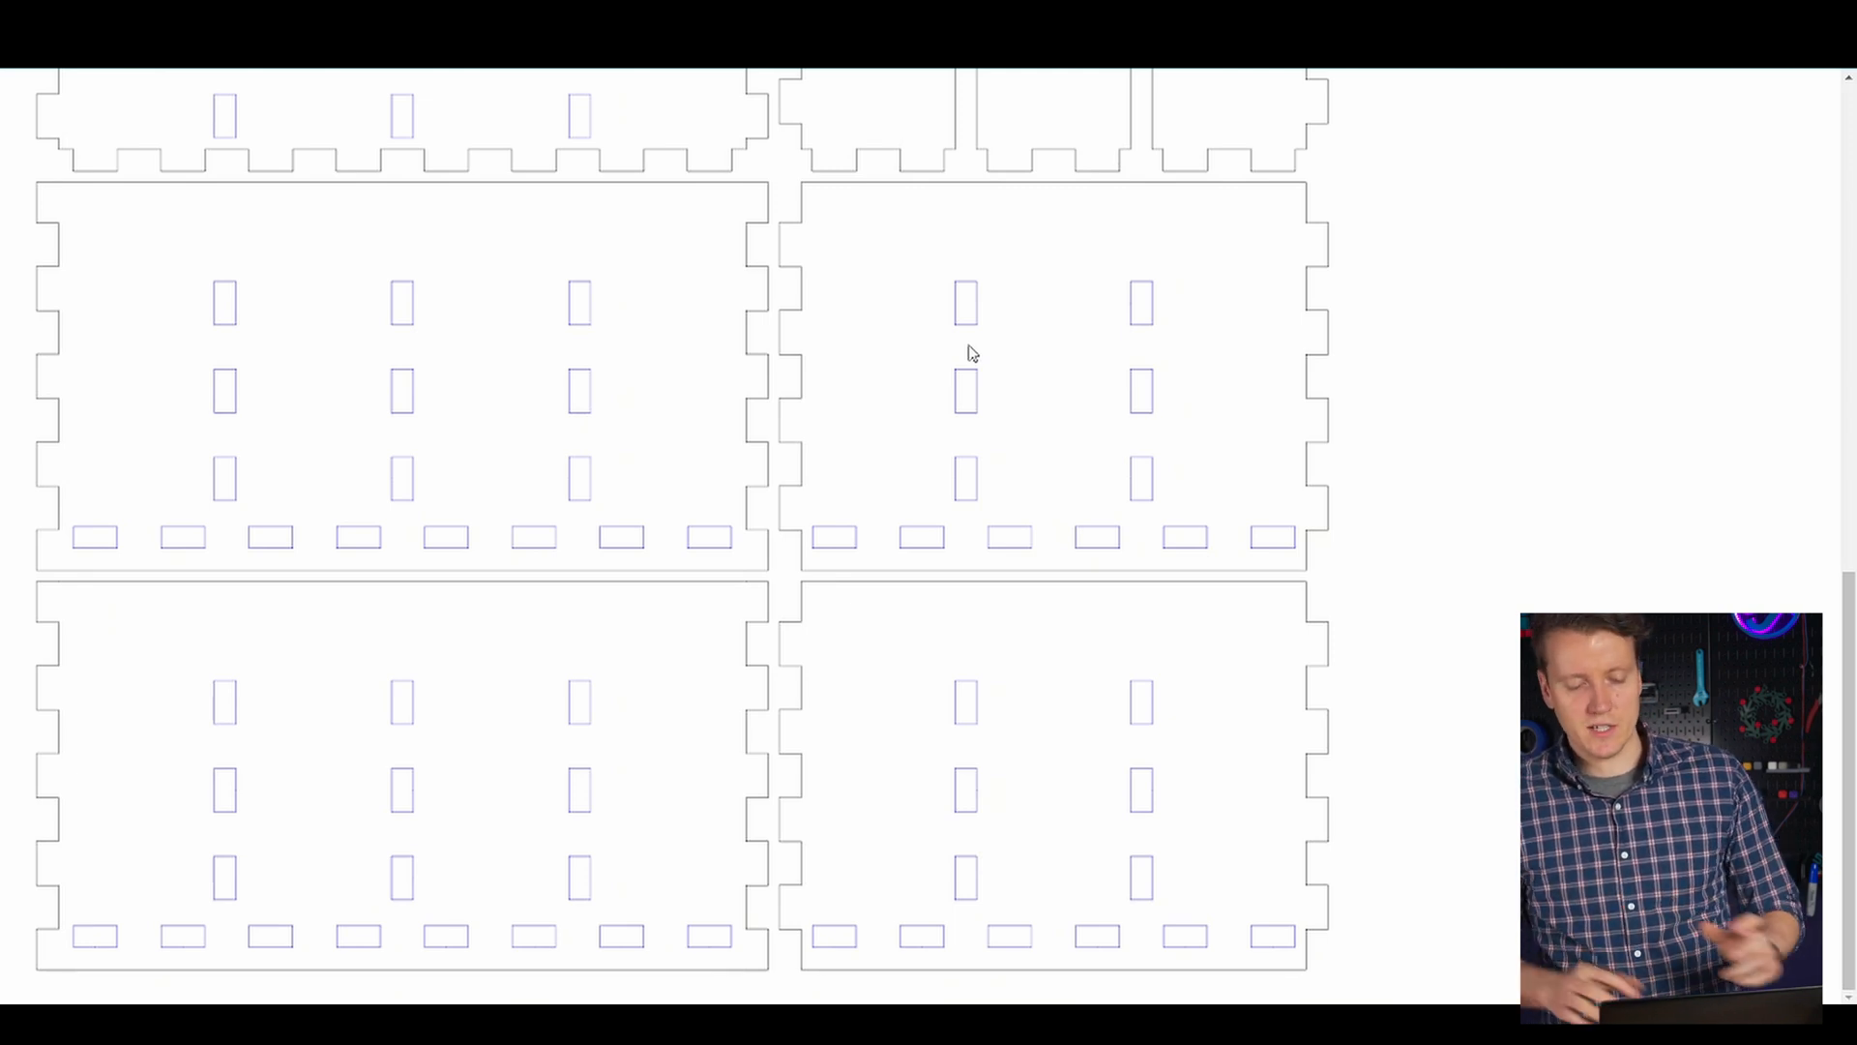
{"action": "mouse_move", "coordinate": [961, 310]}
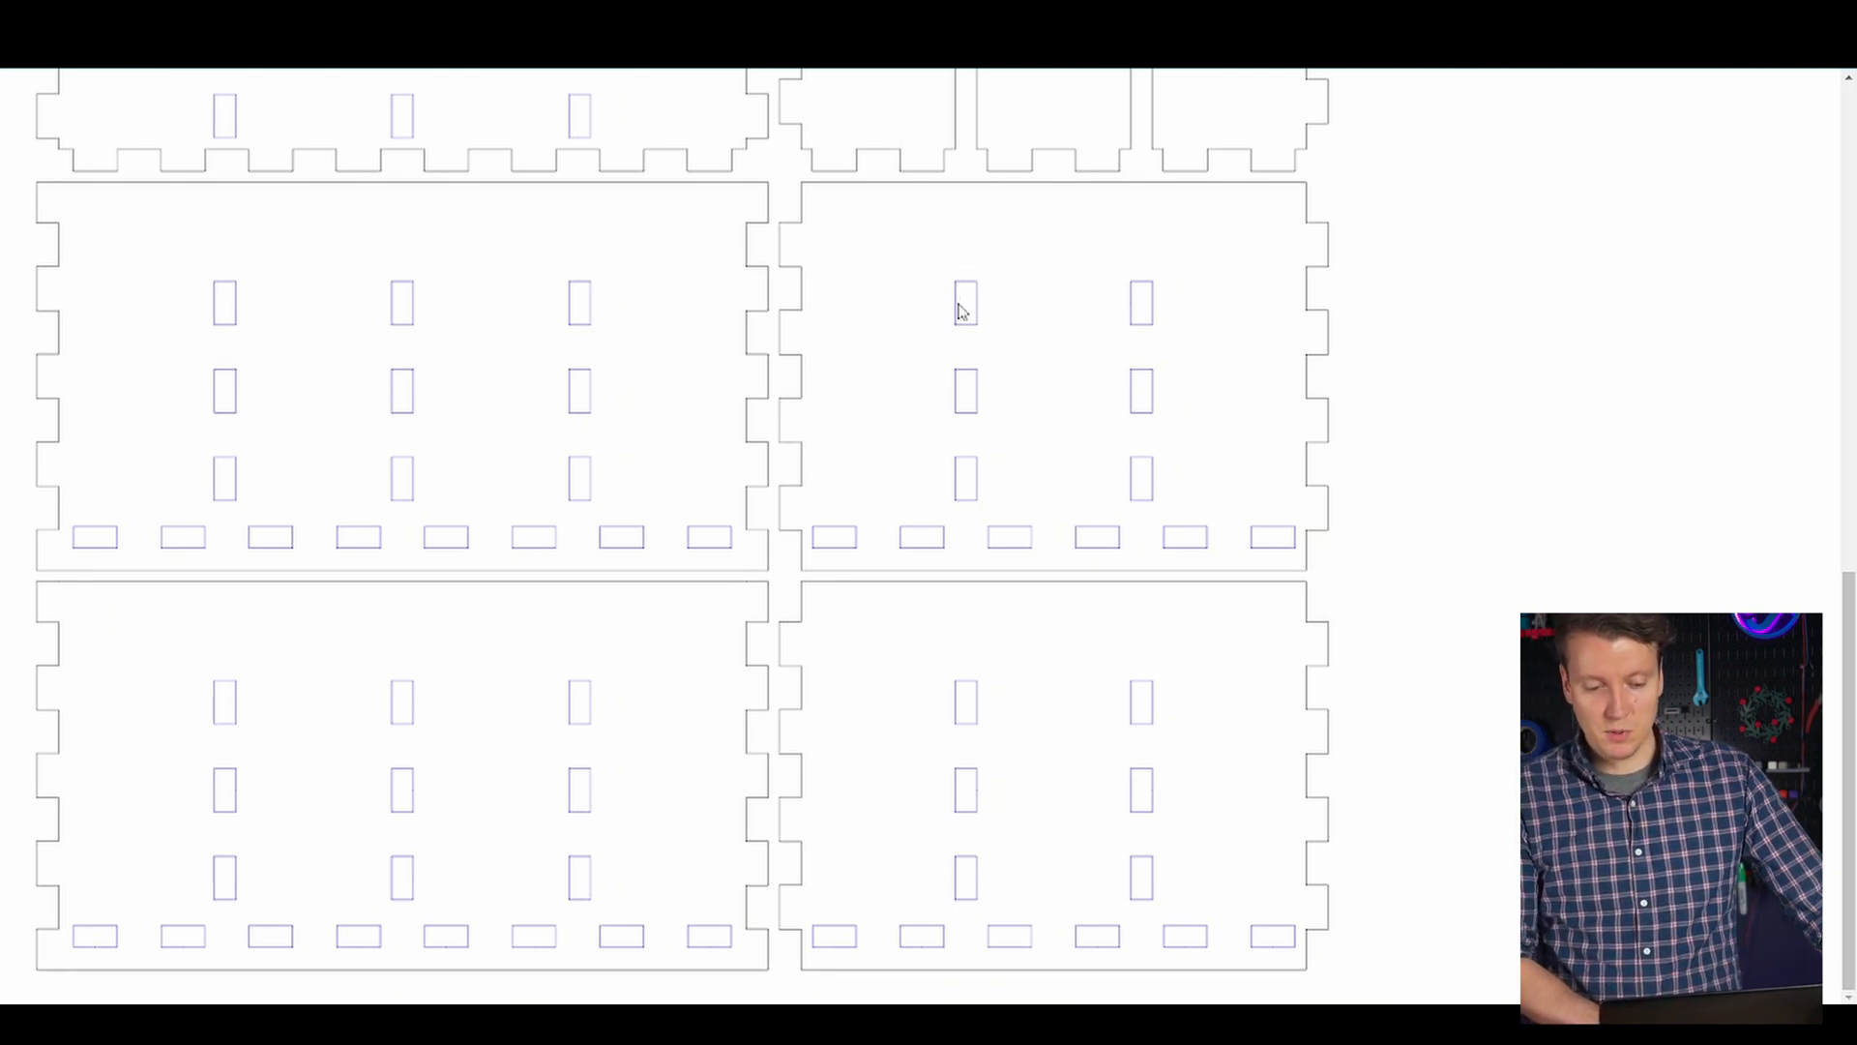
{"action": "mouse_move", "coordinate": [1089, 250]}
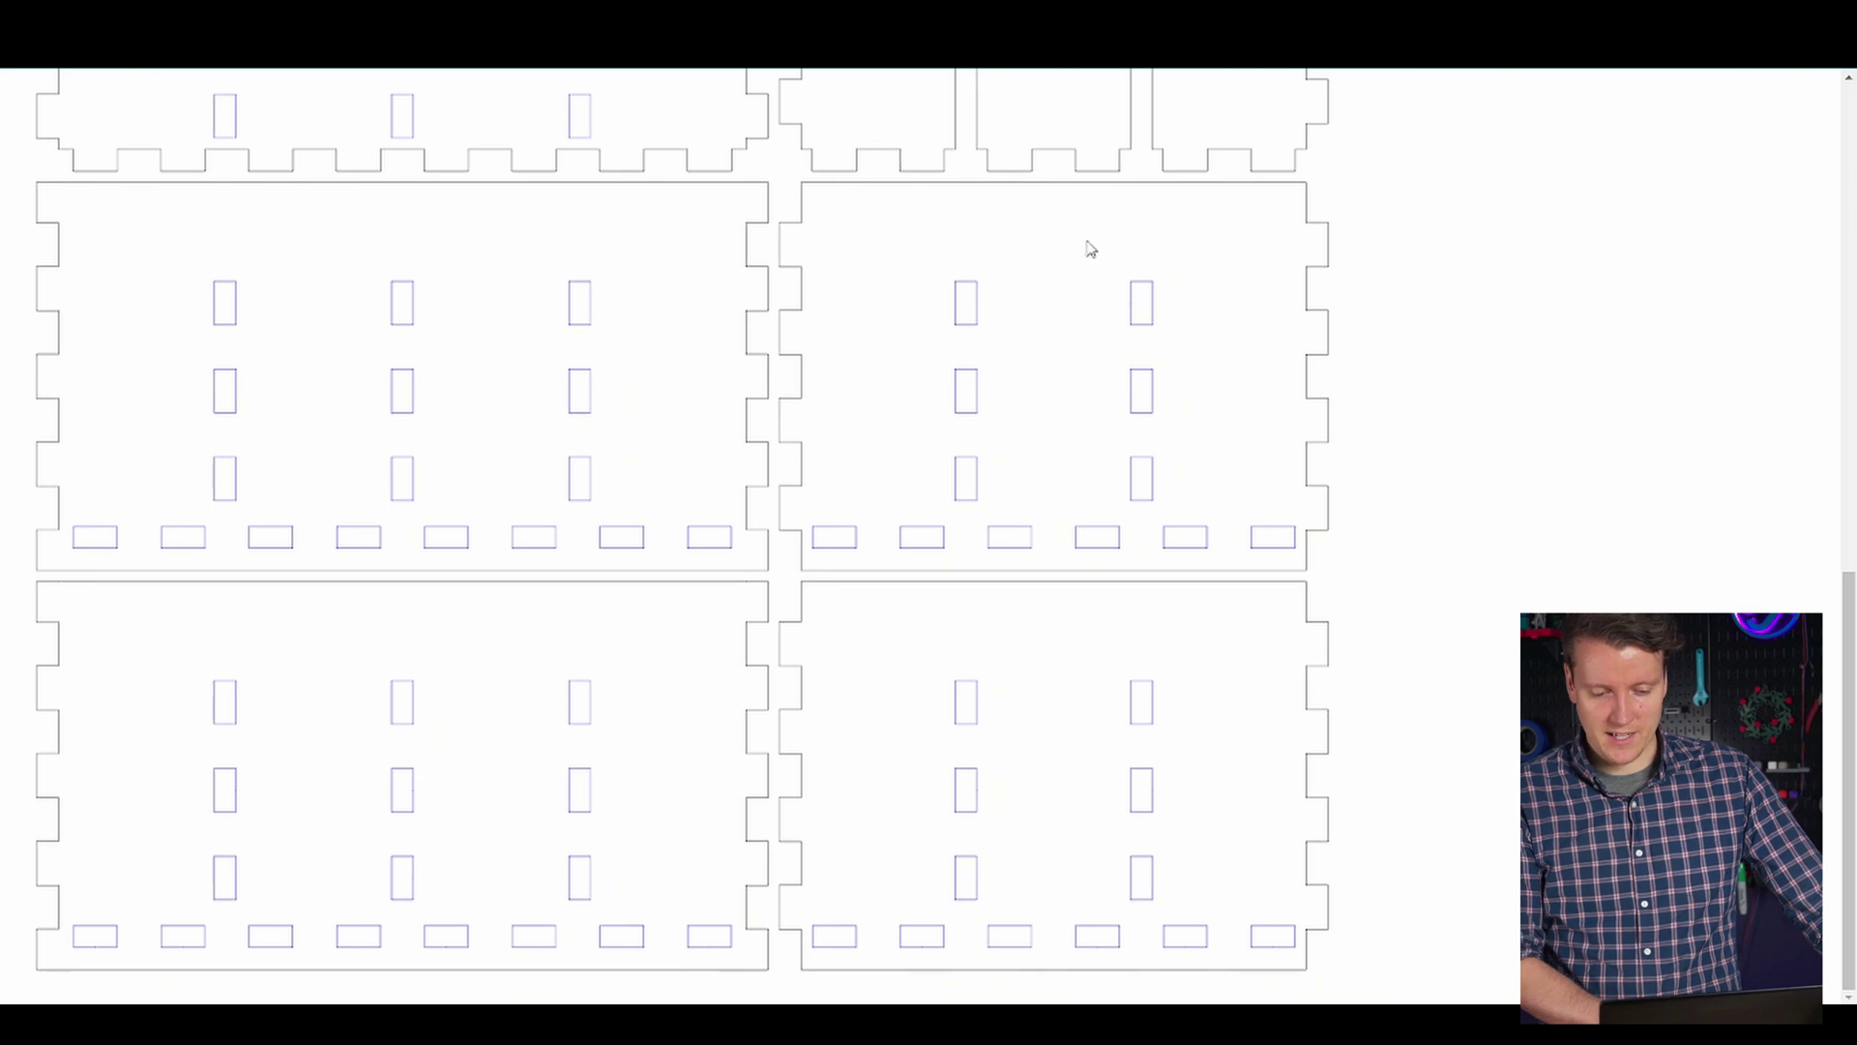